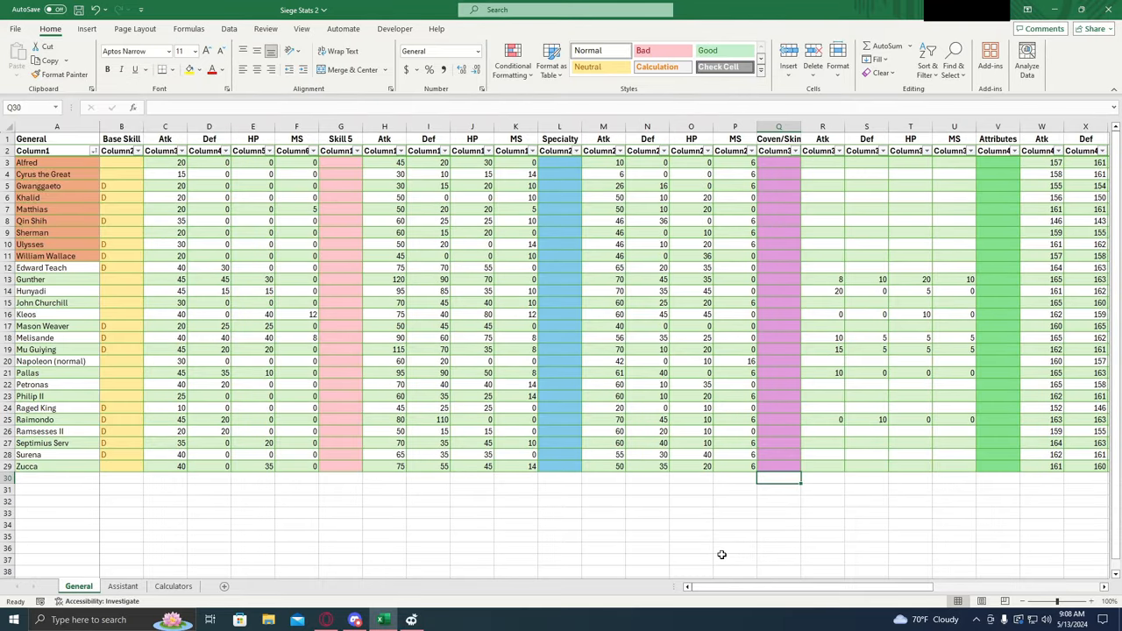
{"action": "mouse_move", "coordinate": [663, 570]}
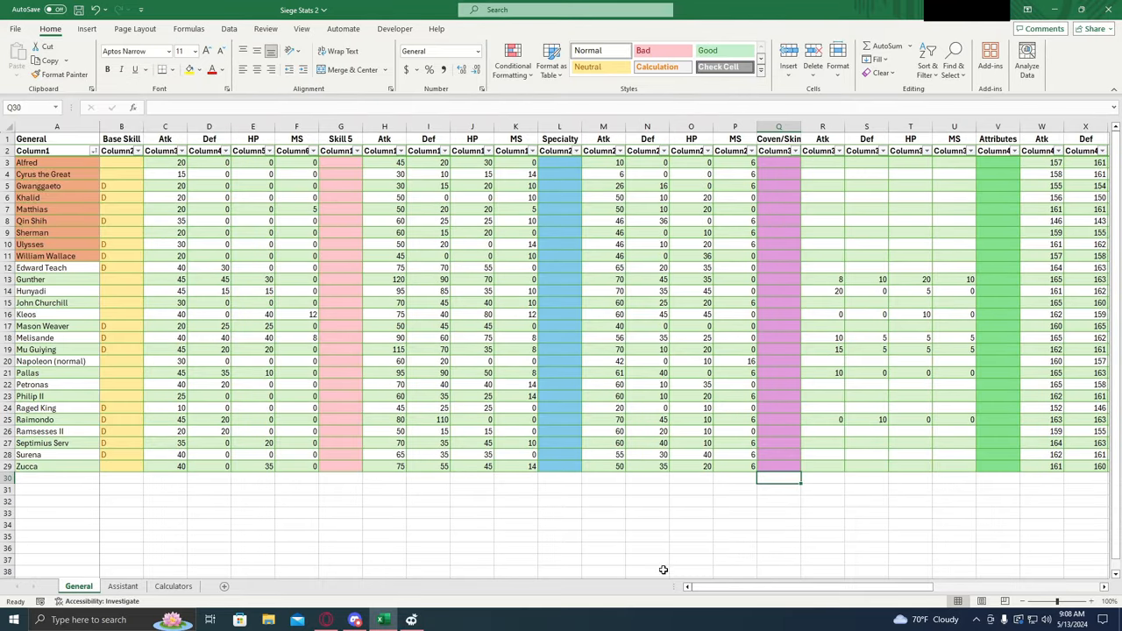
{"action": "mouse_move", "coordinate": [632, 570]}
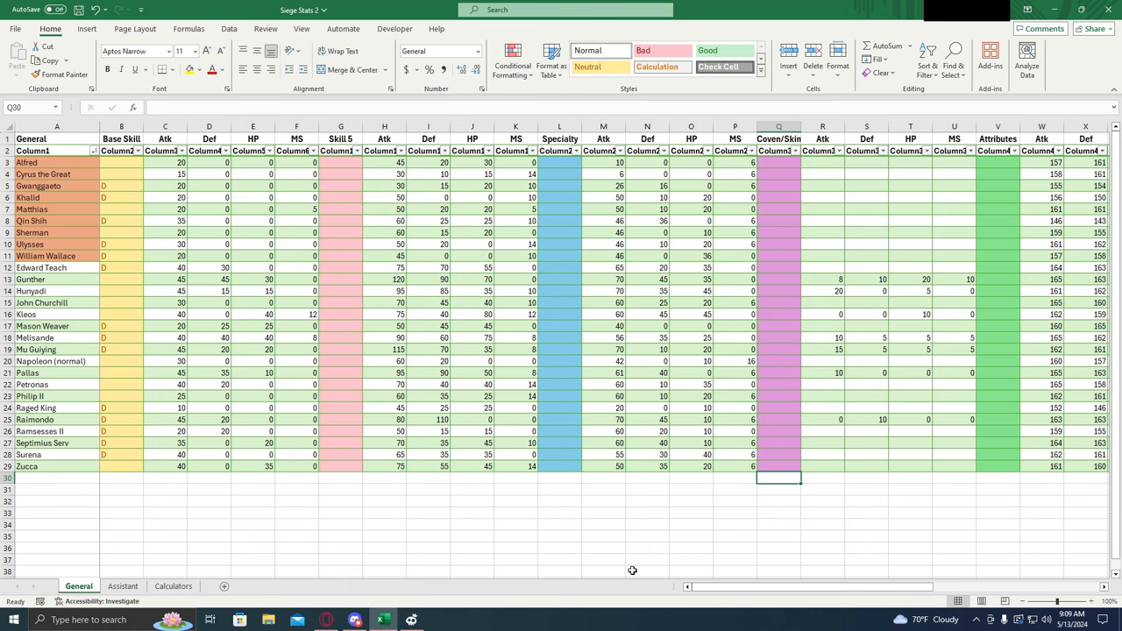
{"action": "mouse_move", "coordinate": [124, 486]}
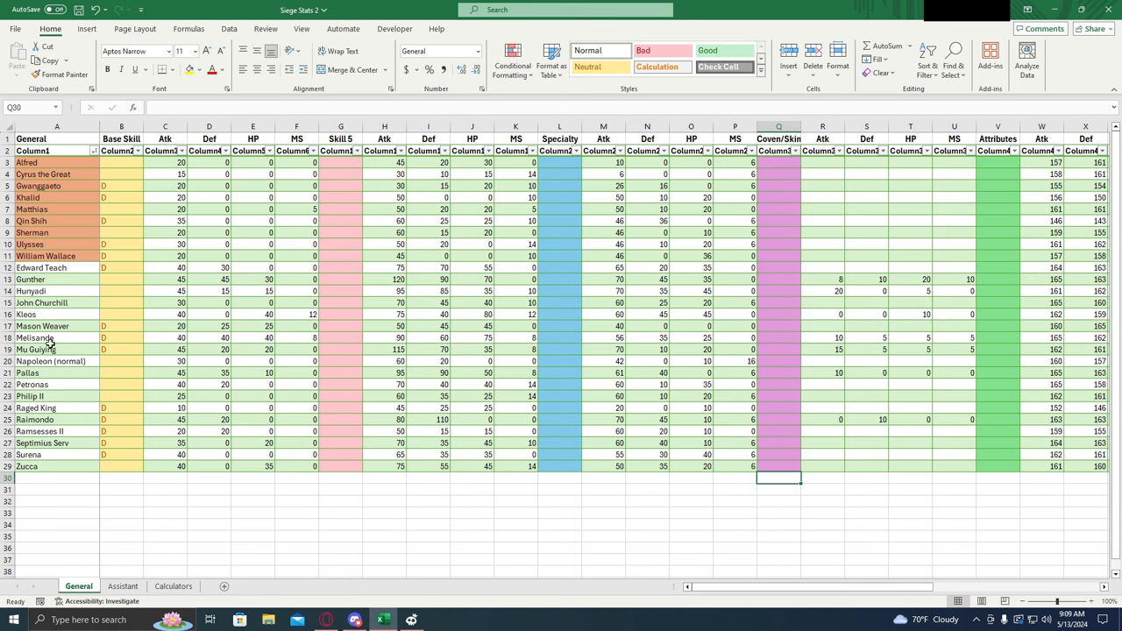
{"action": "mouse_move", "coordinate": [65, 279]}
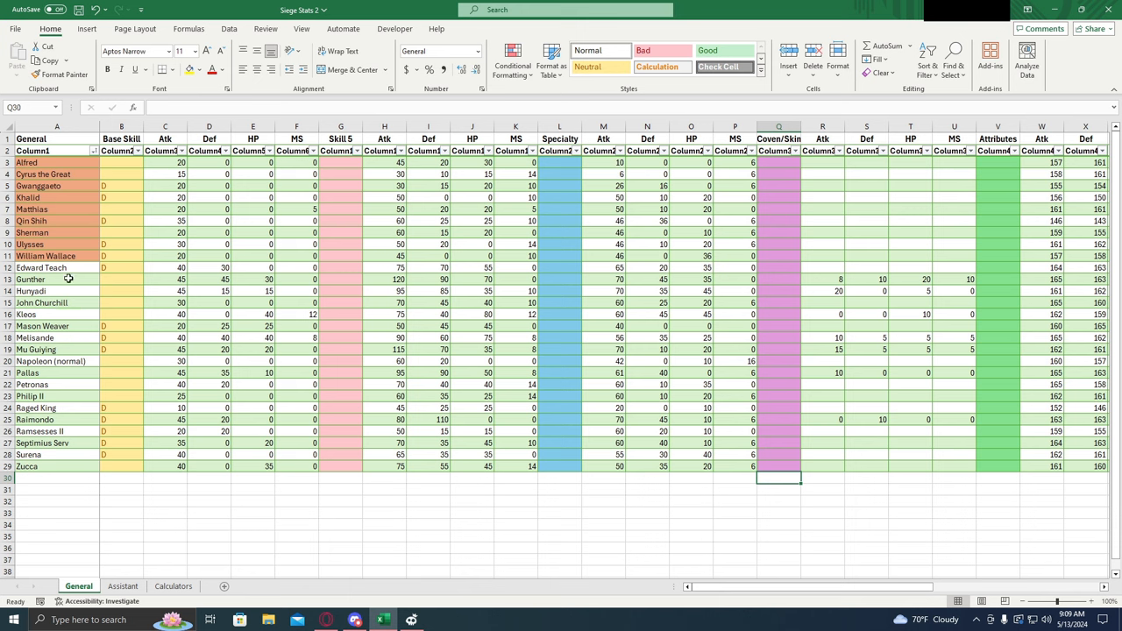
{"action": "mouse_move", "coordinate": [65, 285]}
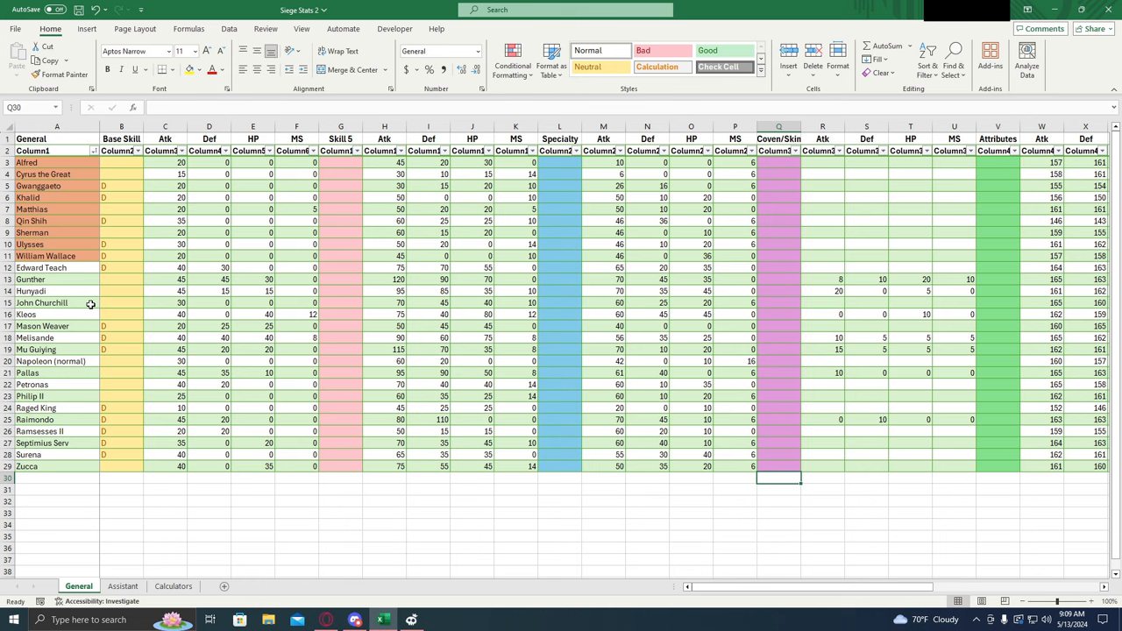
{"action": "mouse_move", "coordinate": [88, 309]}
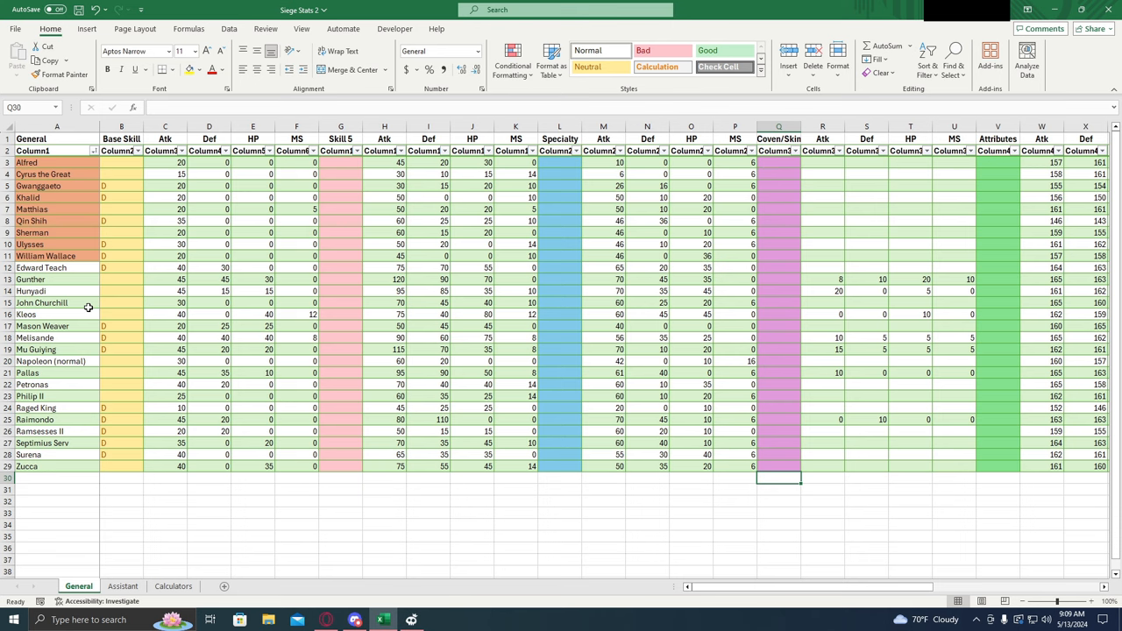
{"action": "mouse_move", "coordinate": [112, 318]}
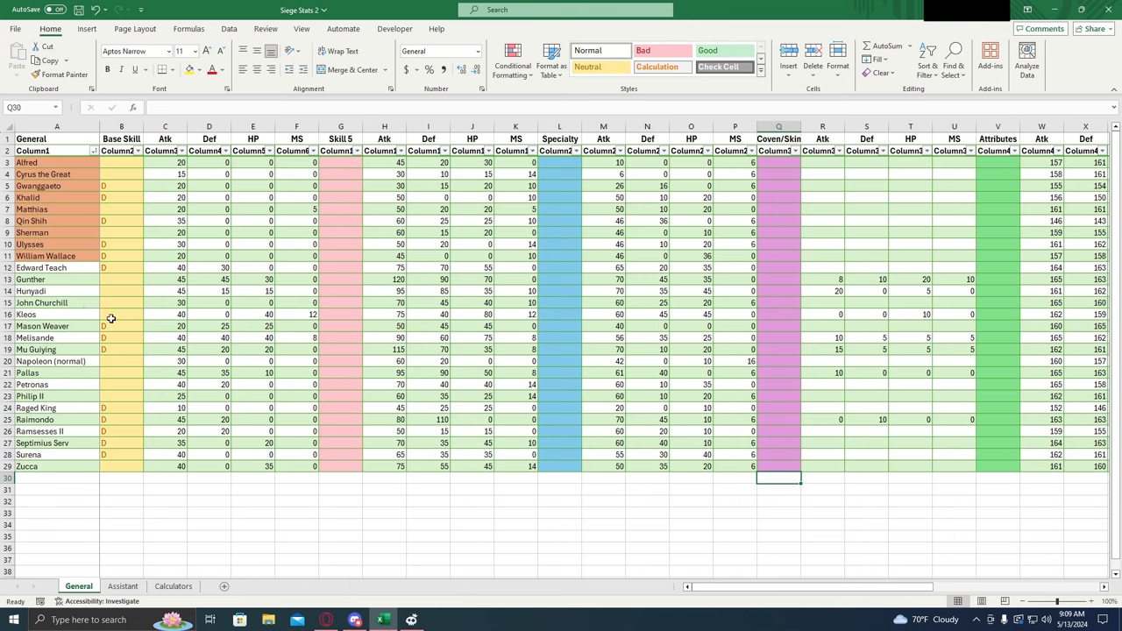
{"action": "mouse_move", "coordinate": [128, 325]}
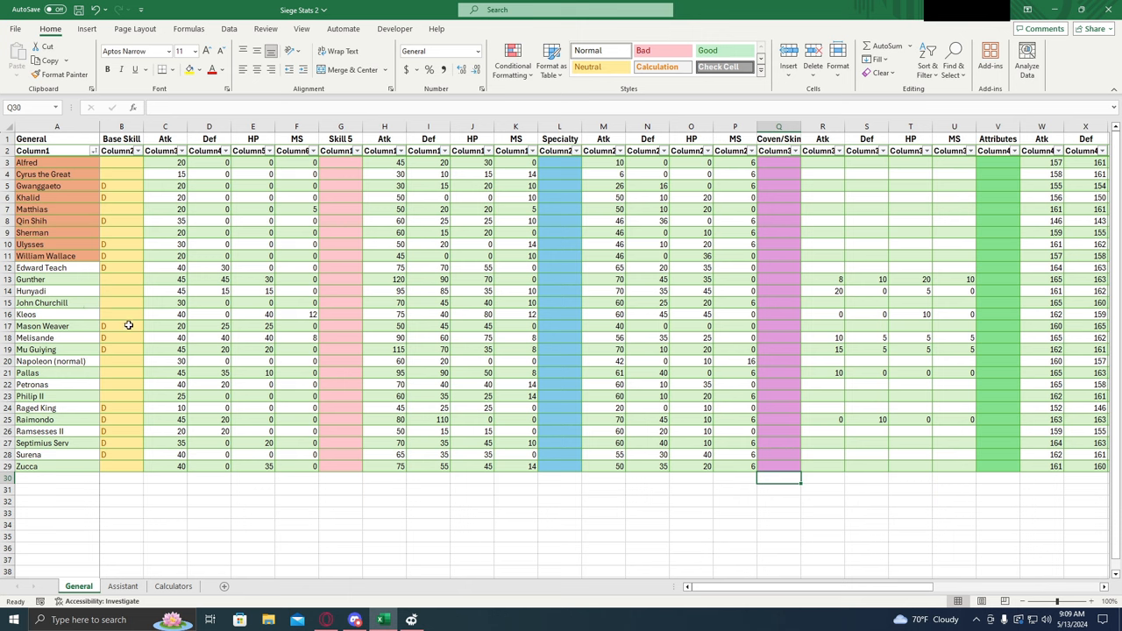
{"action": "mouse_move", "coordinate": [90, 303]}
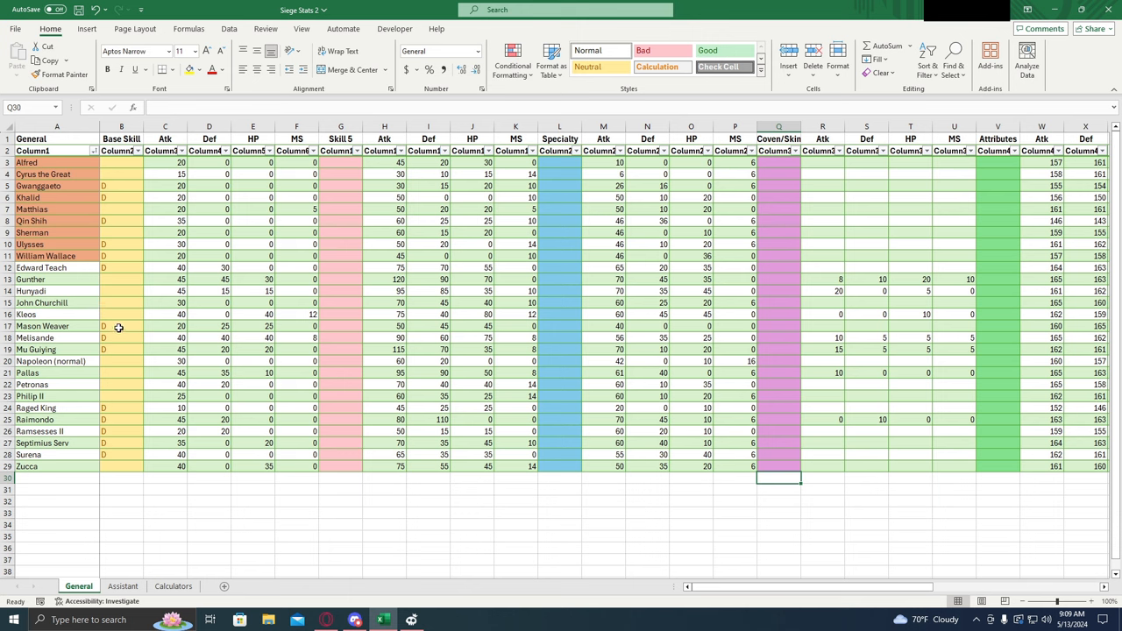
{"action": "mouse_move", "coordinate": [147, 326]}
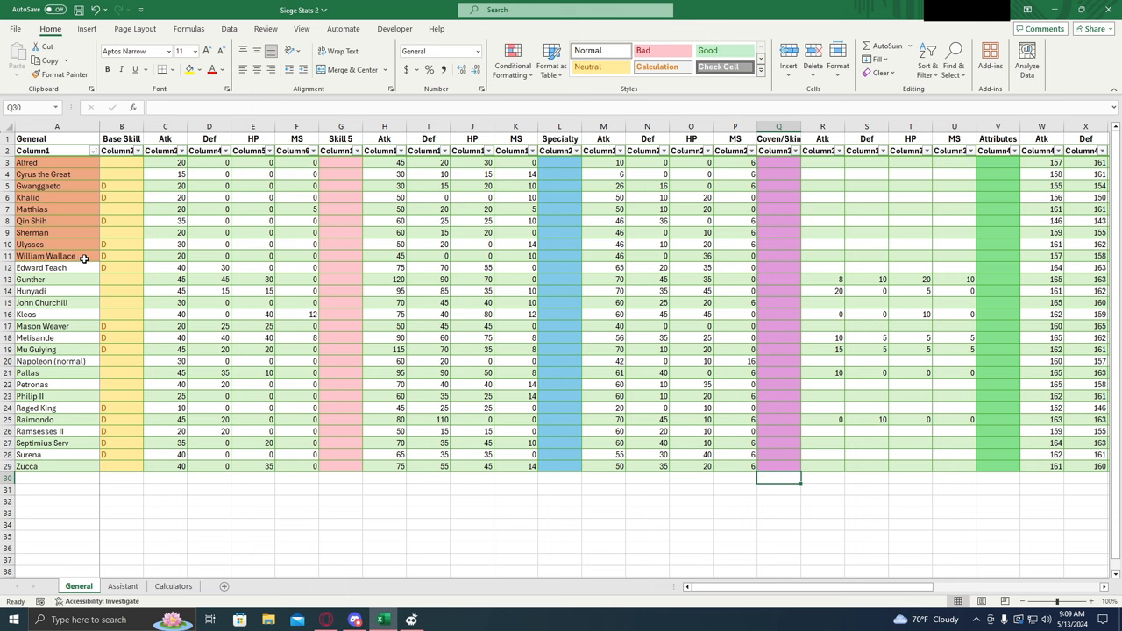
{"action": "mouse_move", "coordinate": [86, 255]}
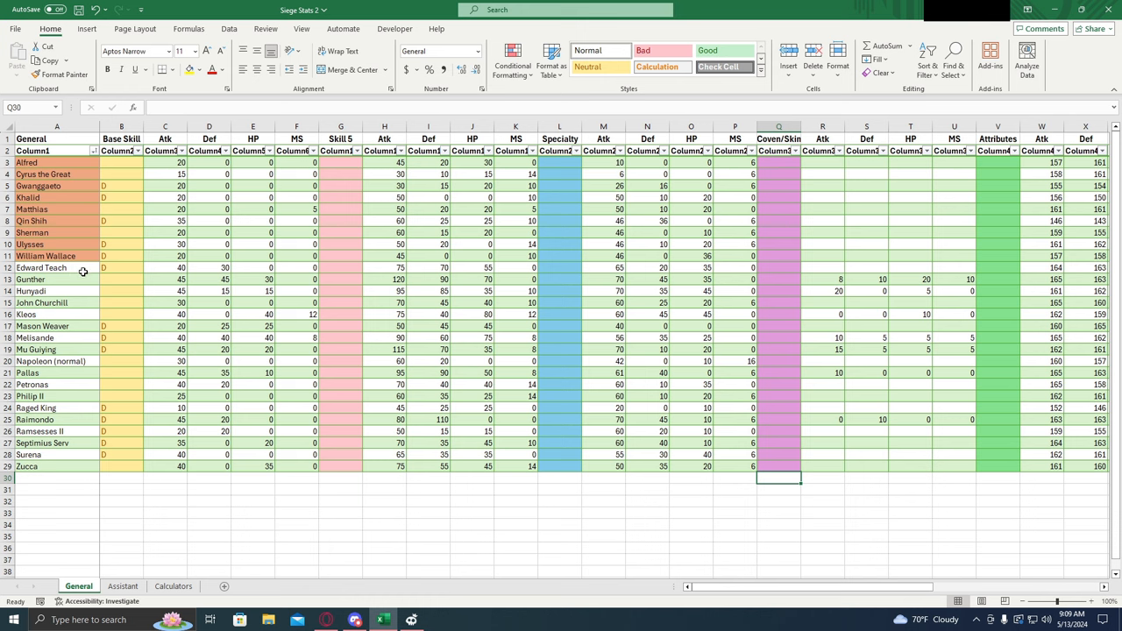
{"action": "mouse_move", "coordinate": [84, 272]}
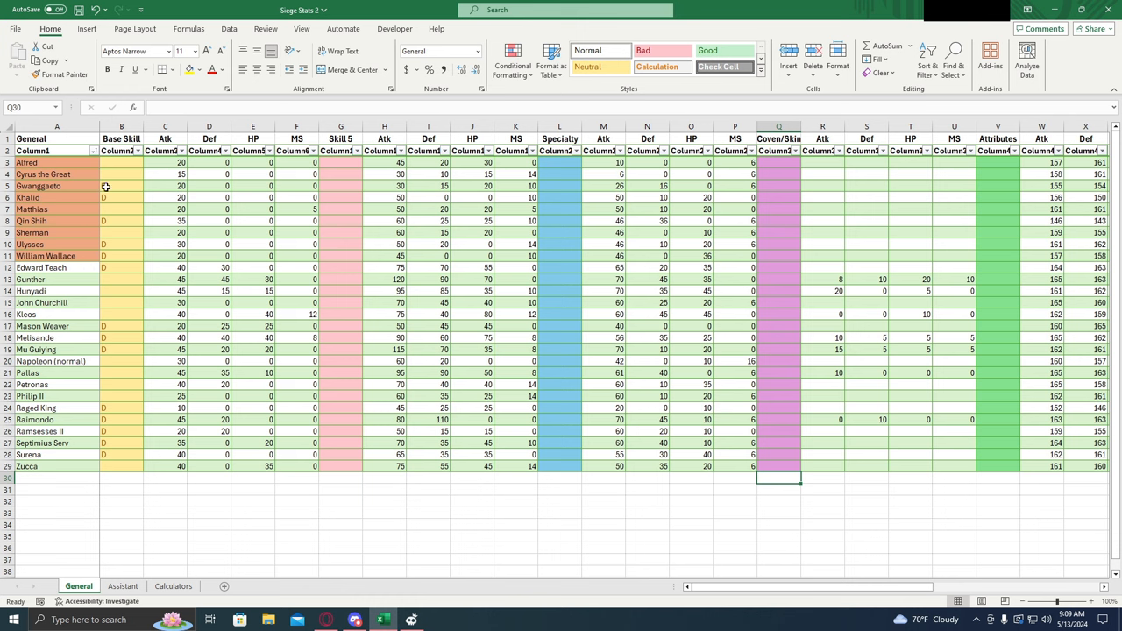
- Review the Base Skill entries for Gwanggaeto, Matthias and Khalid
{"action": "left_click", "coordinate": [121, 186]}
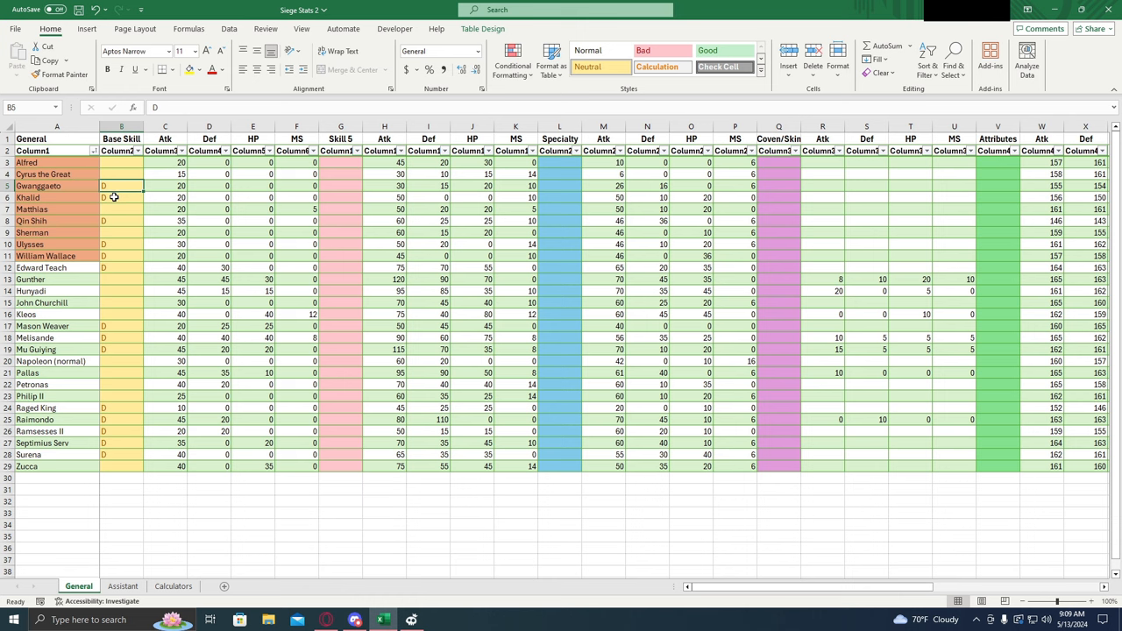
{"action": "mouse_move", "coordinate": [144, 212]}
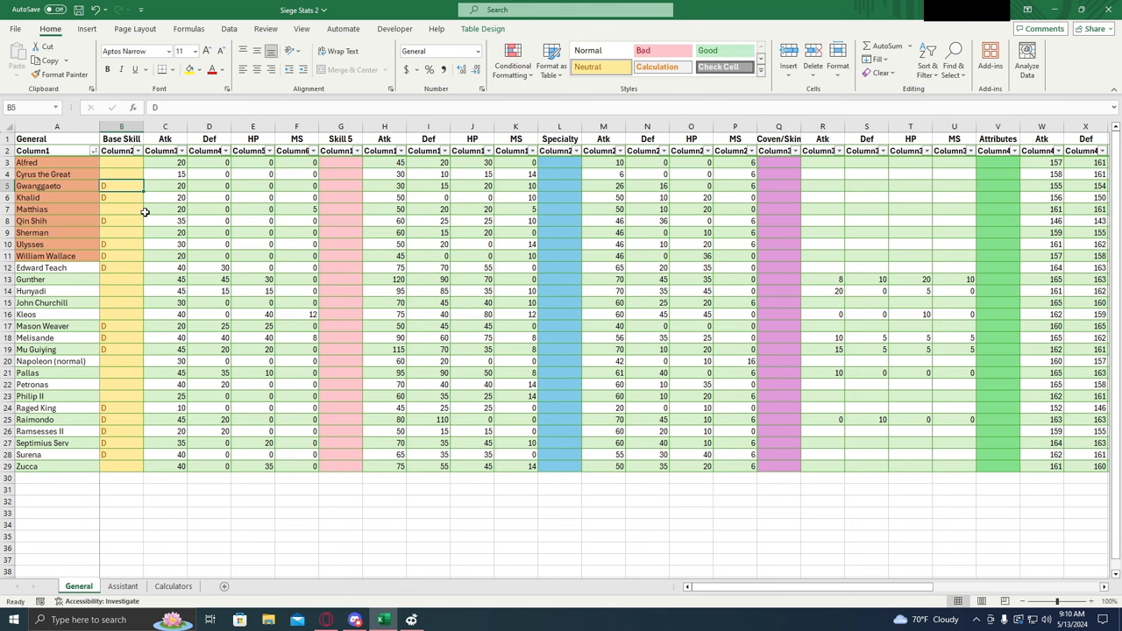
{"action": "mouse_move", "coordinate": [129, 210]}
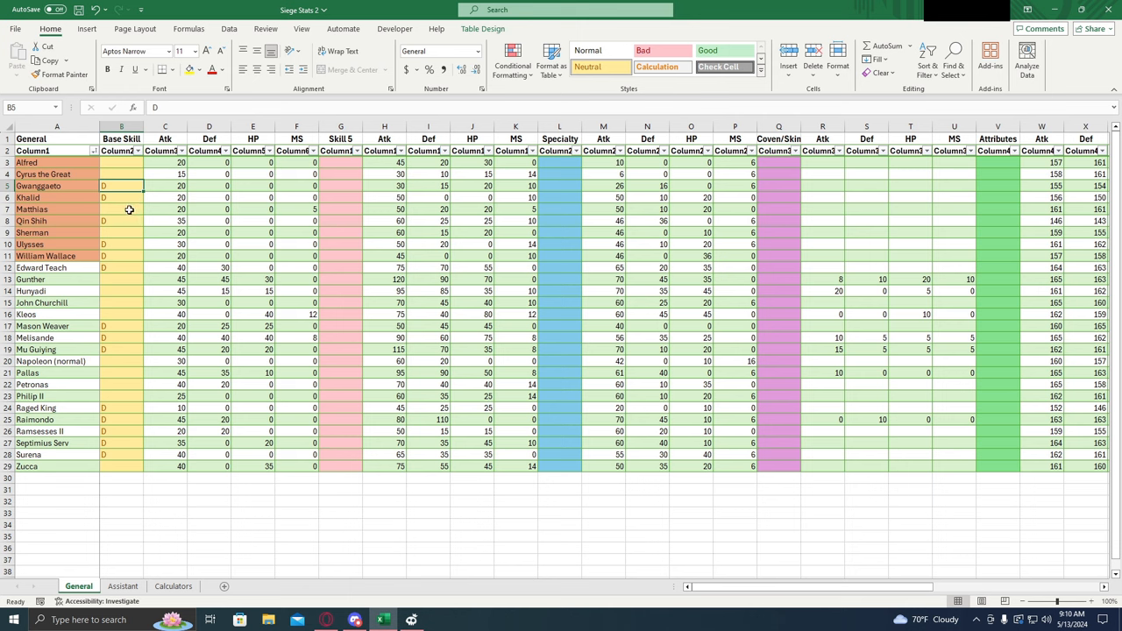
{"action": "left_click", "coordinate": [121, 209]}
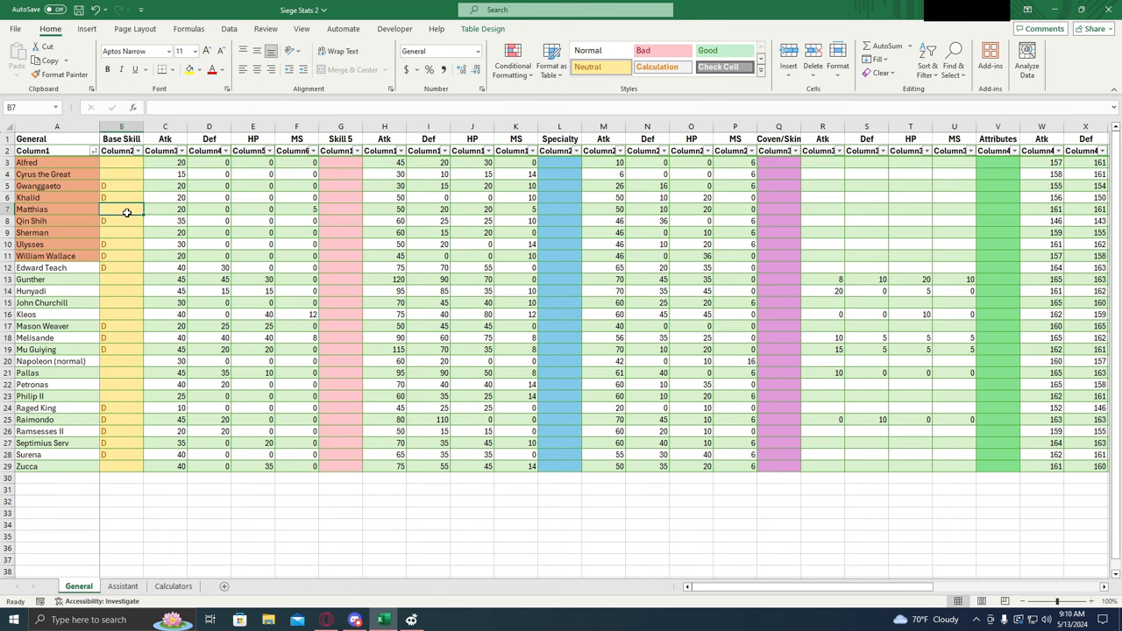
{"action": "mouse_move", "coordinate": [117, 198]}
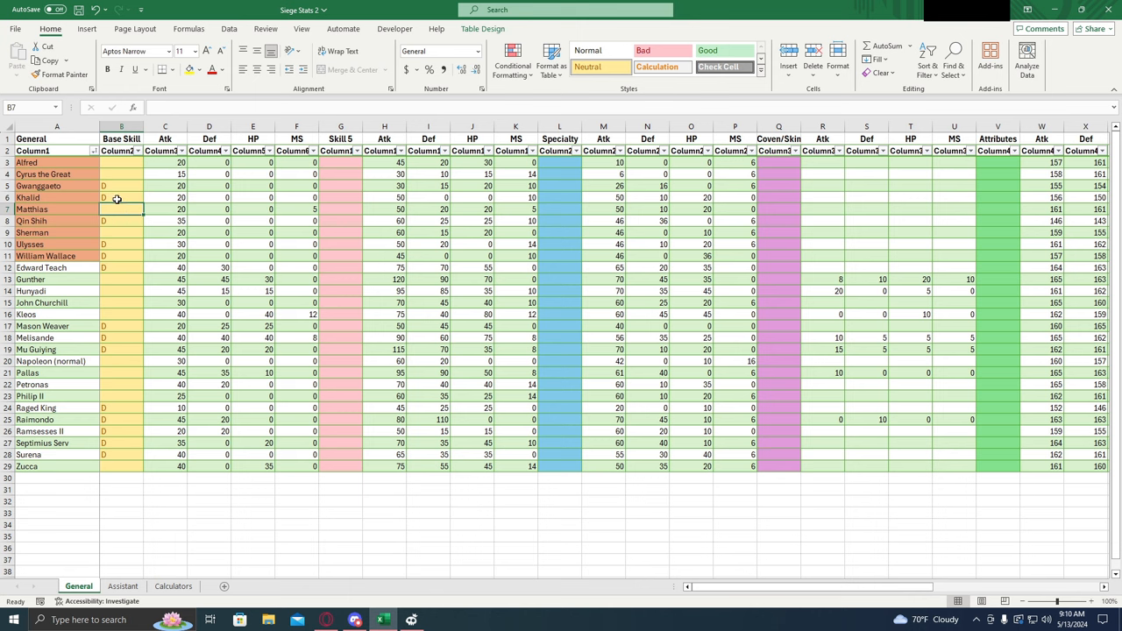
{"action": "left_click", "coordinate": [121, 197]}
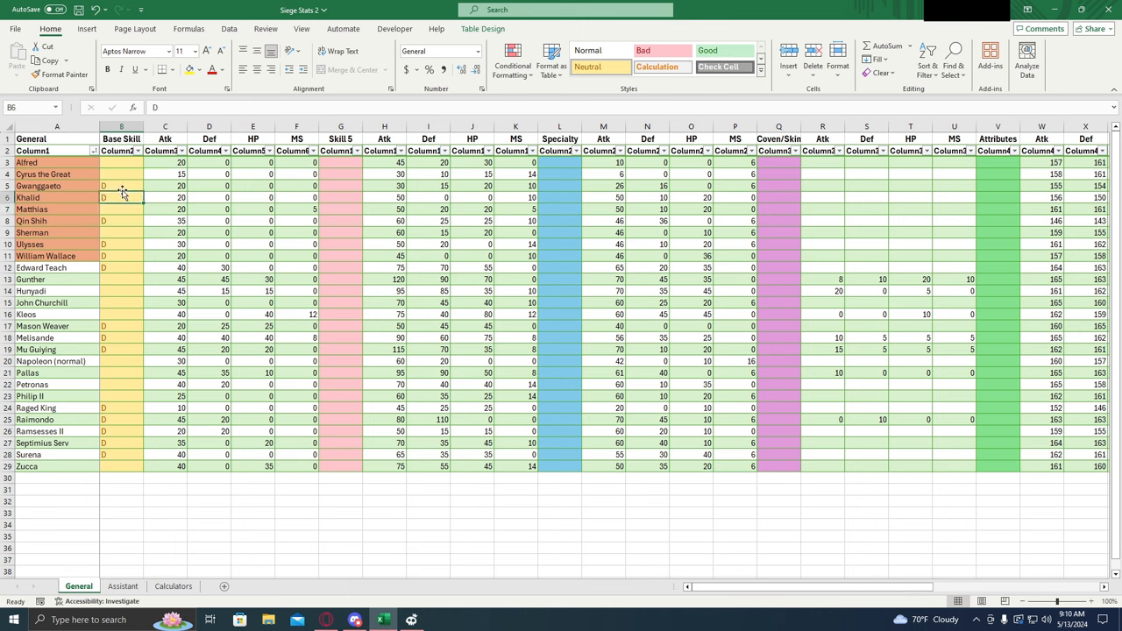
{"action": "left_click", "coordinate": [121, 186]}
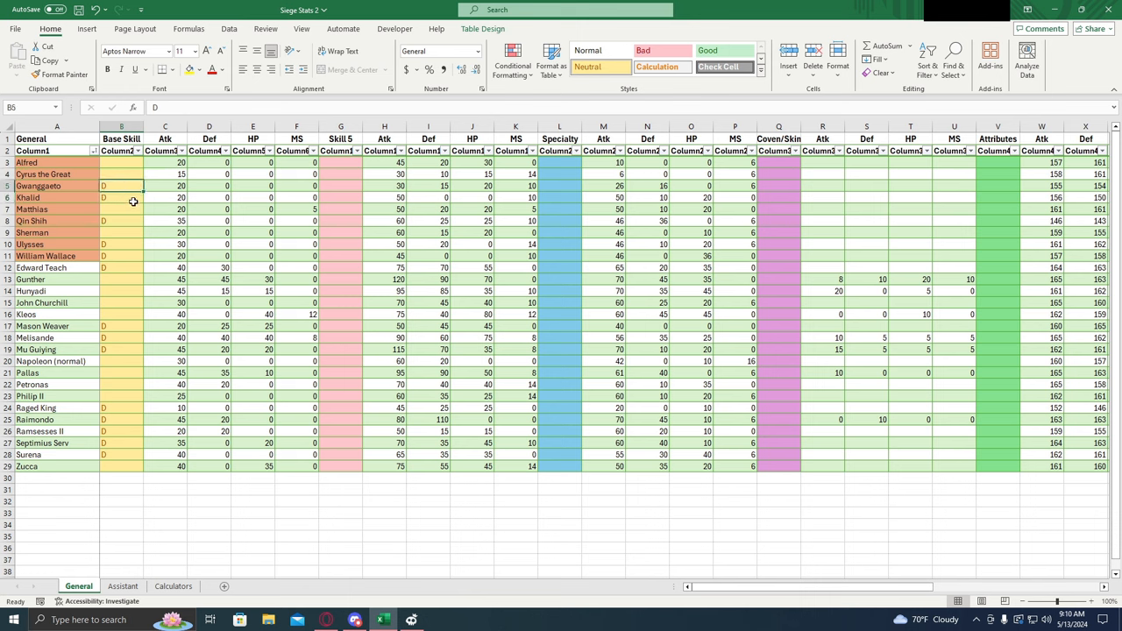
{"action": "left_click", "coordinate": [121, 210]}
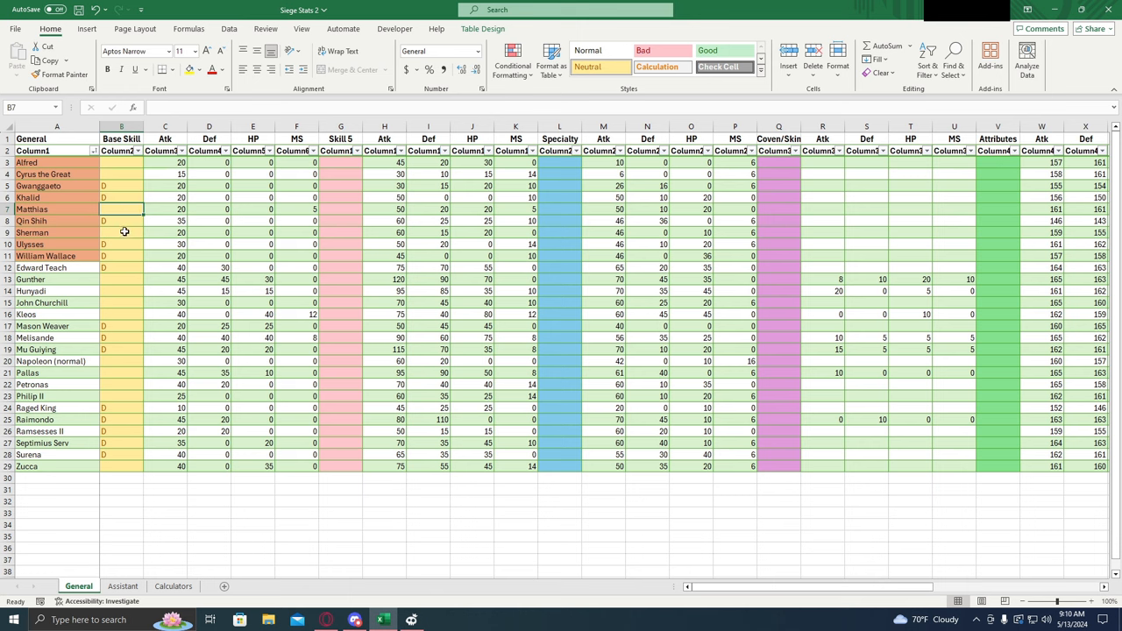
{"action": "left_click", "coordinate": [121, 243]}
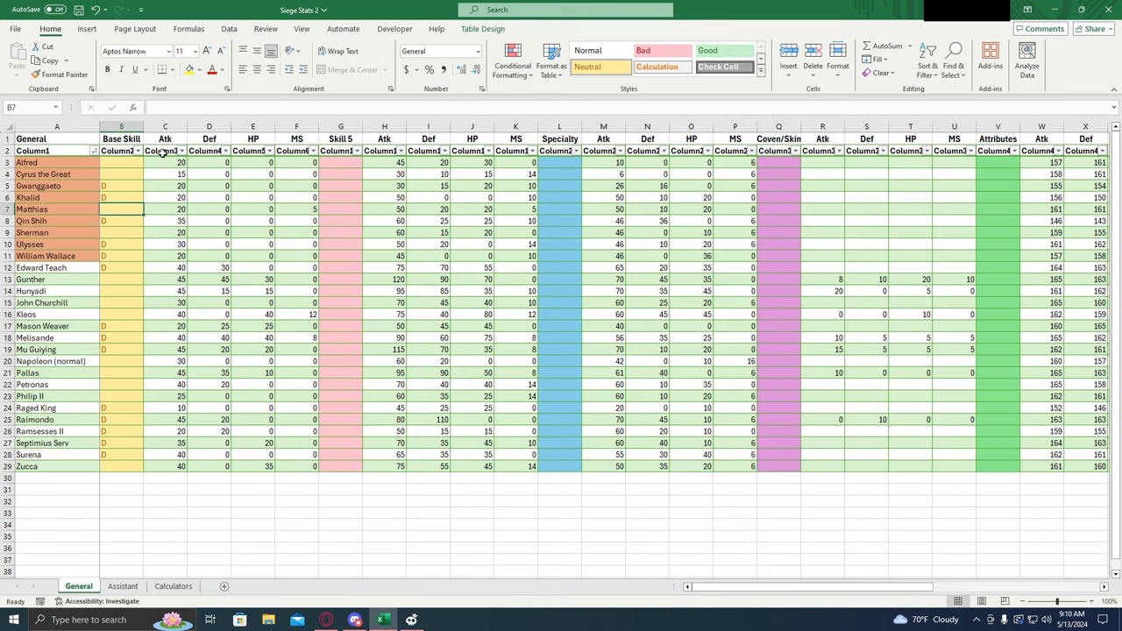
{"action": "mouse_move", "coordinate": [234, 132]}
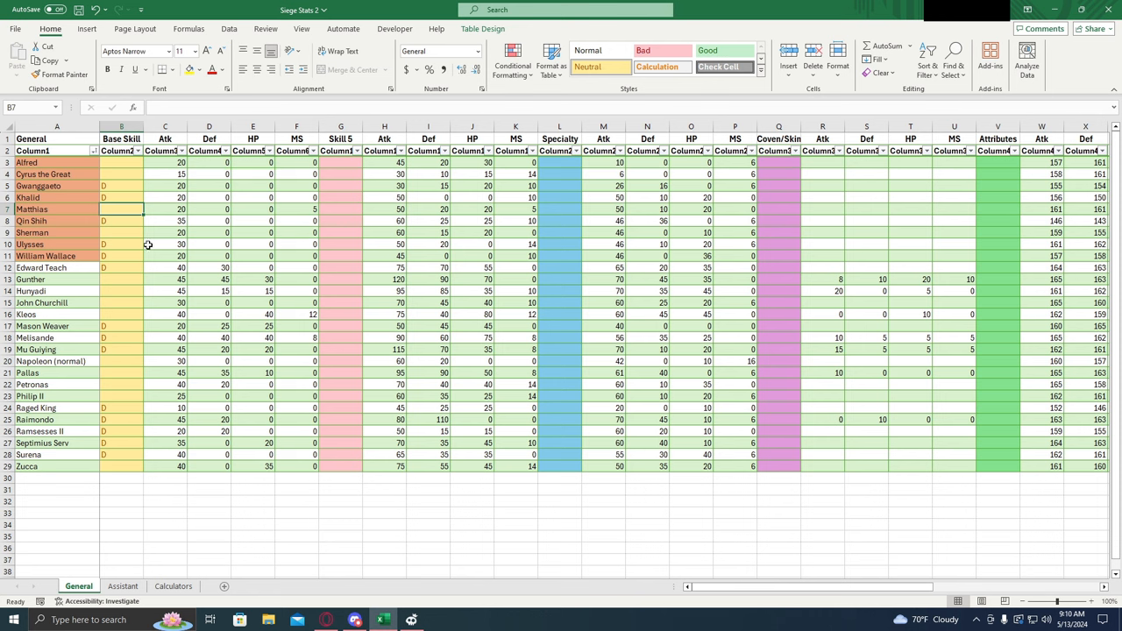
{"action": "mouse_move", "coordinate": [279, 267]}
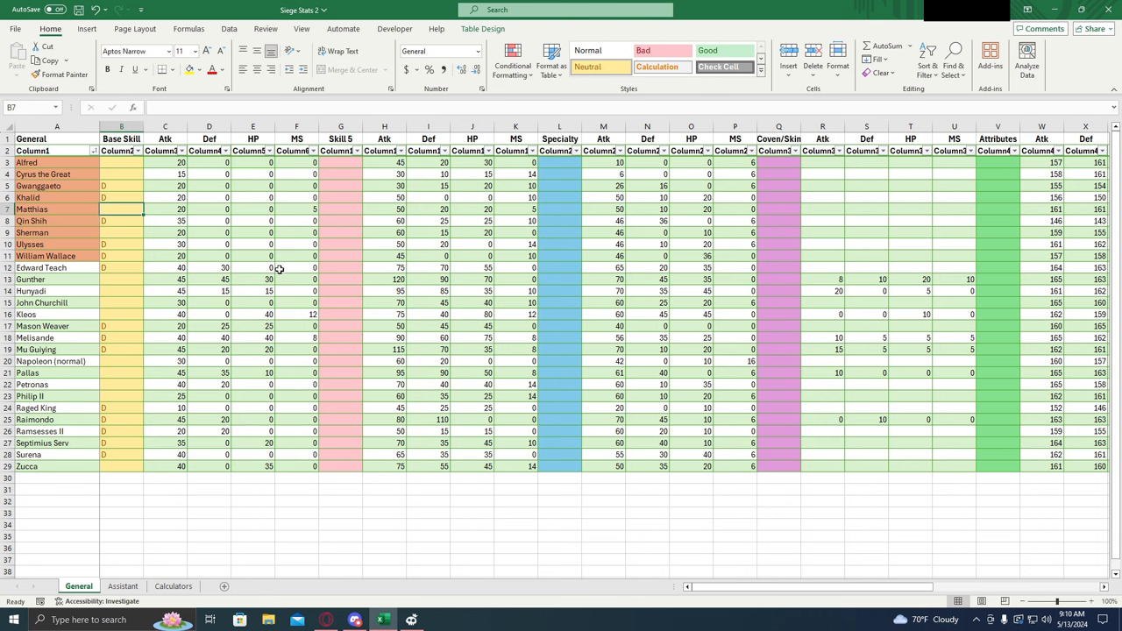
{"action": "mouse_move", "coordinate": [340, 151]}
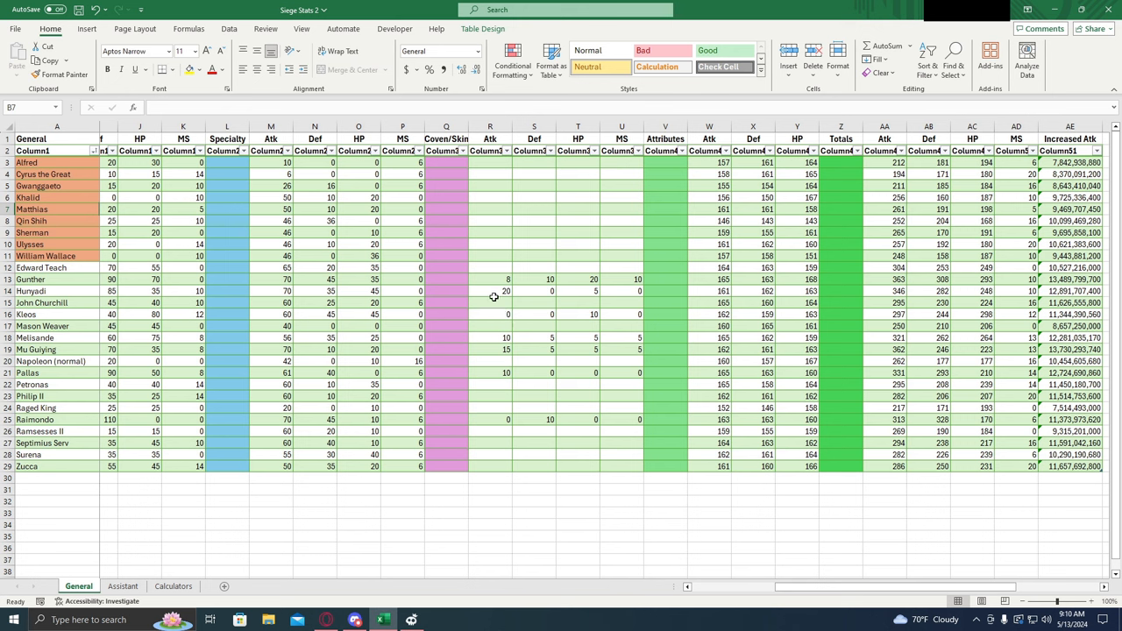
{"action": "mouse_move", "coordinate": [493, 260]}
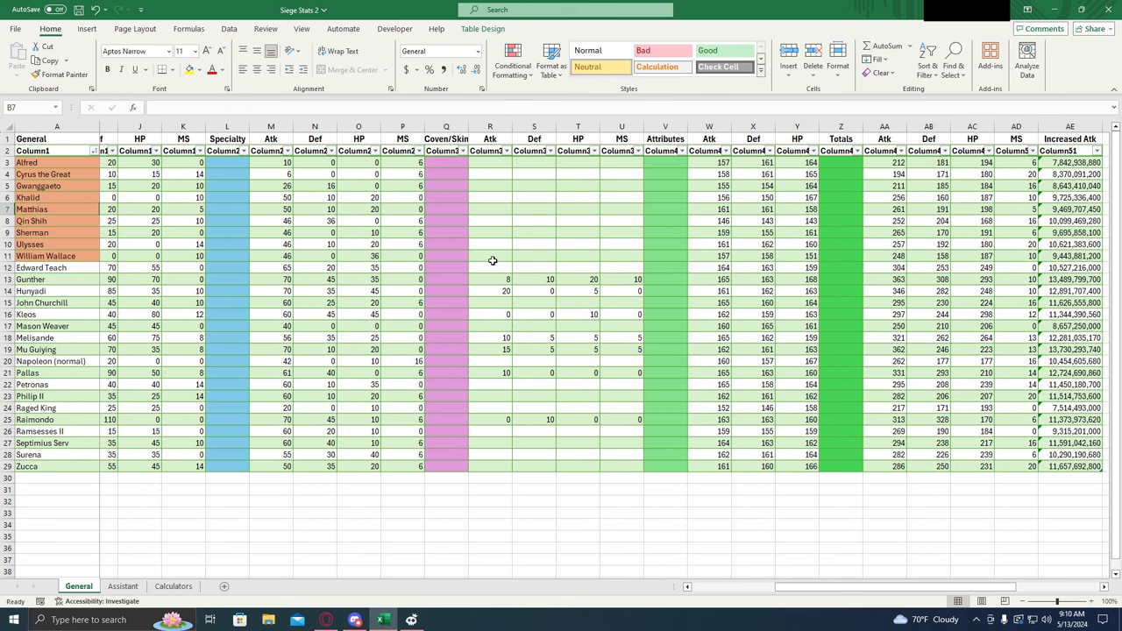
{"action": "mouse_move", "coordinate": [590, 256]}
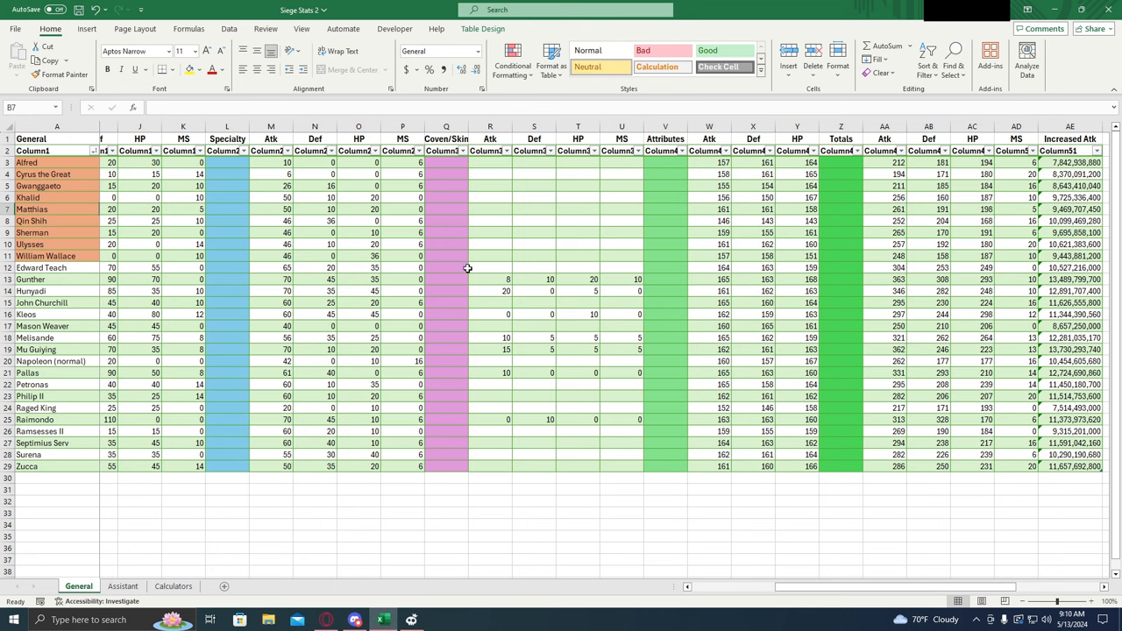
{"action": "mouse_move", "coordinate": [492, 395]}
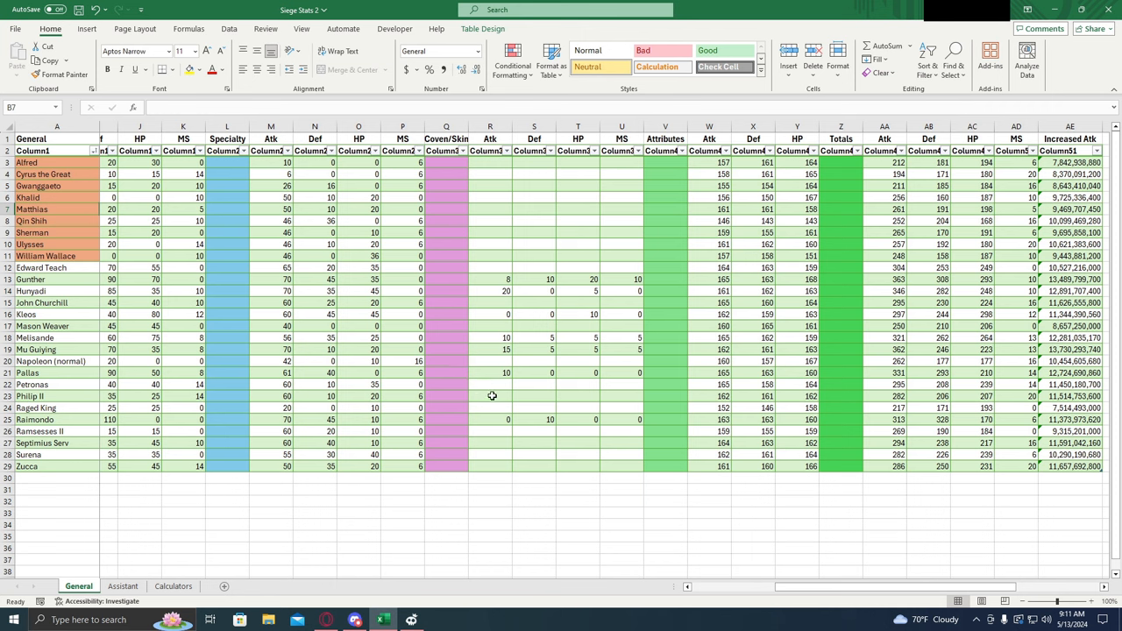
{"action": "mouse_move", "coordinate": [492, 389]}
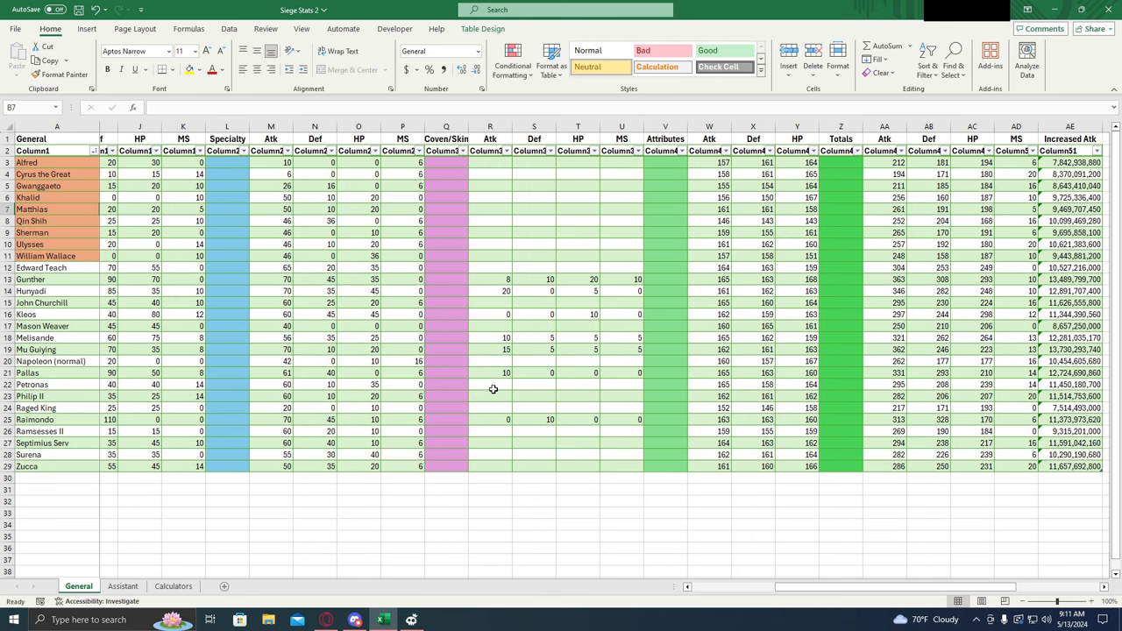
{"action": "mouse_move", "coordinate": [502, 386]}
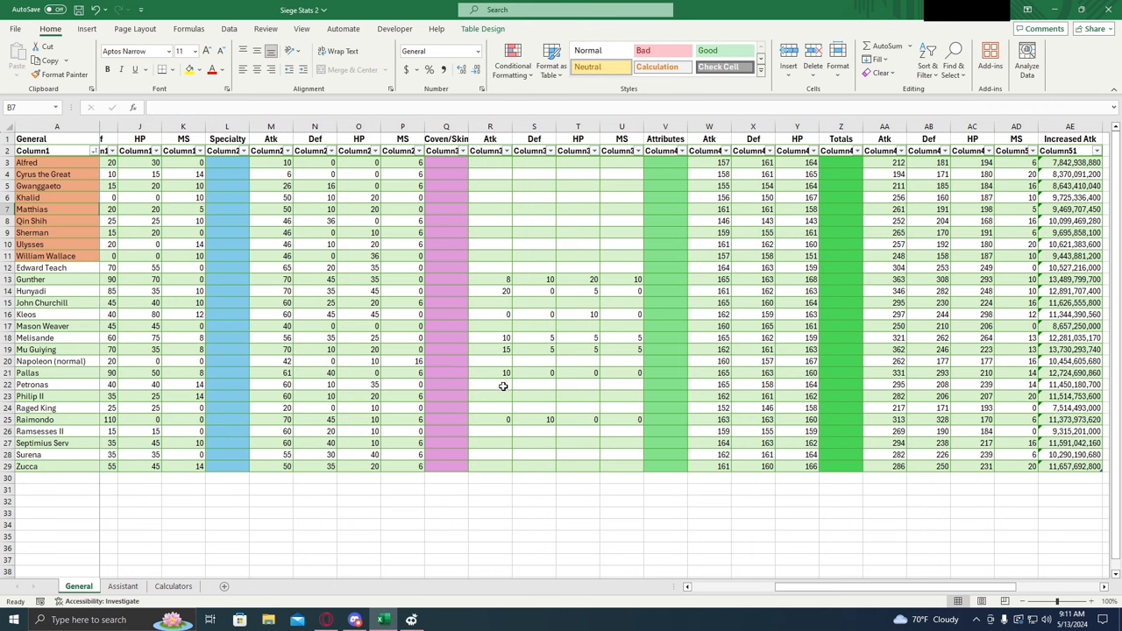
{"action": "mouse_move", "coordinate": [505, 390]}
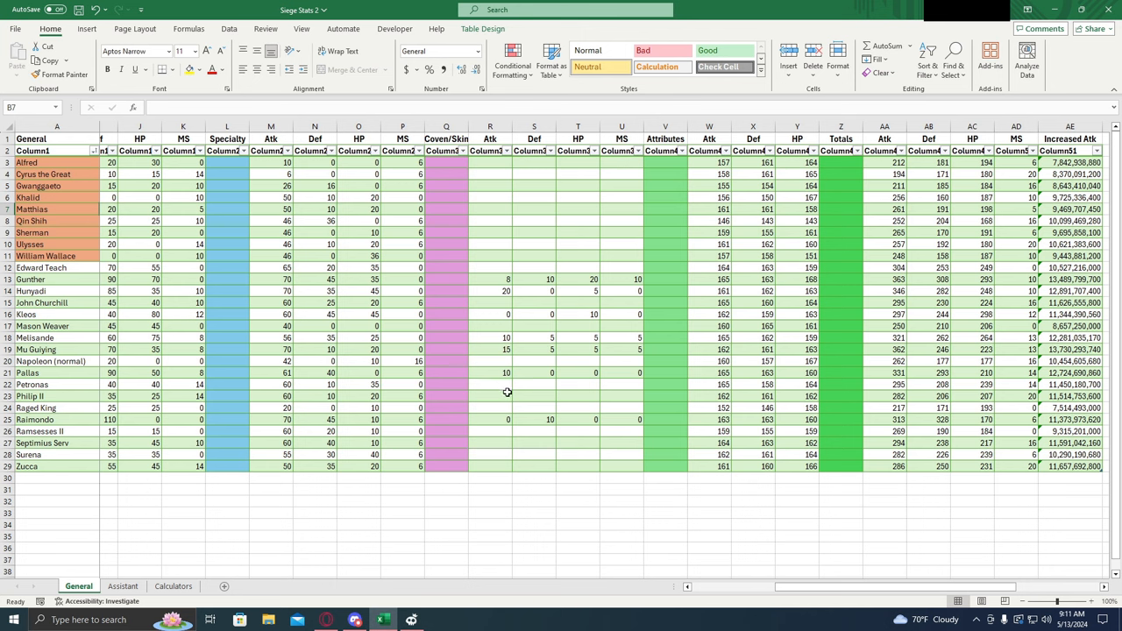
{"action": "mouse_move", "coordinate": [506, 392]}
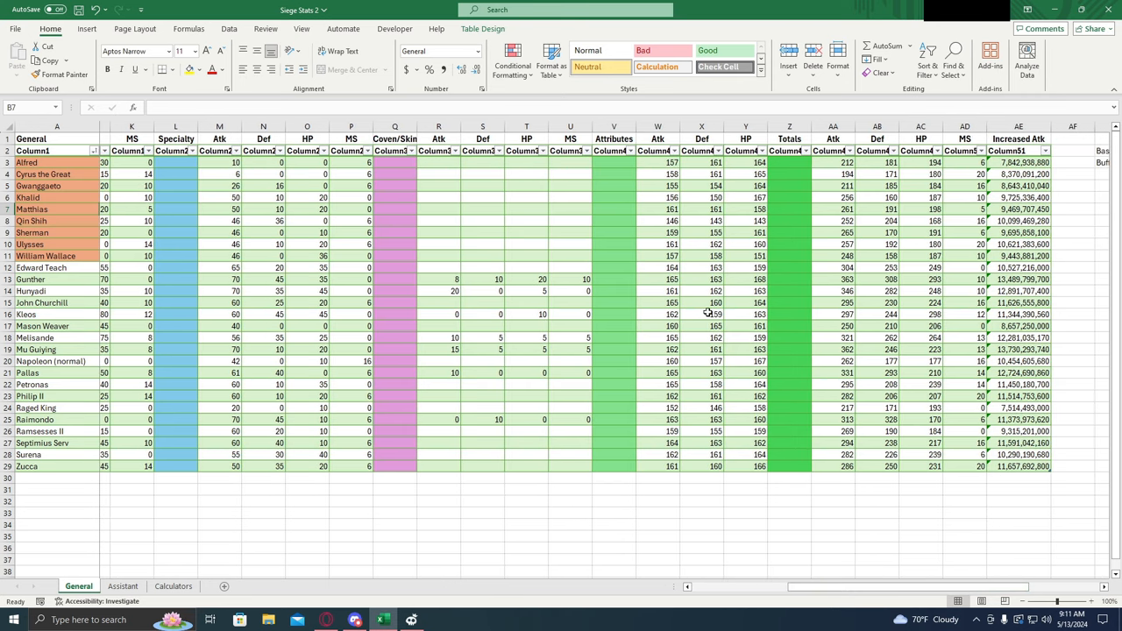
{"action": "mouse_move", "coordinate": [715, 338]}
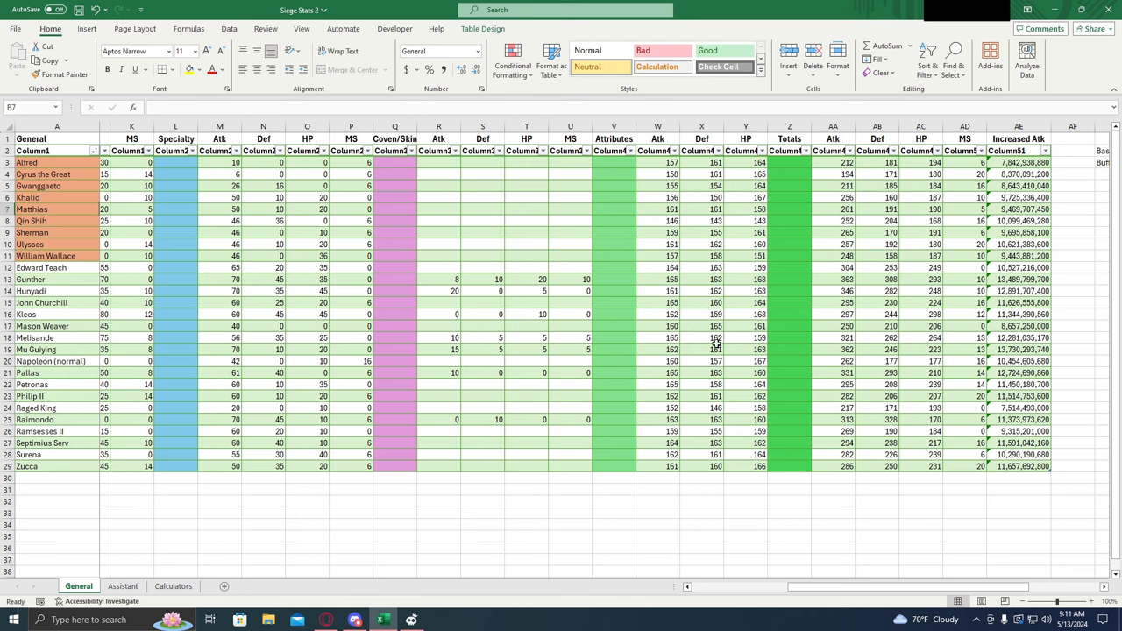
{"action": "mouse_move", "coordinate": [744, 326]}
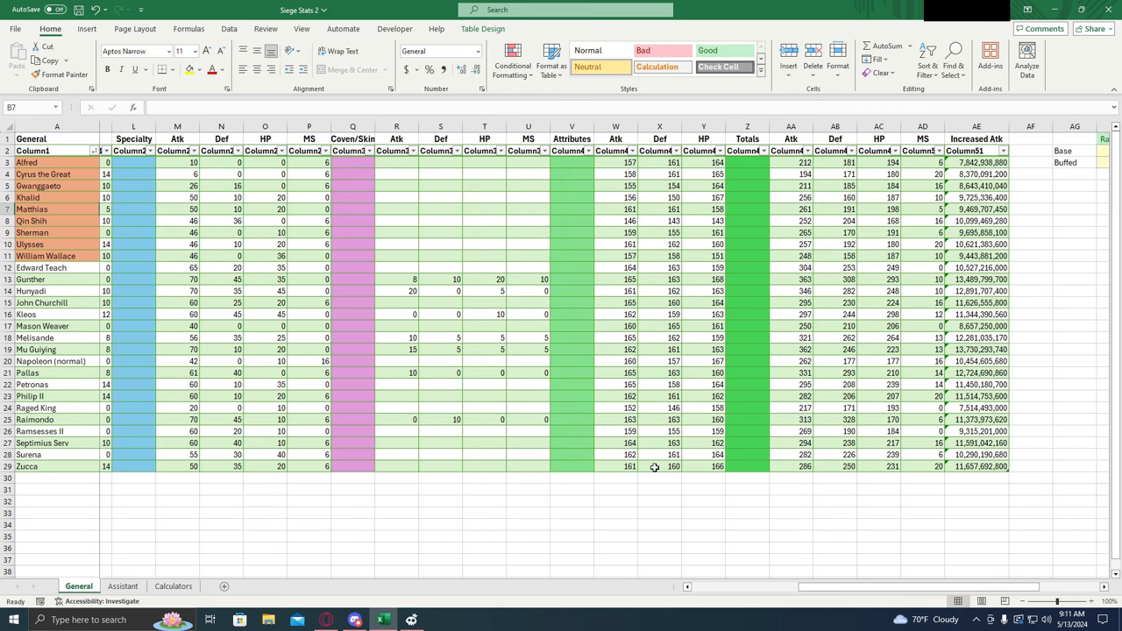
{"action": "mouse_move", "coordinate": [674, 475]}
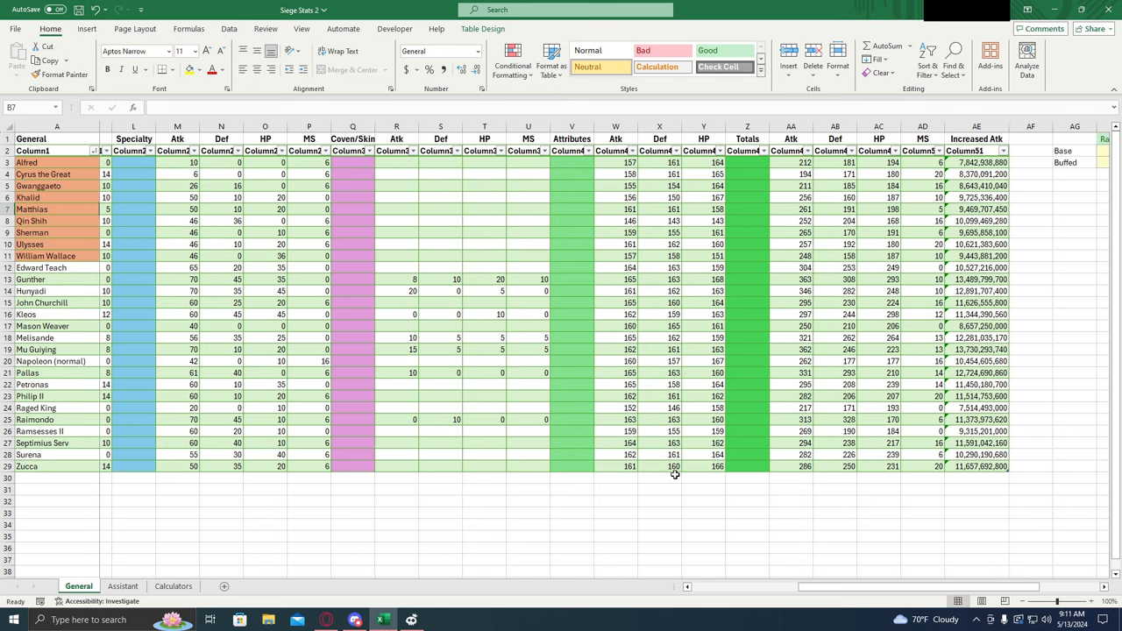
{"action": "mouse_move", "coordinate": [670, 476]}
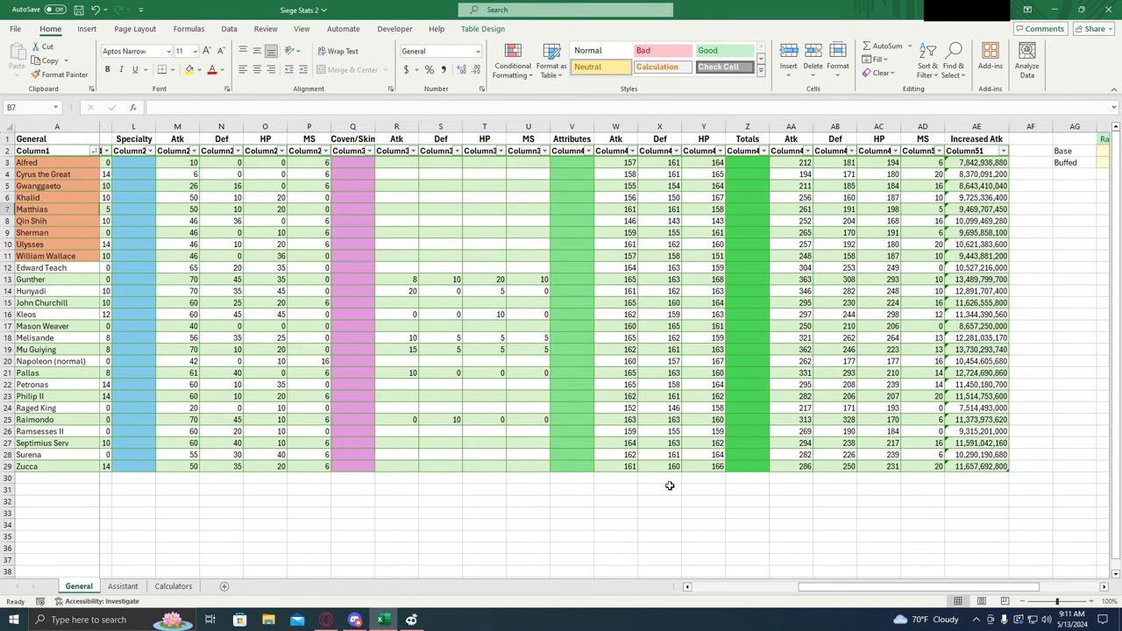
{"action": "mouse_move", "coordinate": [642, 482]}
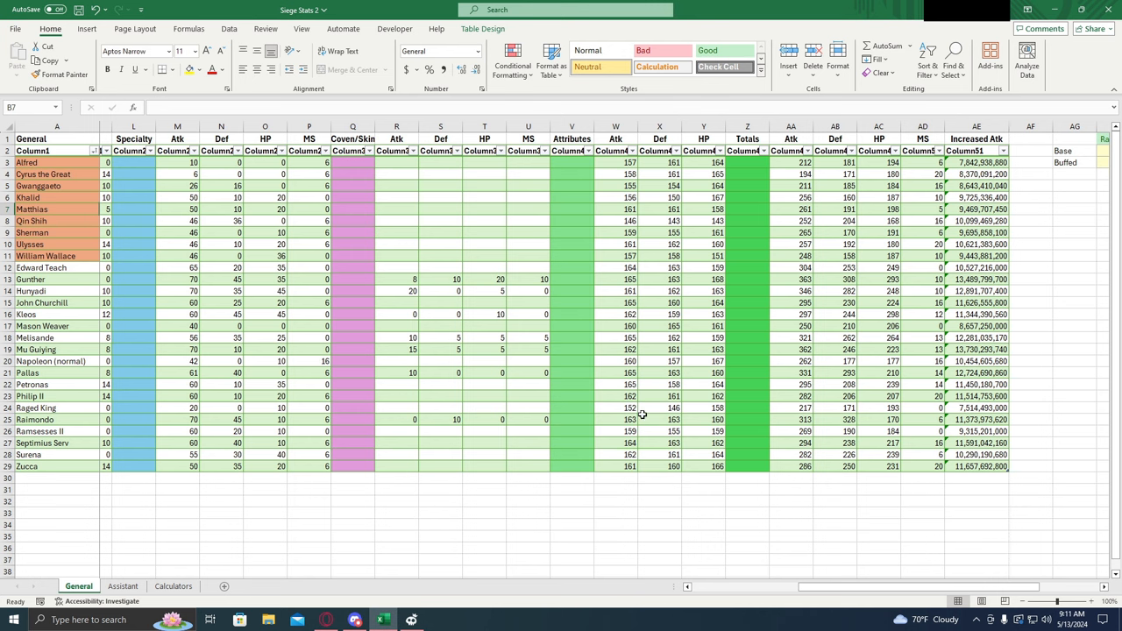
{"action": "mouse_move", "coordinate": [652, 395]}
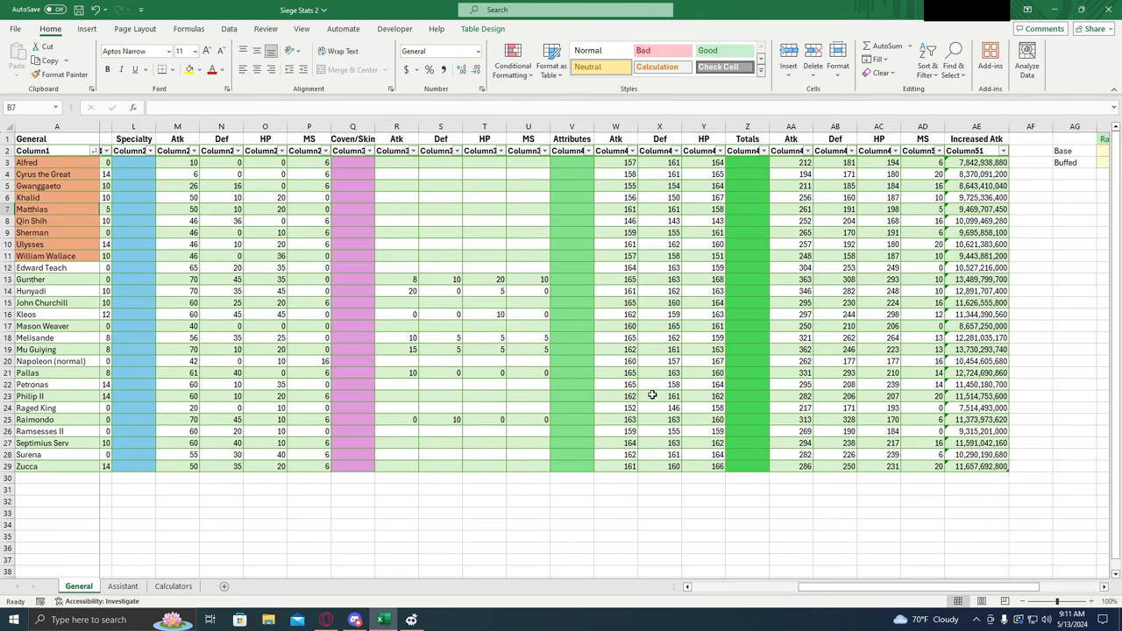
{"action": "mouse_move", "coordinate": [641, 432]}
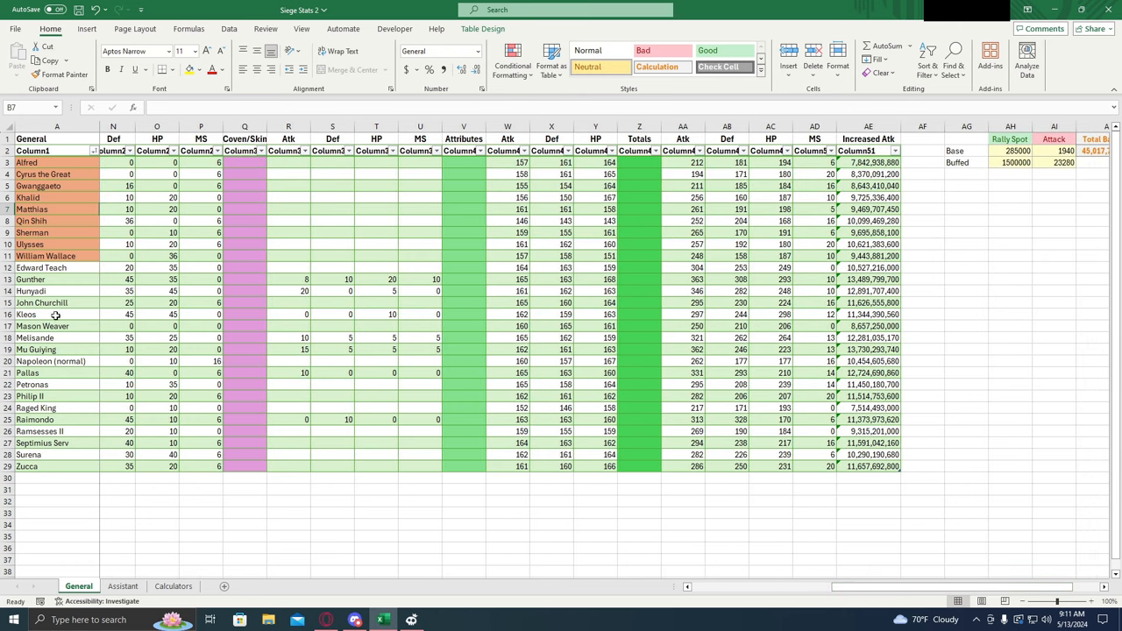
{"action": "mouse_move", "coordinate": [847, 331]}
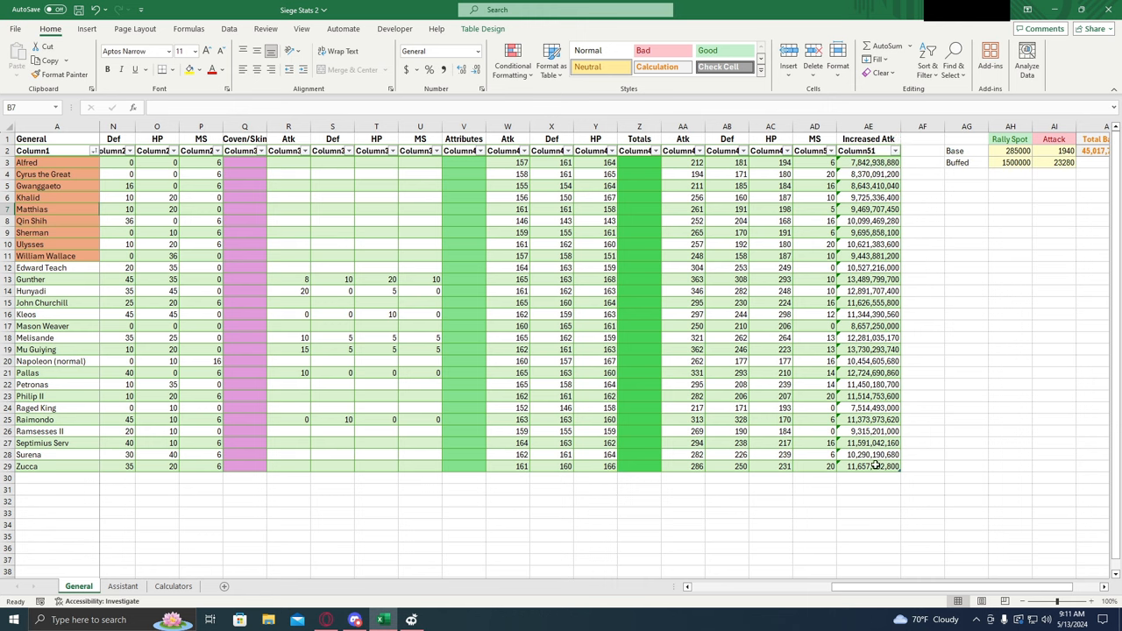
{"action": "mouse_move", "coordinate": [797, 414]}
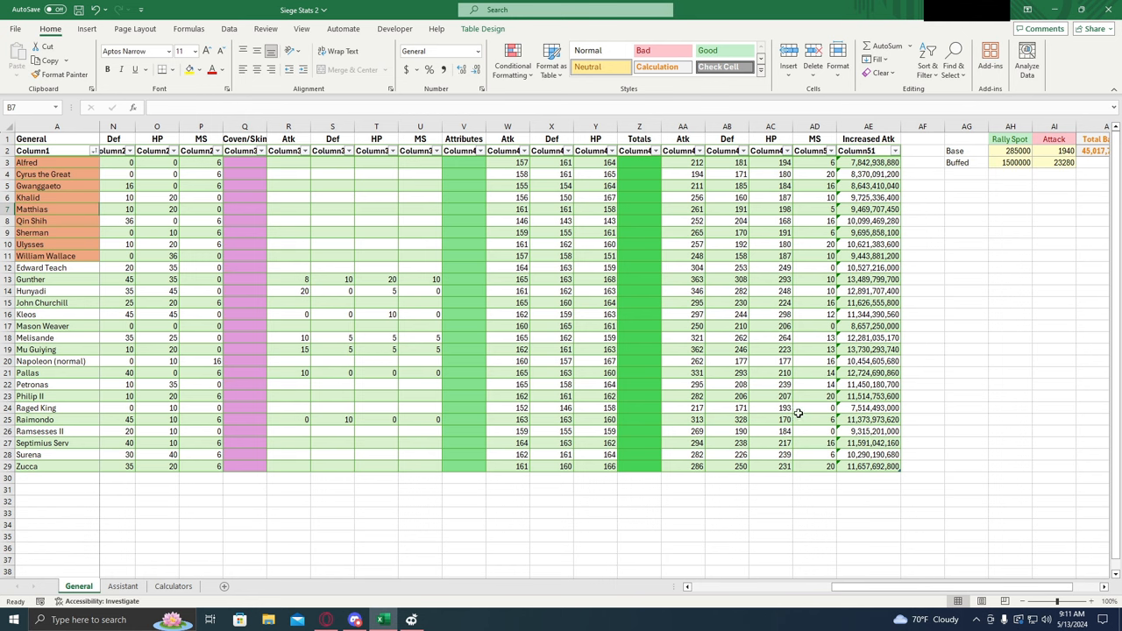
- Inspect Gunther's Coven/Skin MS and Def bonus cells
{"action": "scroll", "scroll_direction": "right", "scroll_amount": 3}
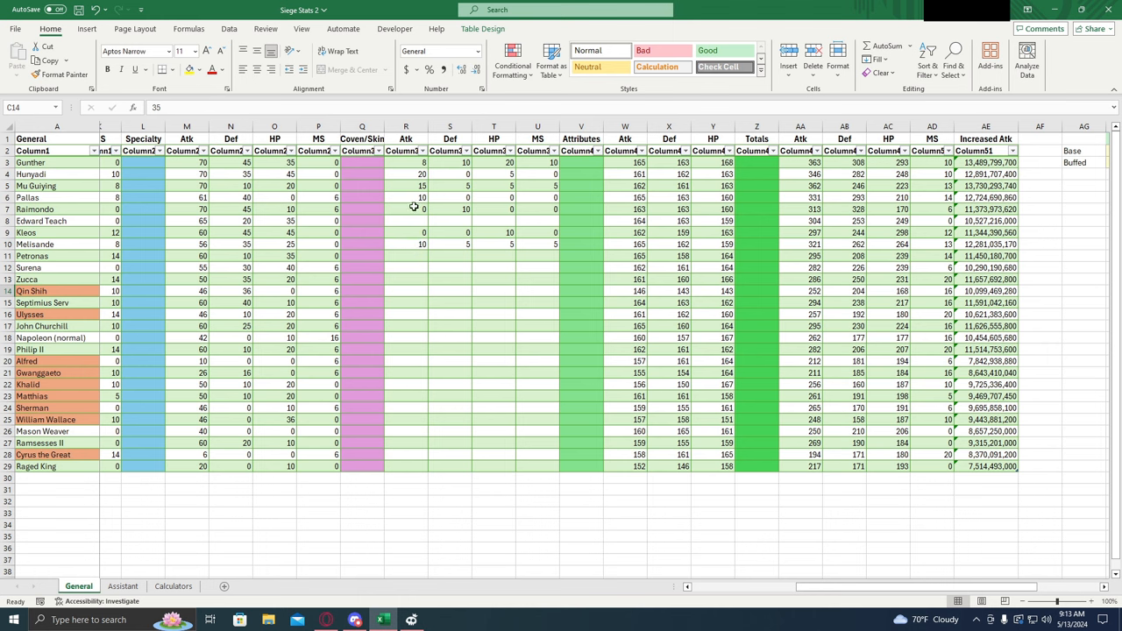
{"action": "mouse_move", "coordinate": [425, 231]}
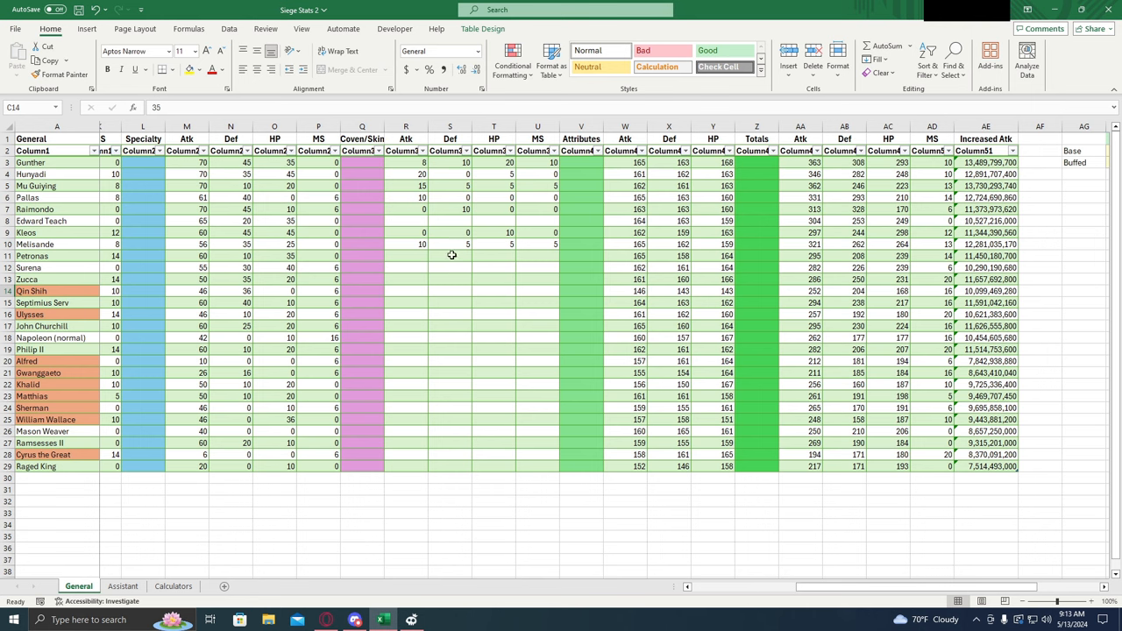
{"action": "mouse_move", "coordinate": [472, 268]}
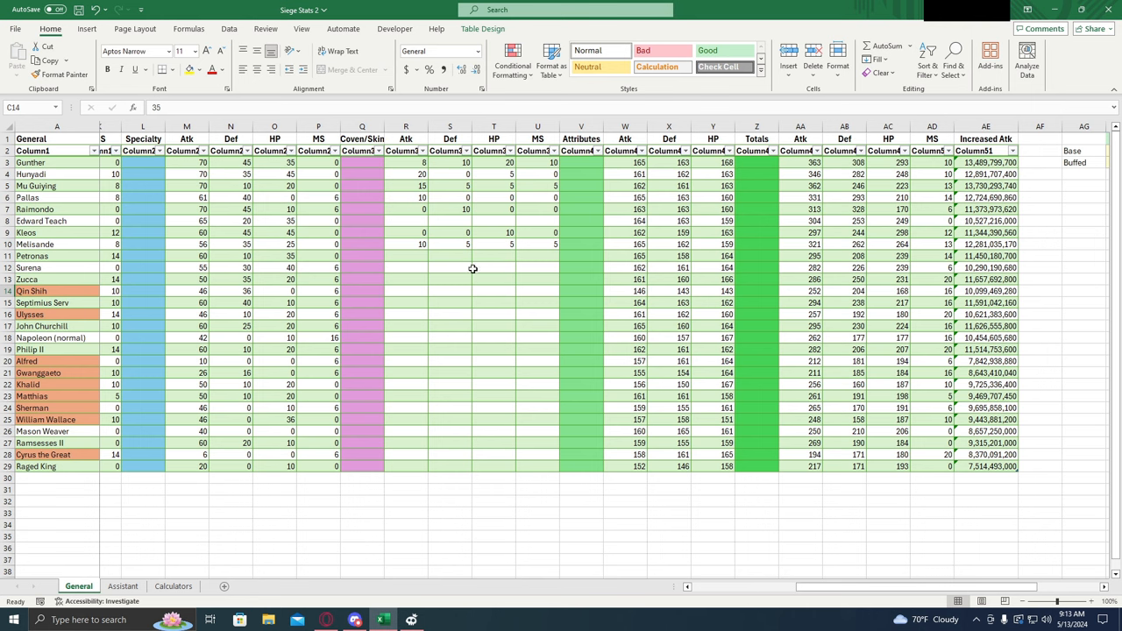
{"action": "mouse_move", "coordinate": [466, 262]}
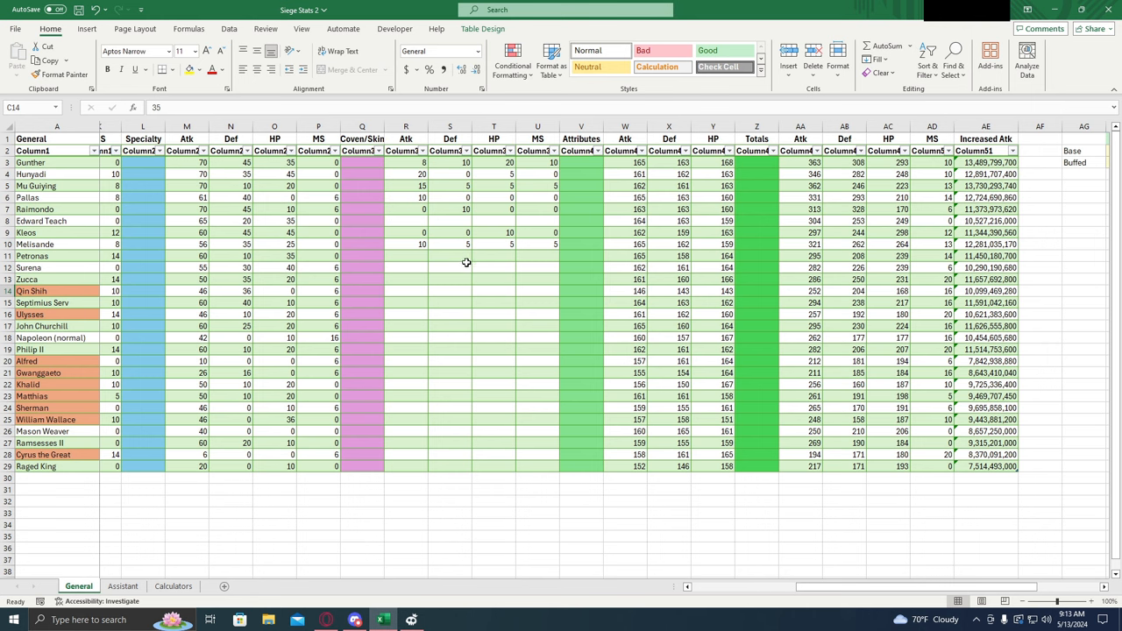
{"action": "mouse_move", "coordinate": [453, 221]}
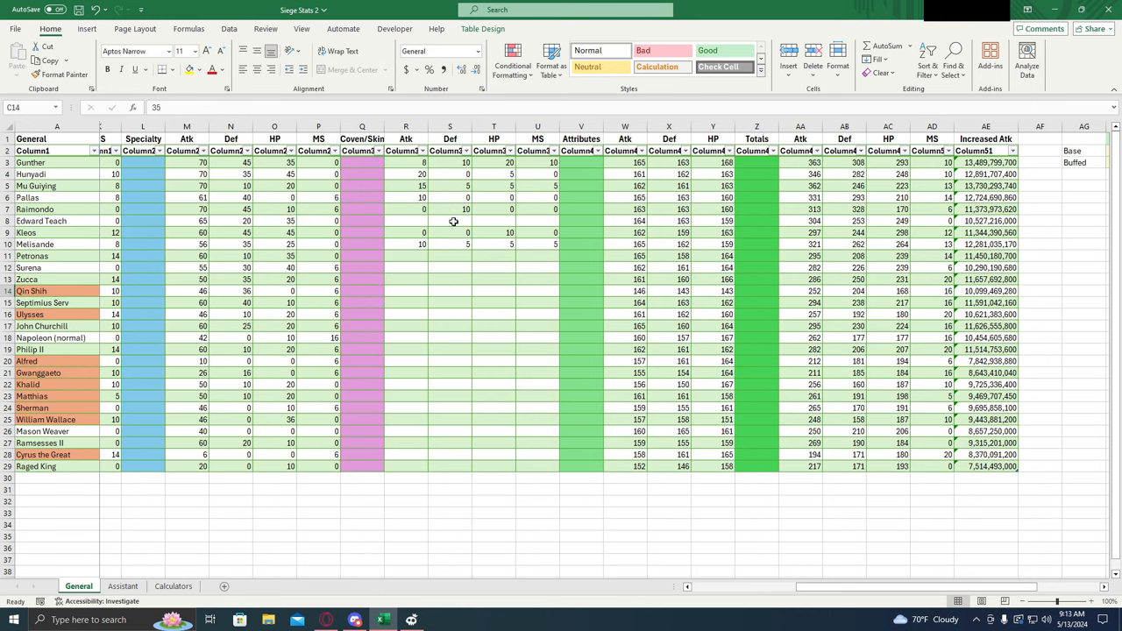
{"action": "left_click", "coordinate": [405, 163]}
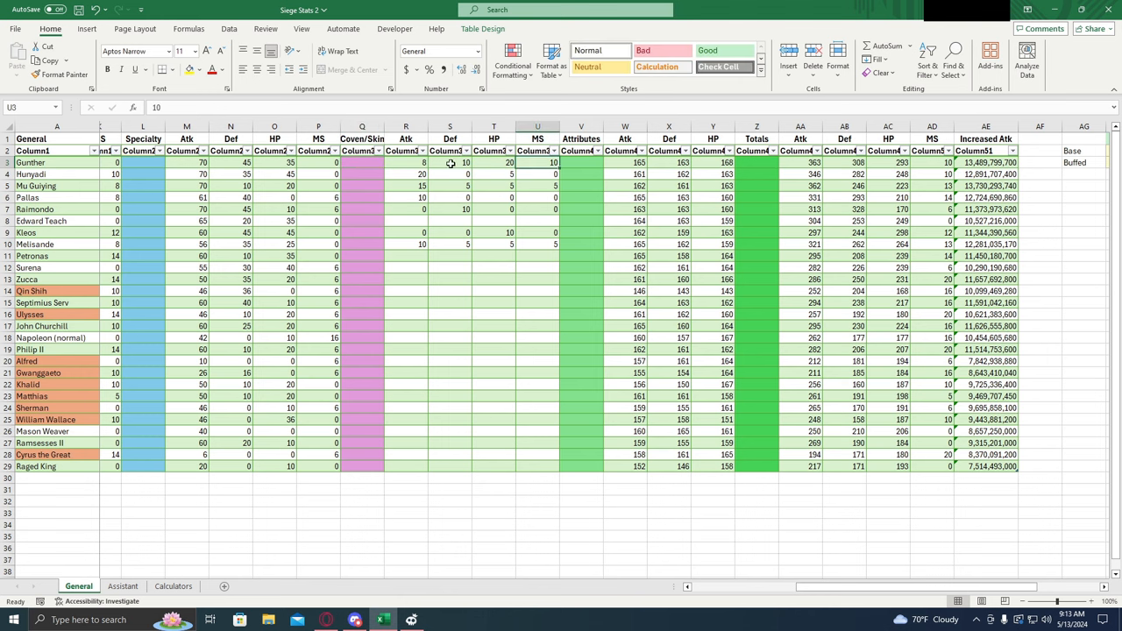
{"action": "left_click", "coordinate": [449, 162]}
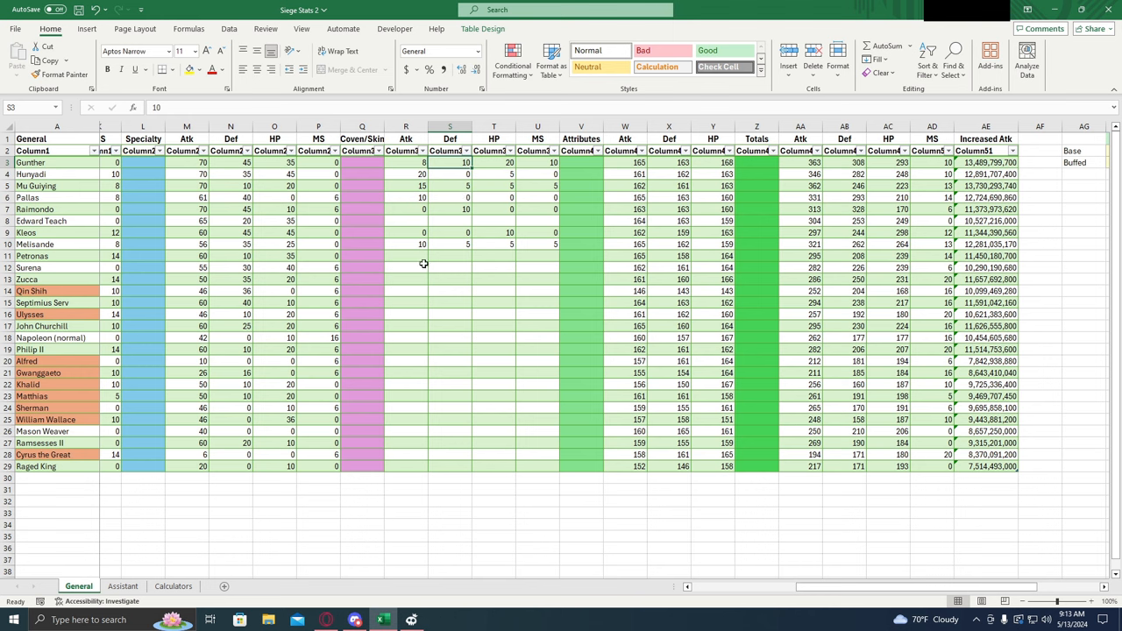
{"action": "mouse_move", "coordinate": [448, 257]}
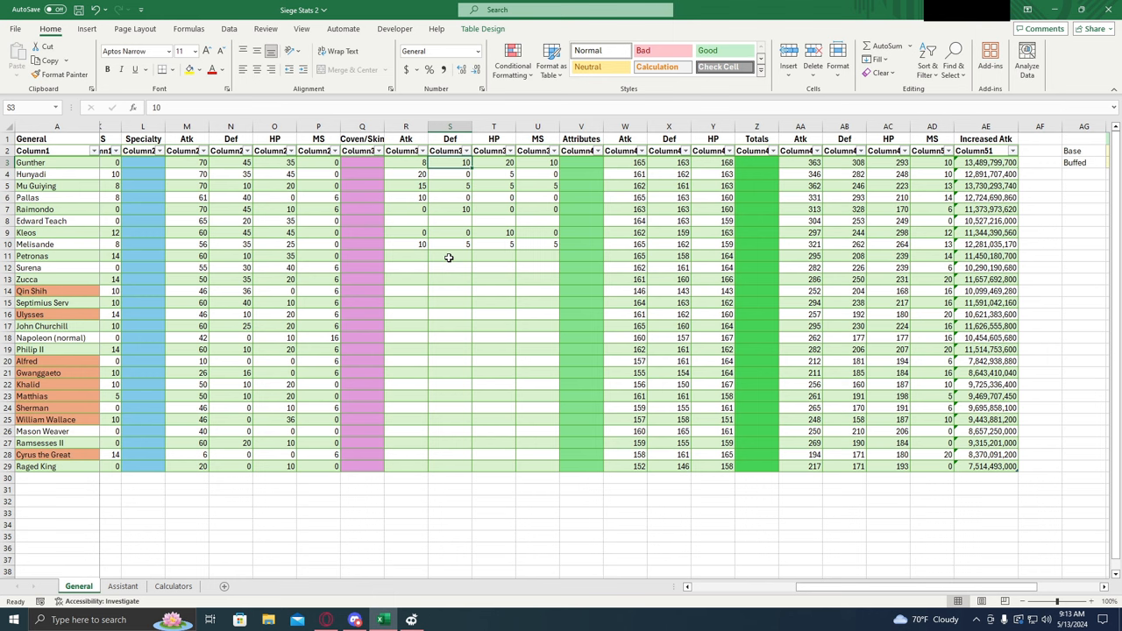
{"action": "mouse_move", "coordinate": [473, 274]}
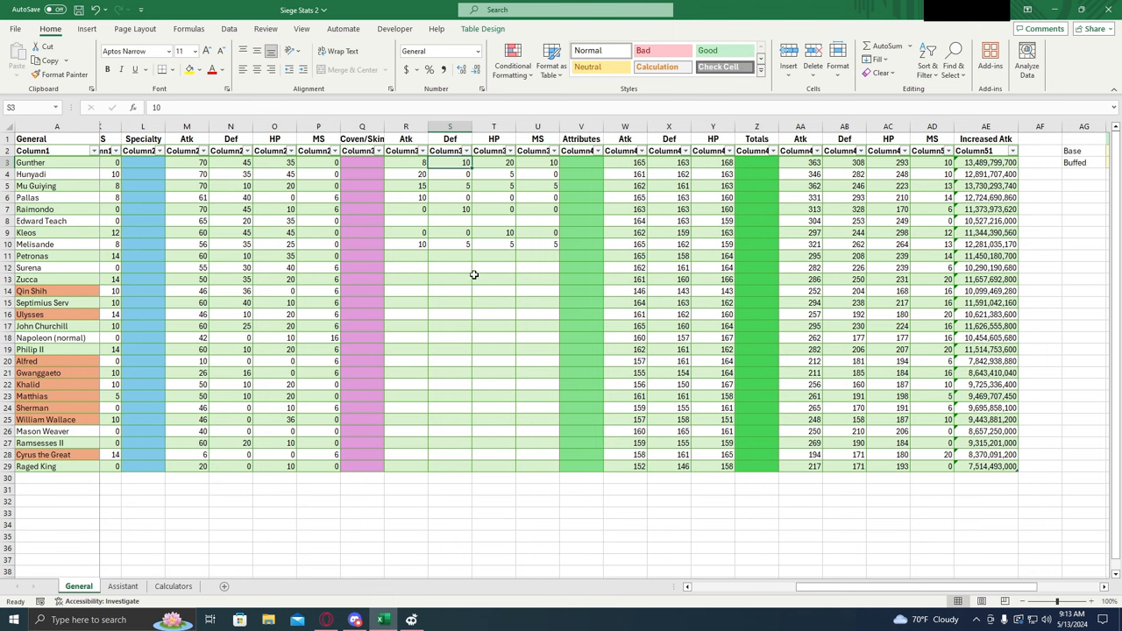
{"action": "mouse_move", "coordinate": [463, 259]}
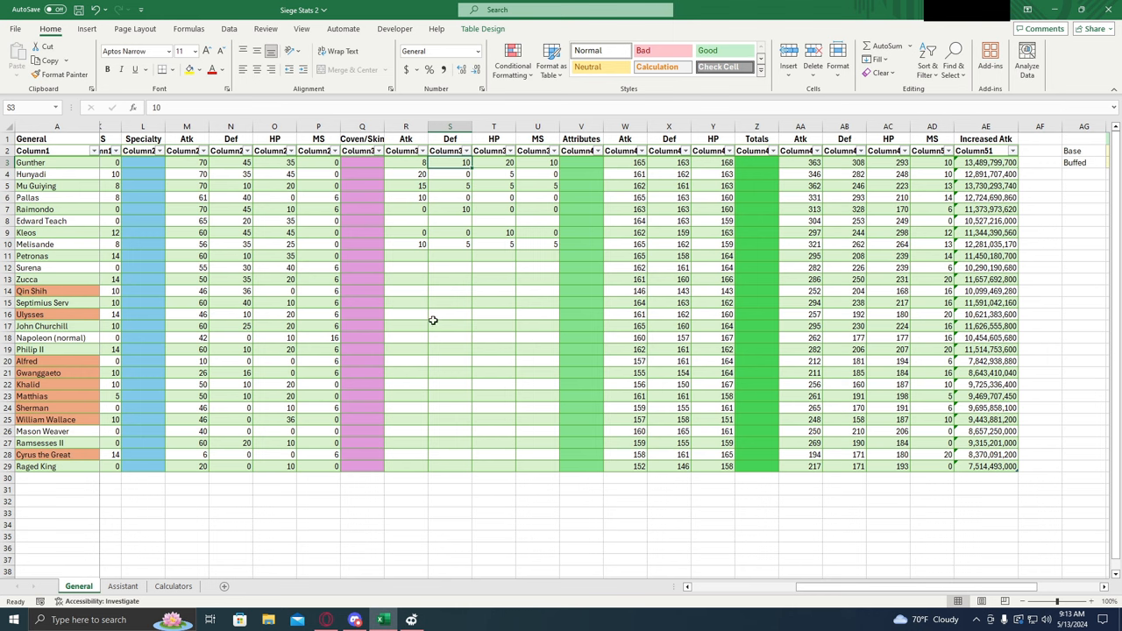
{"action": "mouse_move", "coordinate": [462, 312]}
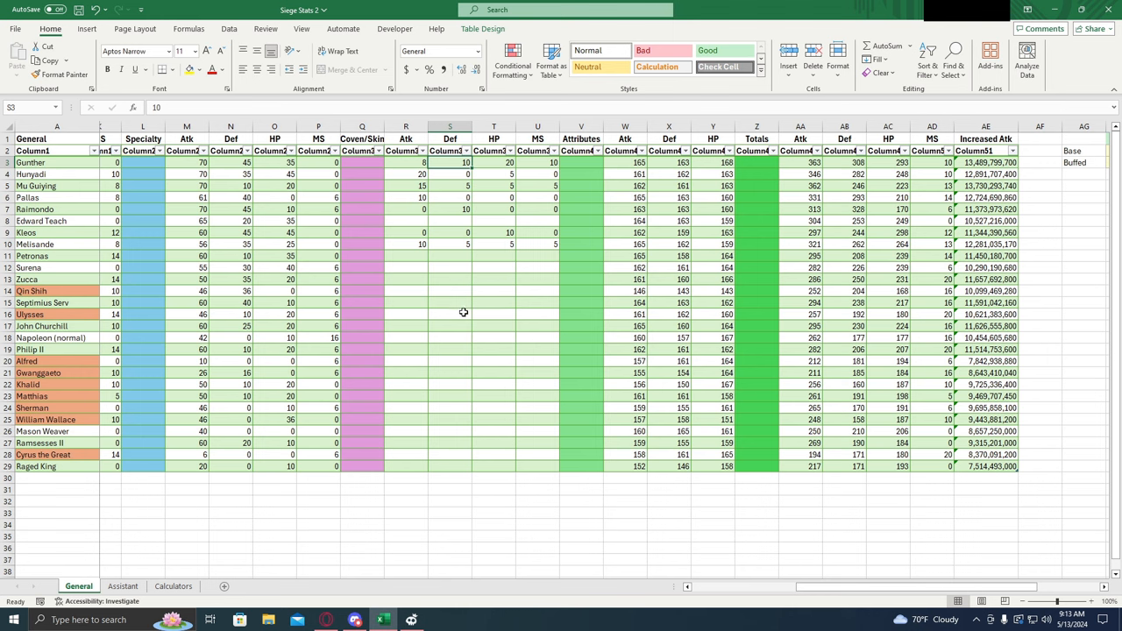
{"action": "mouse_move", "coordinate": [451, 287]}
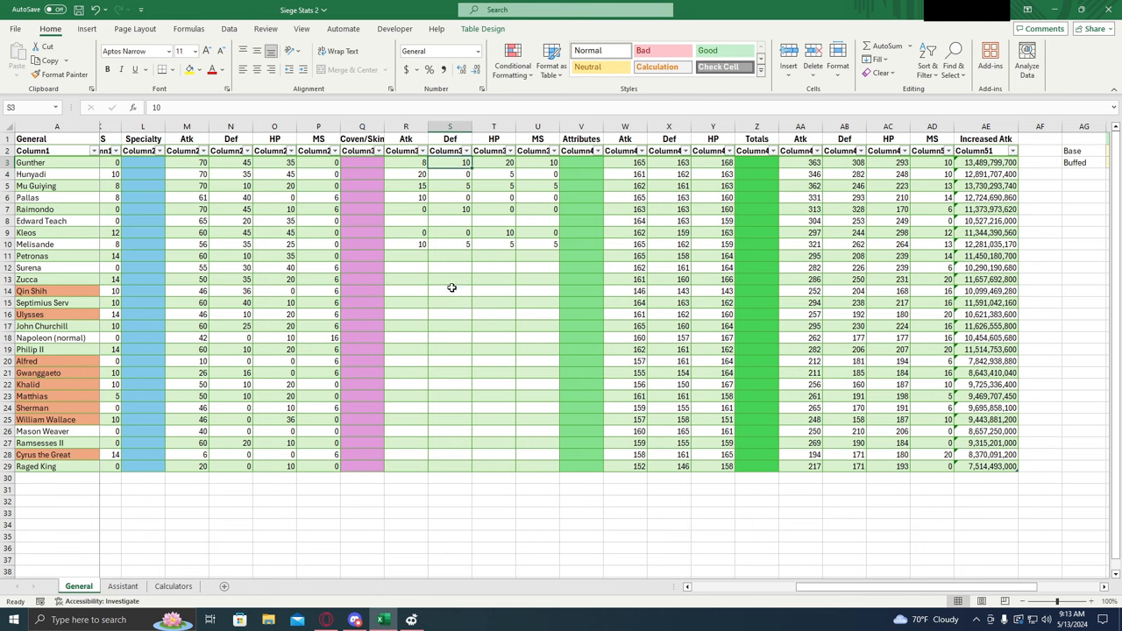
{"action": "mouse_move", "coordinate": [417, 338]}
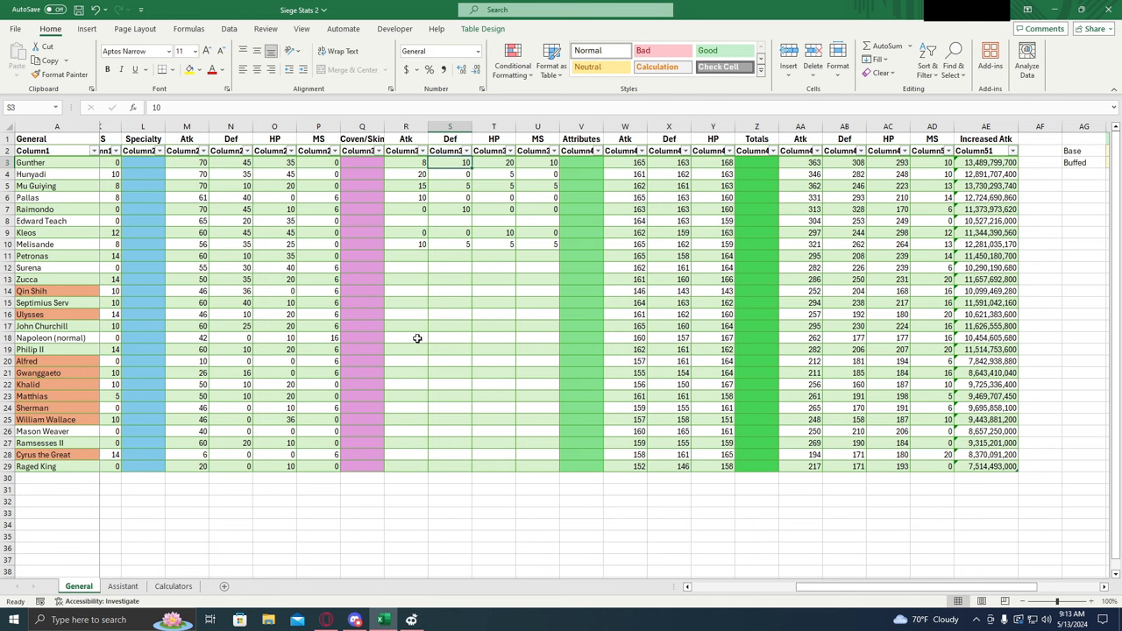
{"action": "mouse_move", "coordinate": [492, 378]}
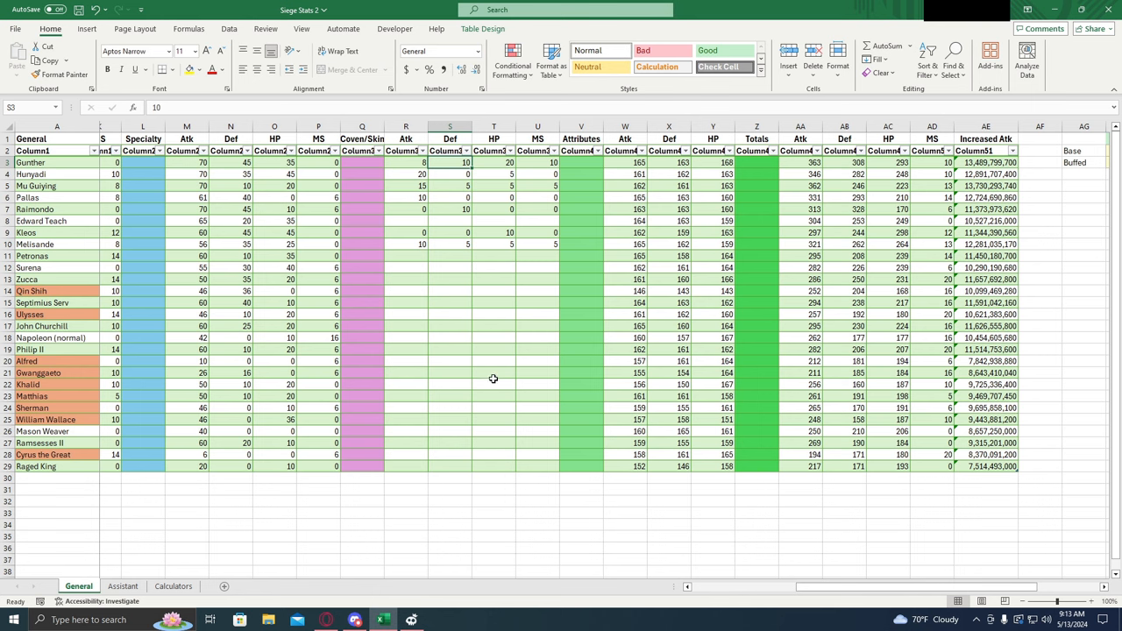
{"action": "mouse_move", "coordinate": [501, 349]}
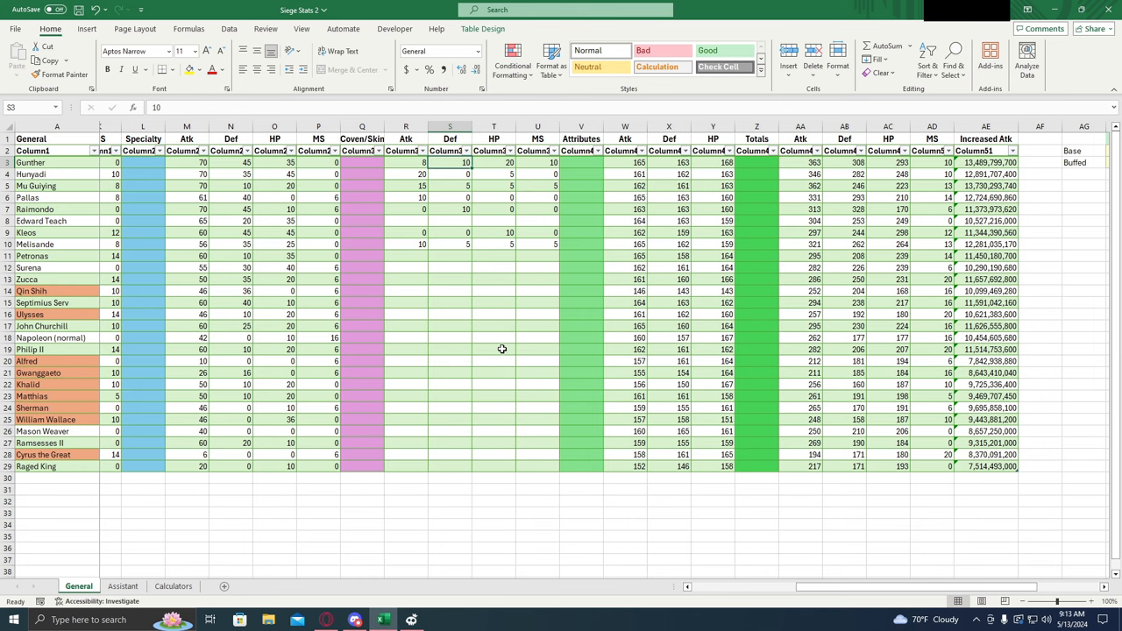
{"action": "mouse_move", "coordinate": [517, 325]}
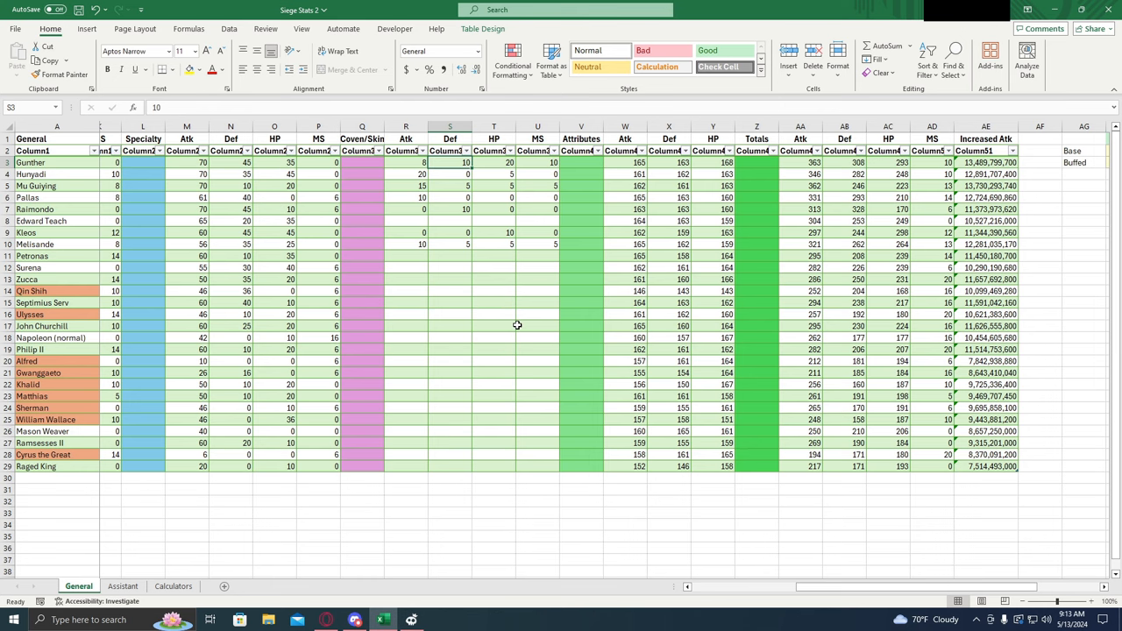
{"action": "scroll", "scroll_direction": "right", "scroll_amount": 3}
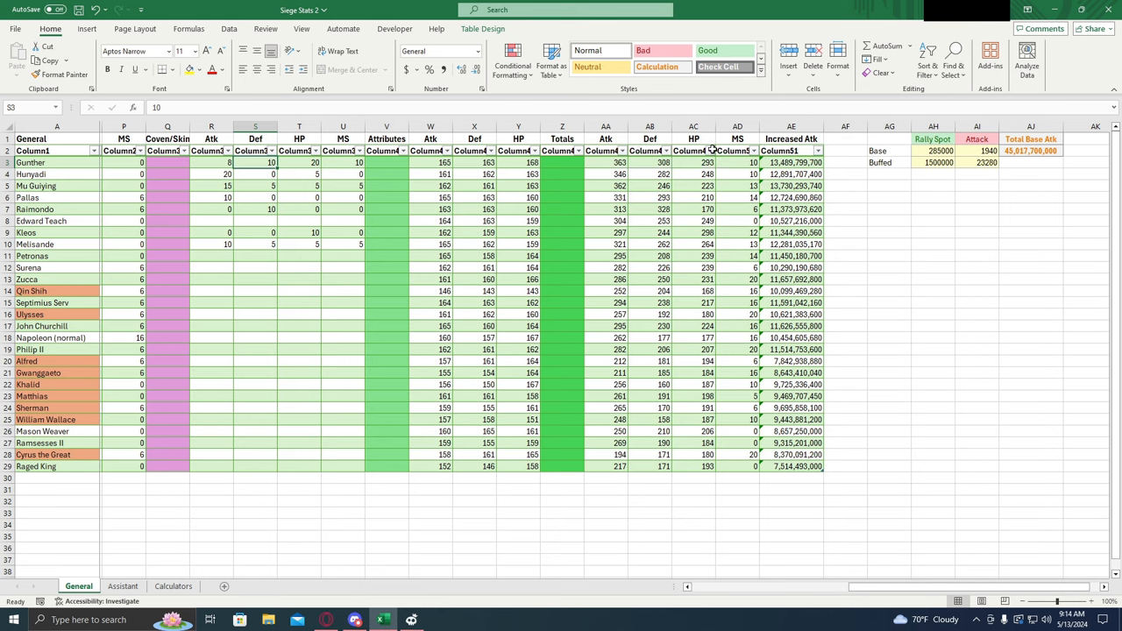
{"action": "left_click", "coordinate": [693, 138]}
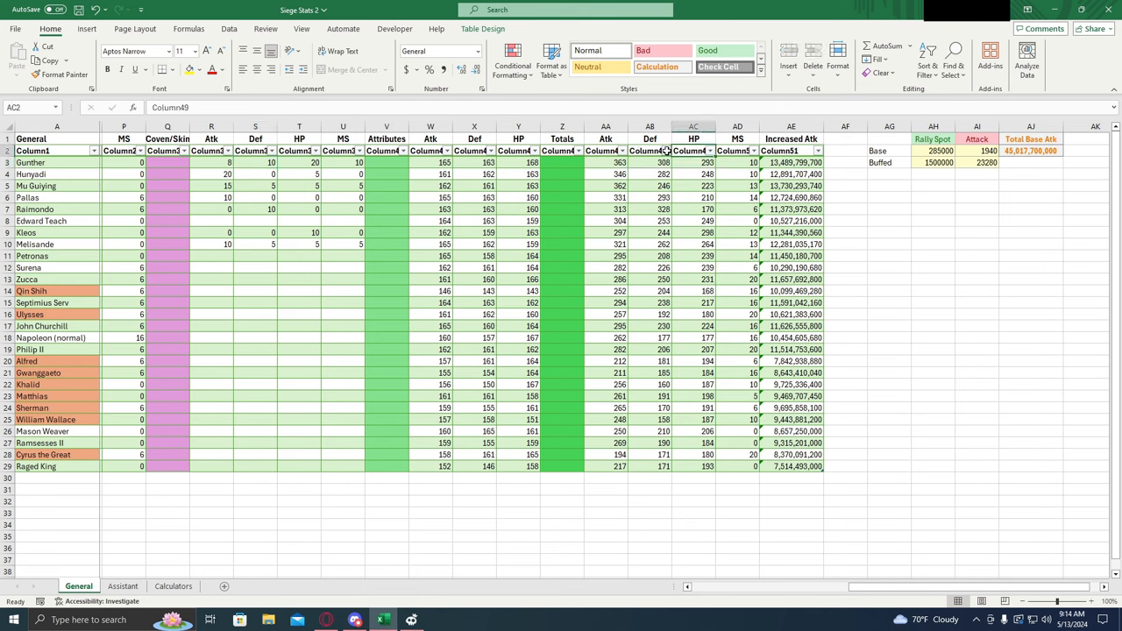
{"action": "left_click", "coordinate": [693, 162]}
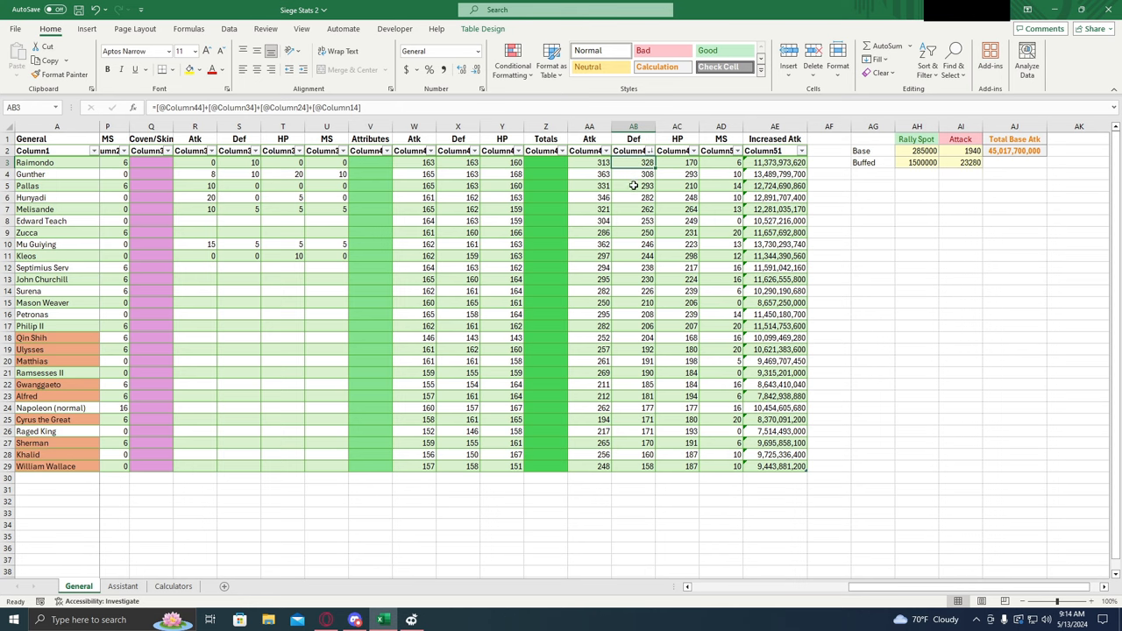
{"action": "left_click", "coordinate": [633, 197]}
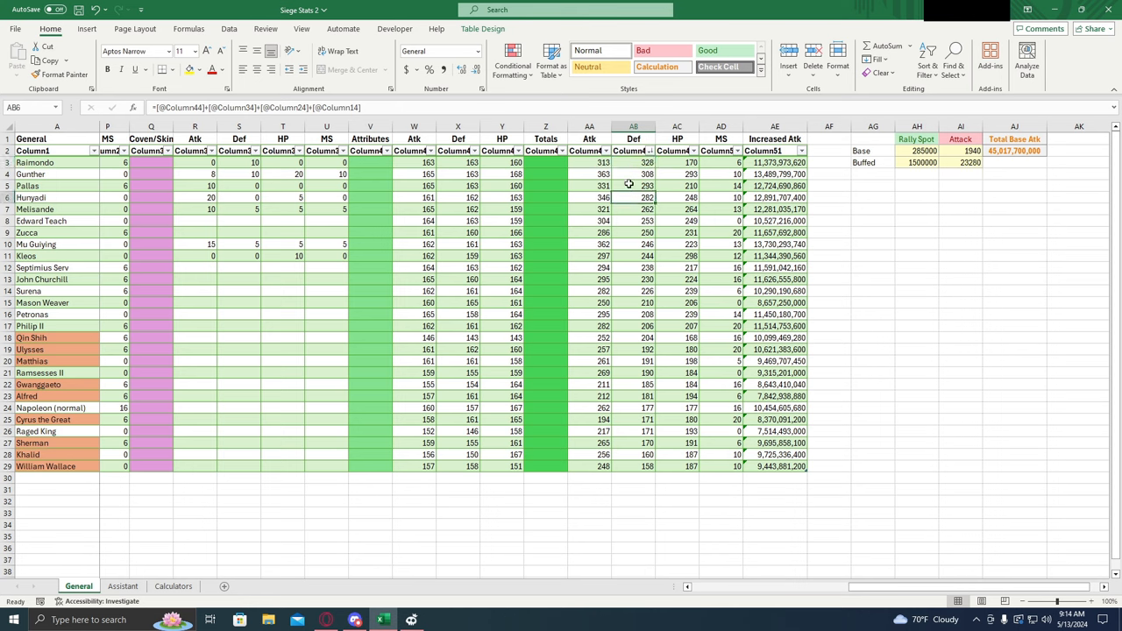
{"action": "left_click", "coordinate": [634, 209]}
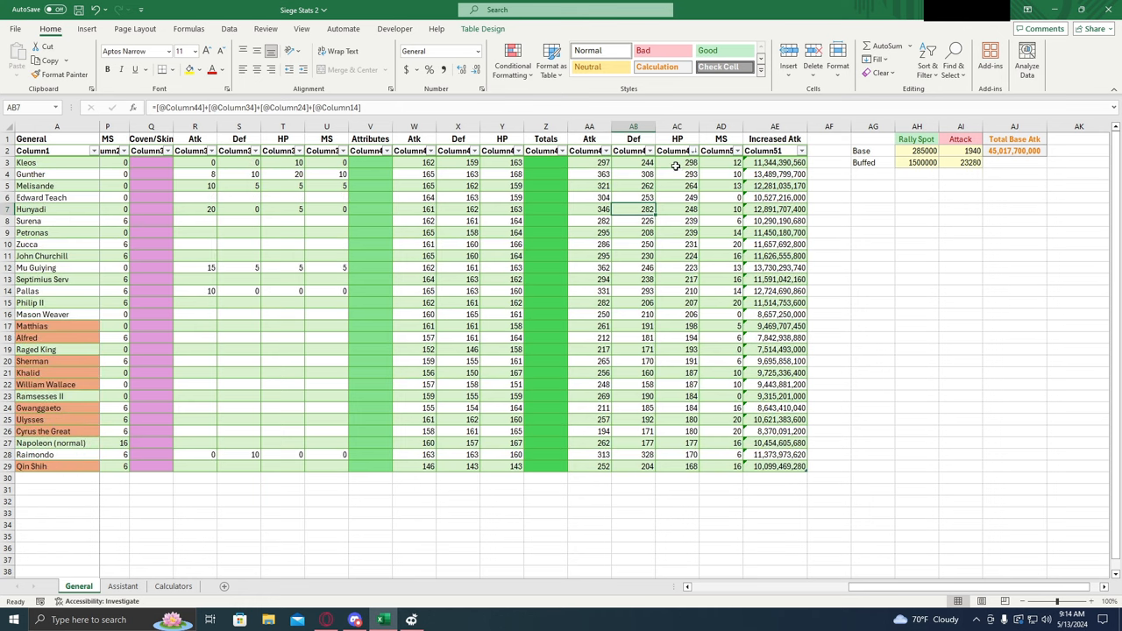
{"action": "left_click", "coordinate": [677, 185]}
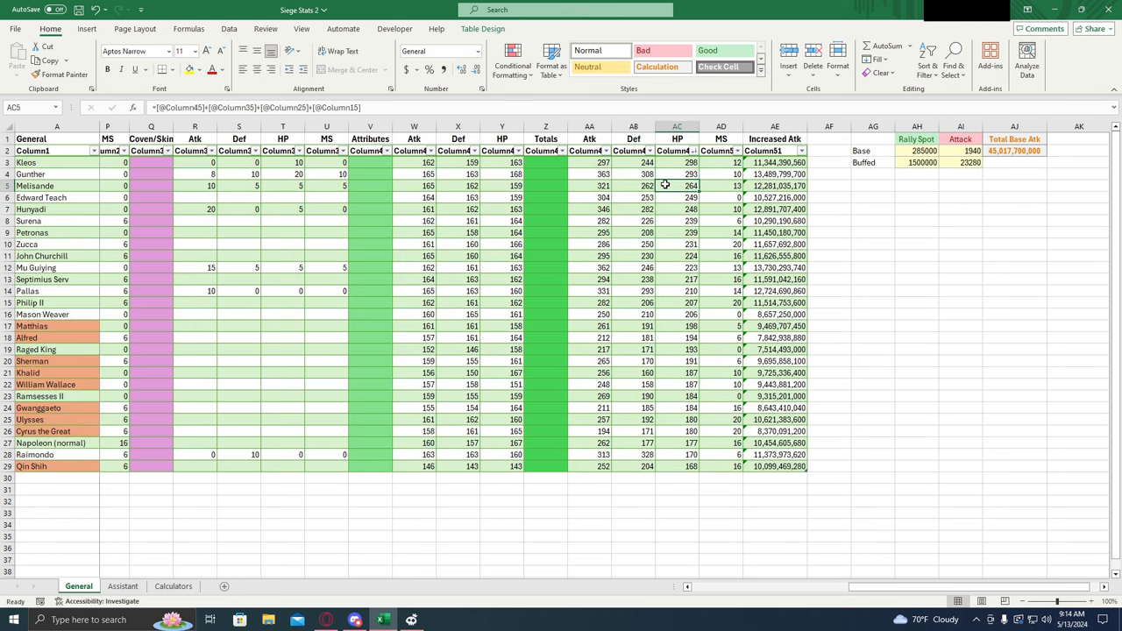
{"action": "left_click", "coordinate": [676, 209]}
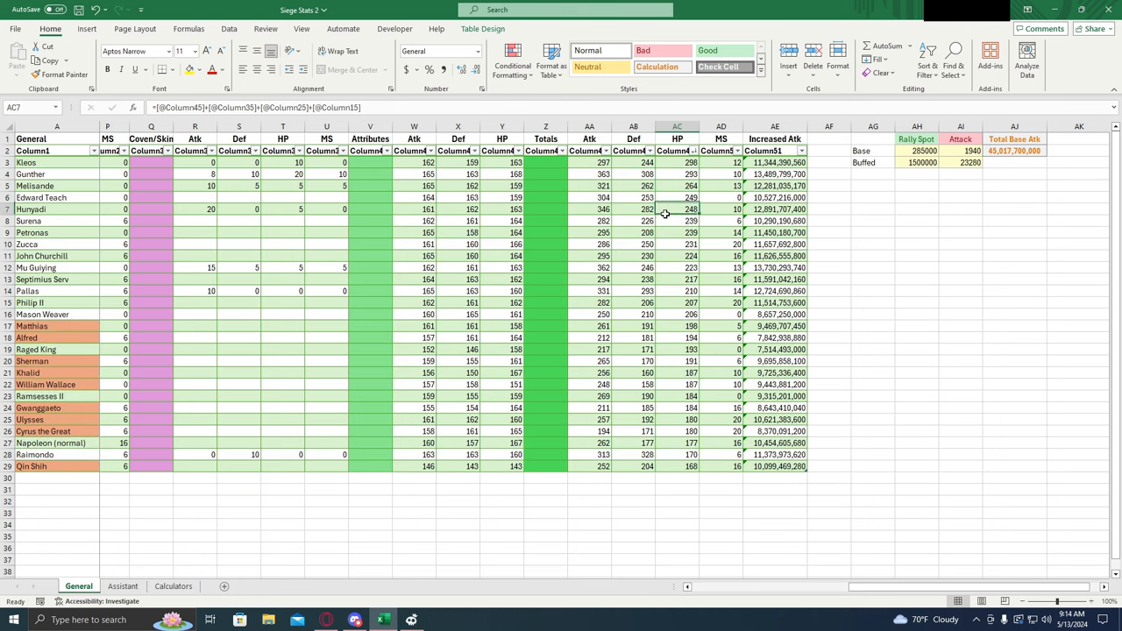
{"action": "left_click", "coordinate": [677, 221]}
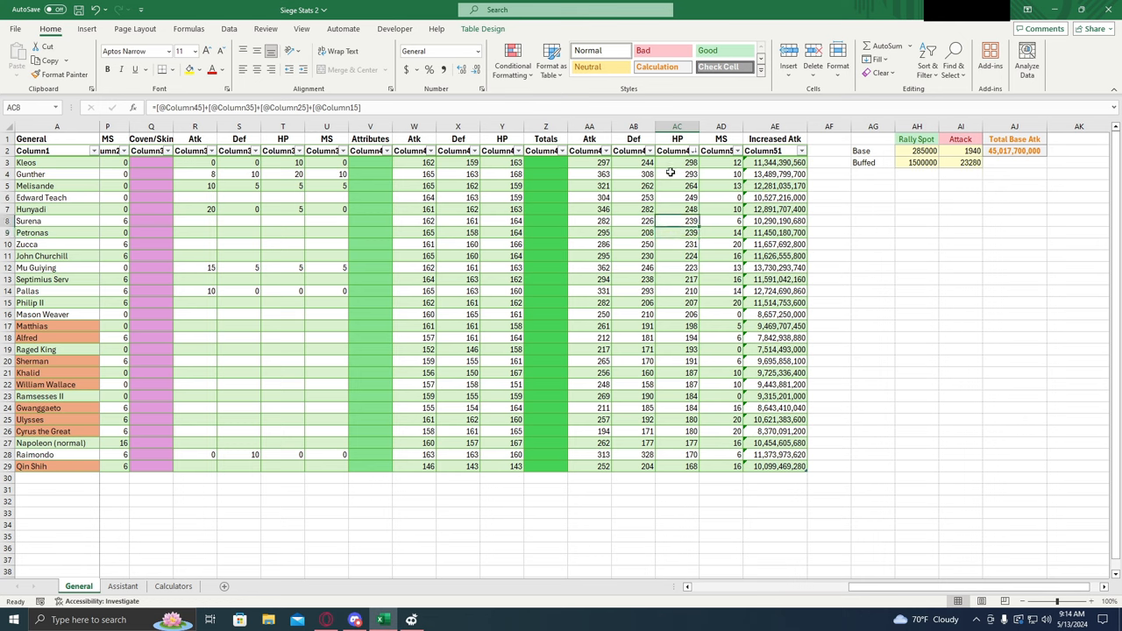
{"action": "mouse_move", "coordinate": [677, 232]}
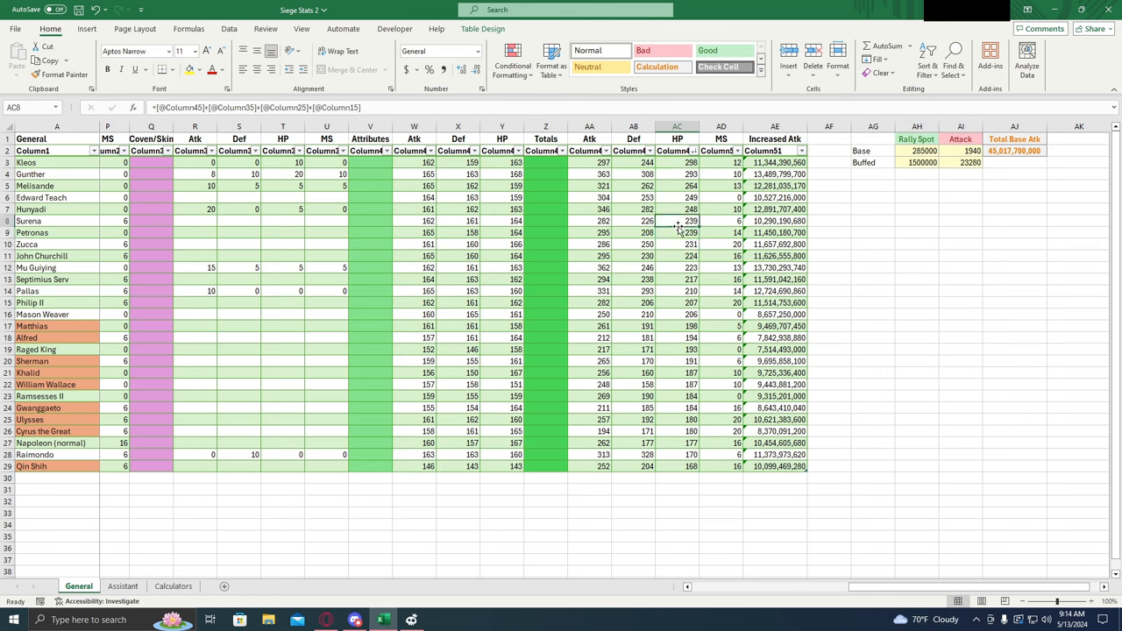
{"action": "left_click", "coordinate": [632, 163]}
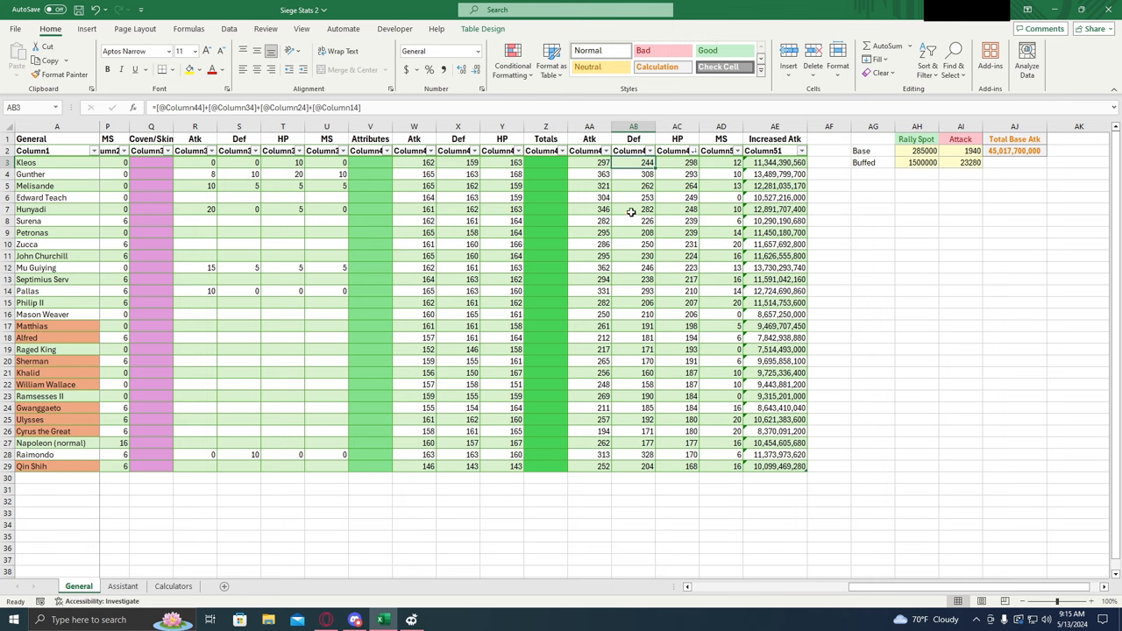
{"action": "mouse_move", "coordinate": [633, 278]}
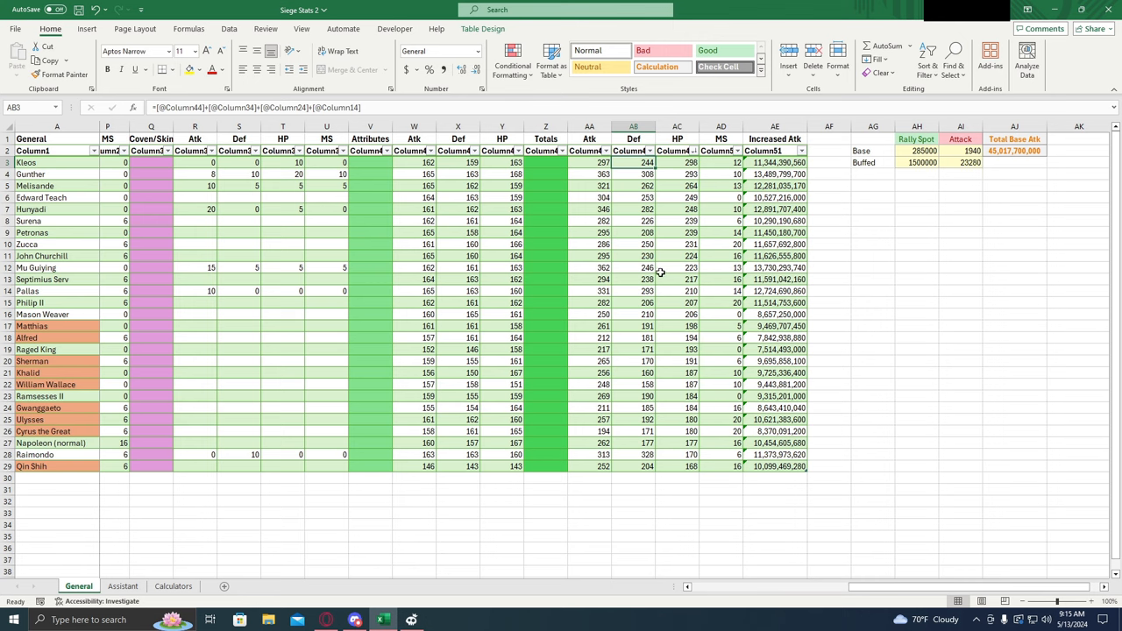
{"action": "mouse_move", "coordinate": [672, 229]}
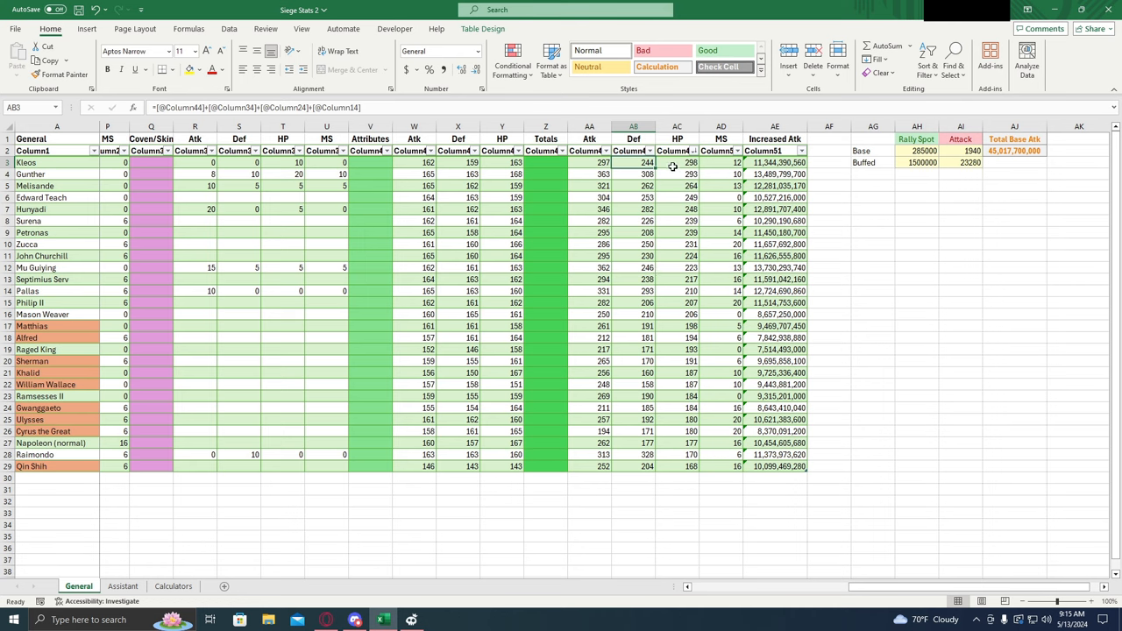
{"action": "mouse_move", "coordinate": [635, 164]}
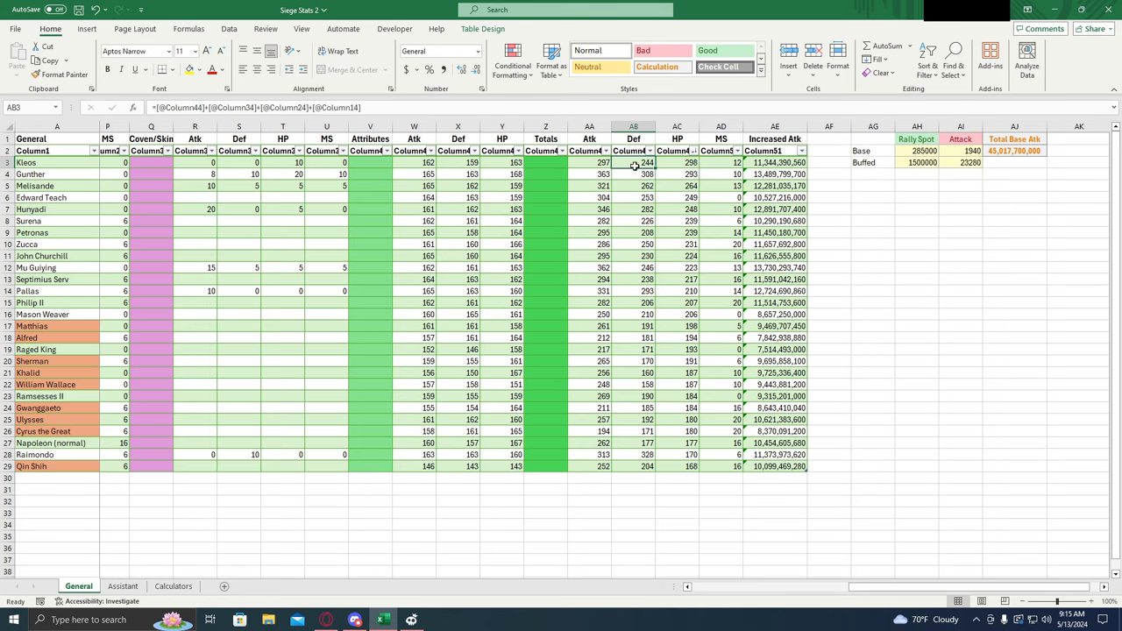
{"action": "mouse_move", "coordinate": [662, 163]}
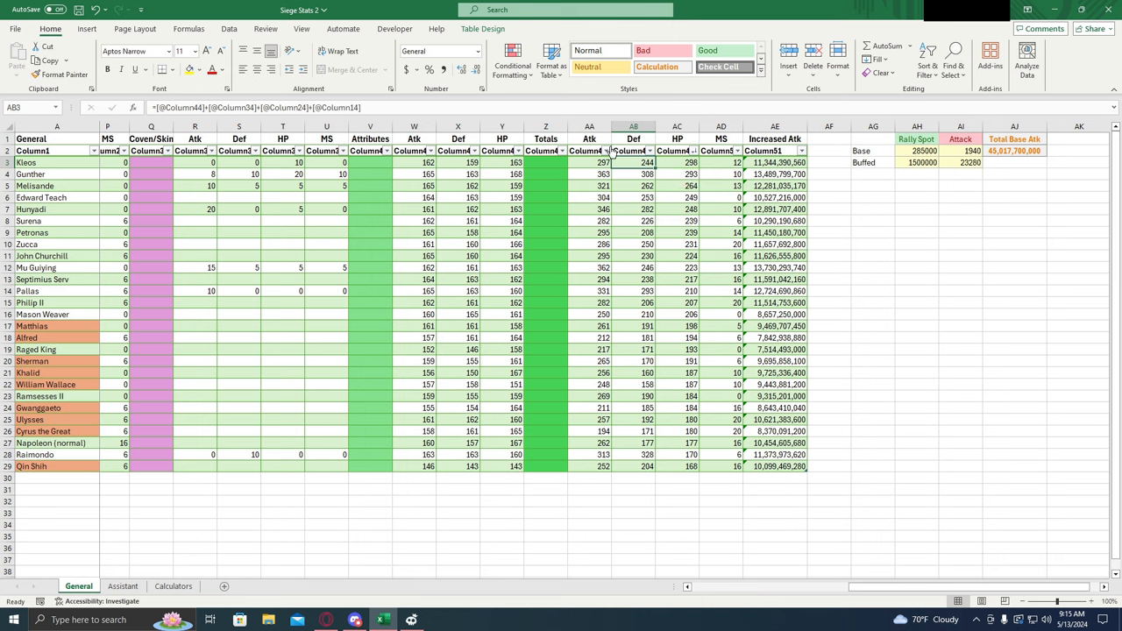
{"action": "left_click", "coordinate": [775, 162]}
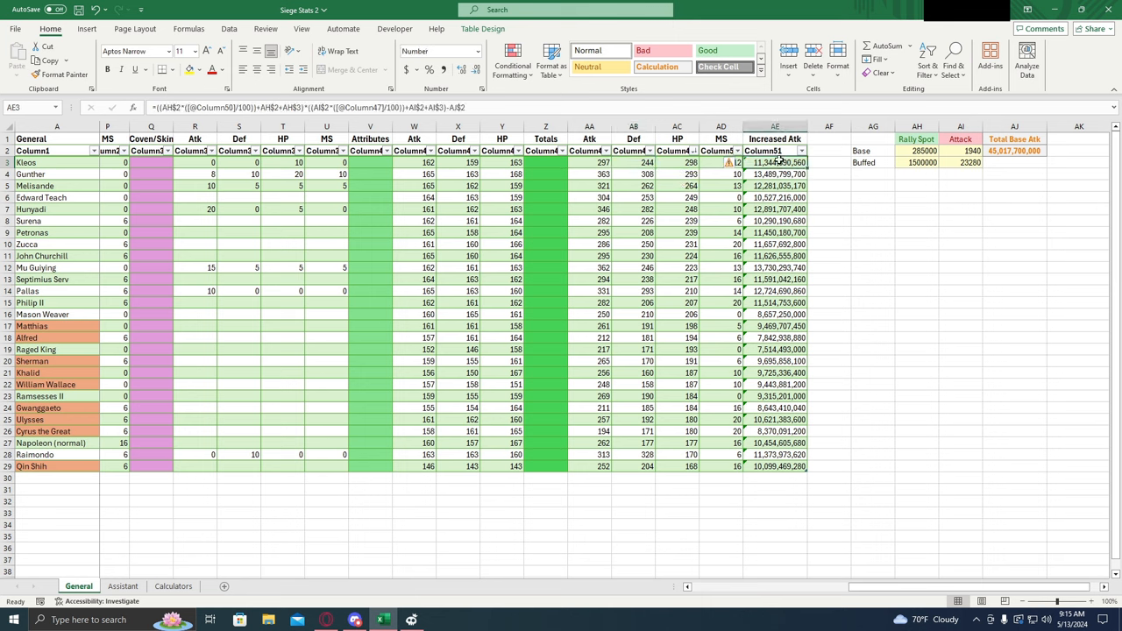
{"action": "mouse_move", "coordinate": [762, 174]}
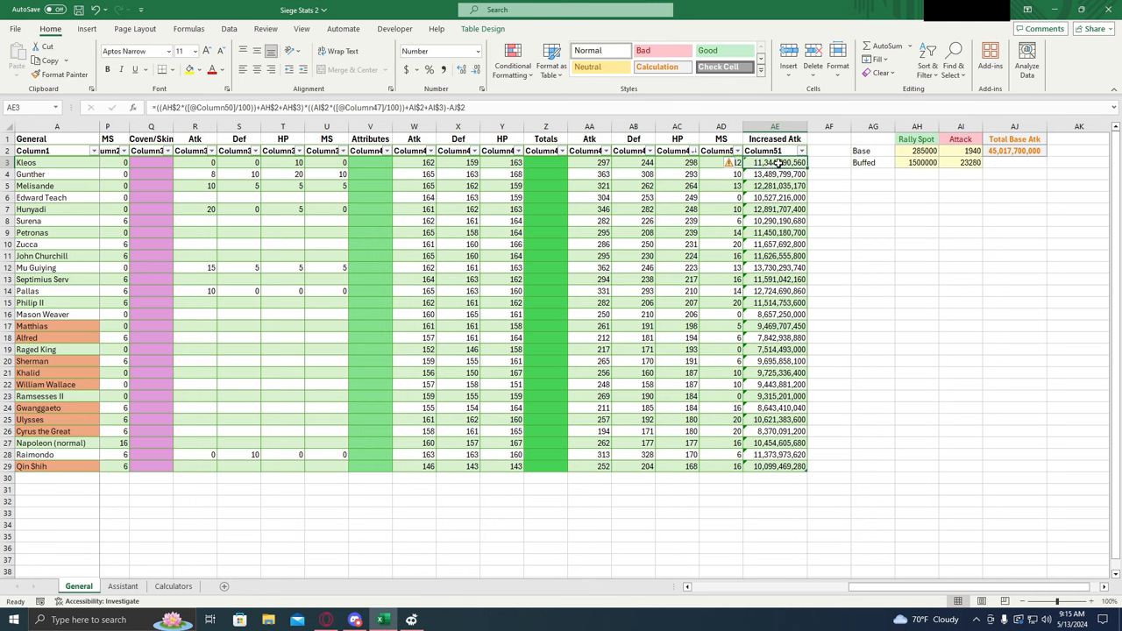
{"action": "double_click", "coordinate": [775, 162]}
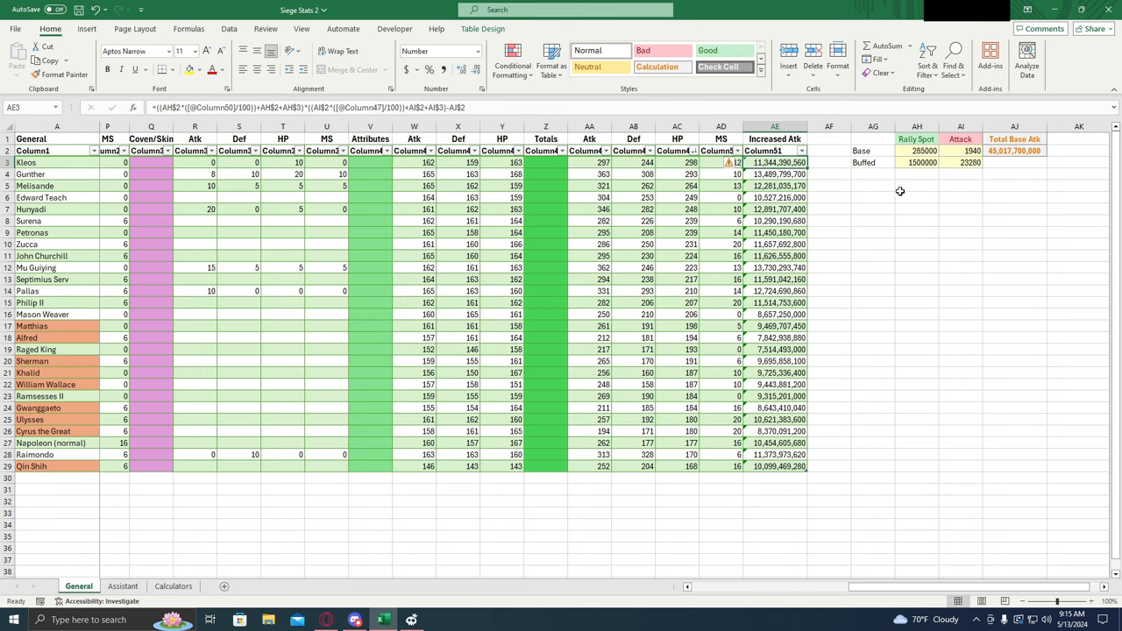
{"action": "mouse_move", "coordinate": [872, 216]}
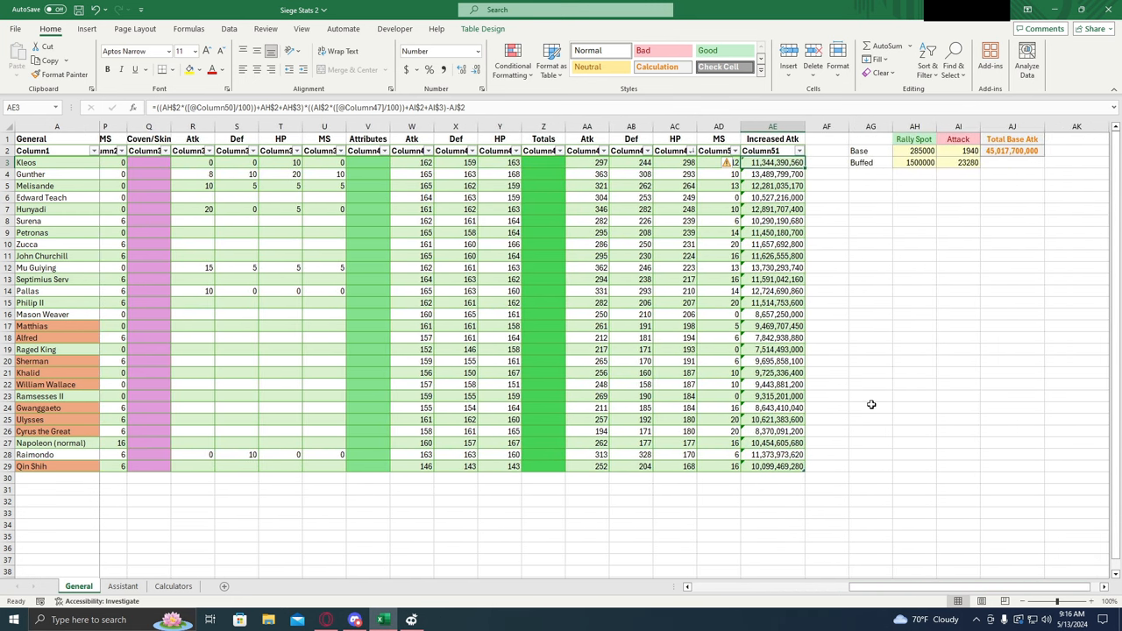
{"action": "mouse_move", "coordinate": [974, 217]}
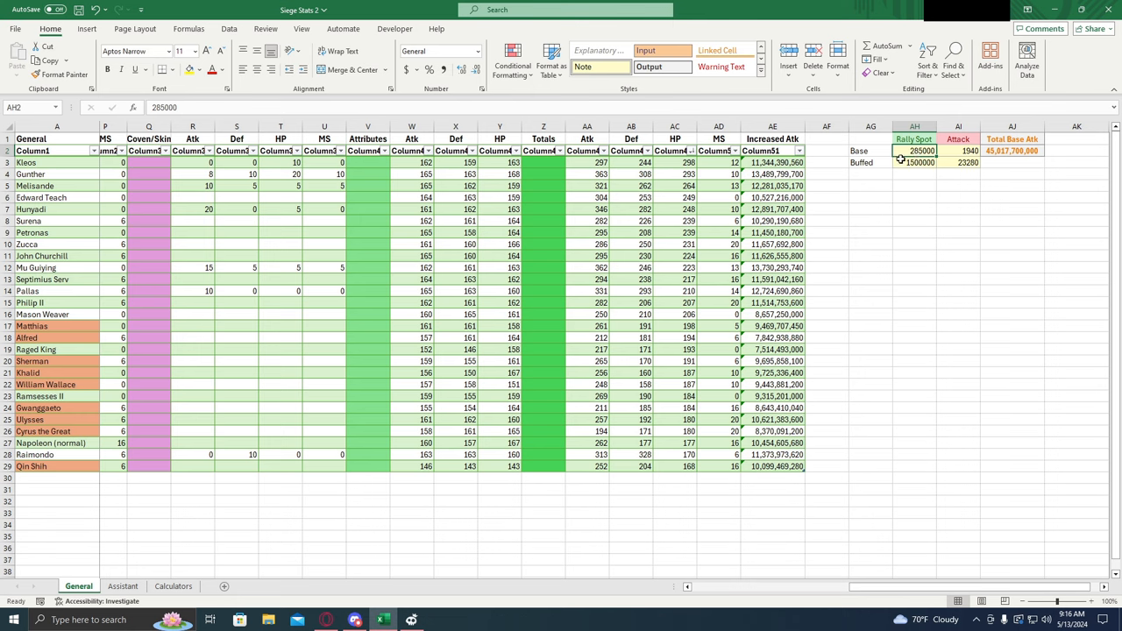
- Check the buffed attack cell AI3, then switch to the Calculators sheet
{"action": "left_click", "coordinate": [917, 162]}
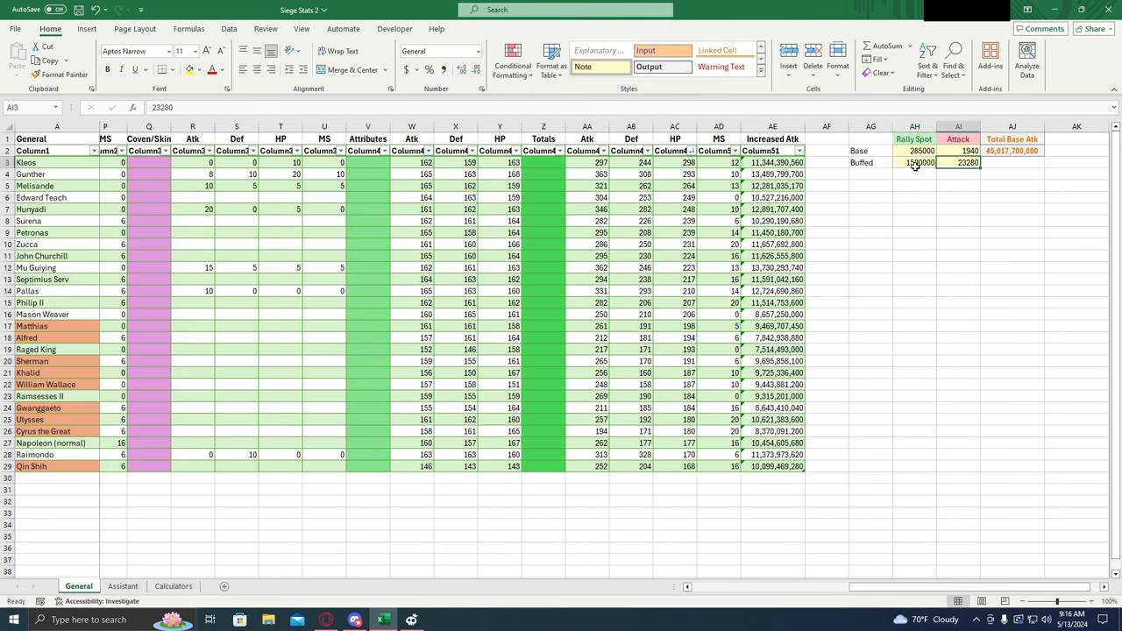
{"action": "left_click", "coordinate": [912, 163]}
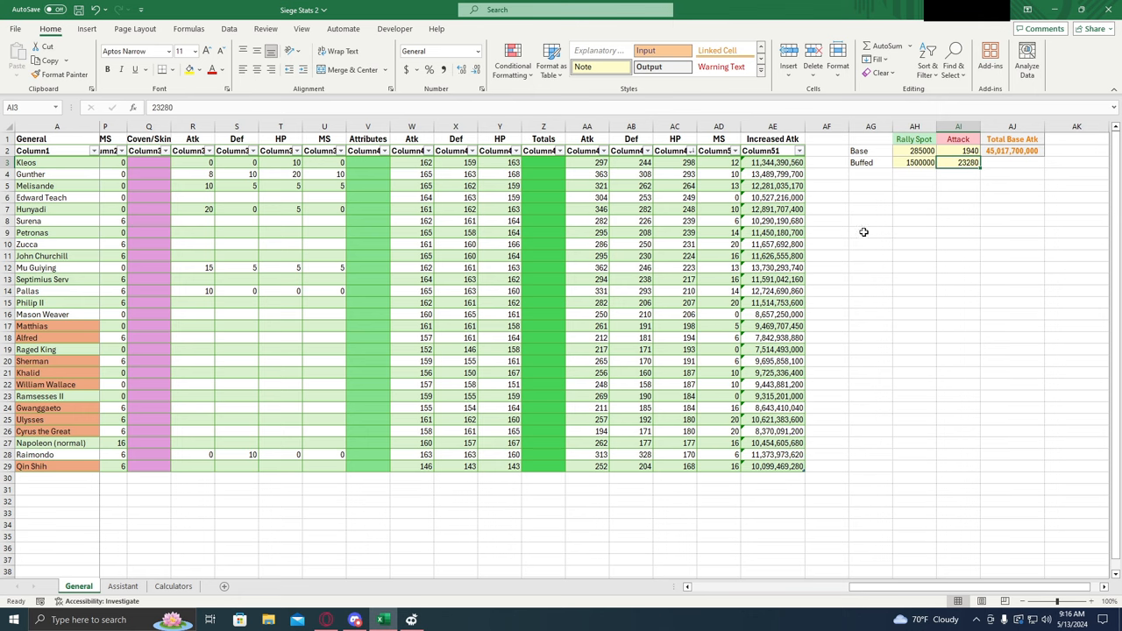
{"action": "left_click", "coordinate": [171, 585]}
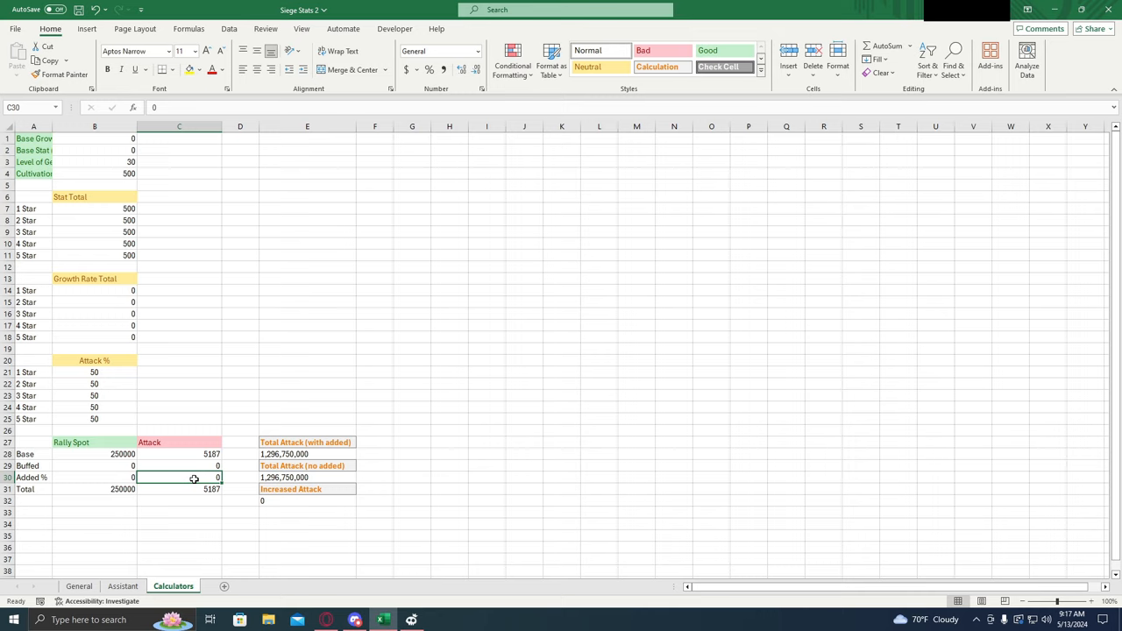
- Try Added % values 1, 0.1, 0 and 3 in C30, ending at 10, and check Total Attack
{"action": "type", "text": "1"}
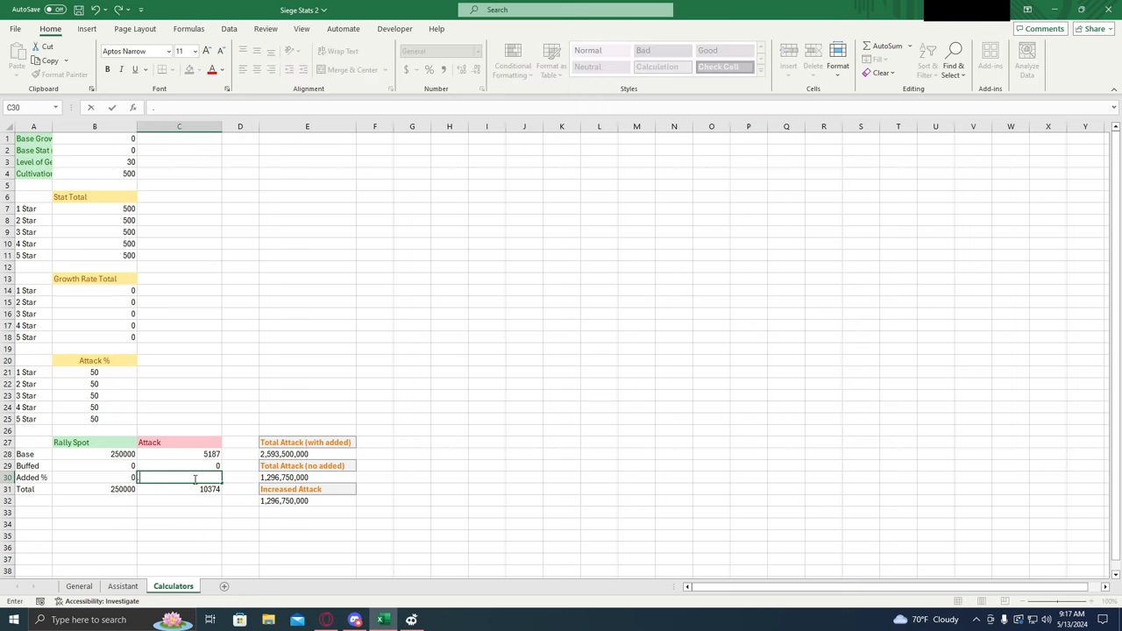
{"action": "type", "text": "0.1"}
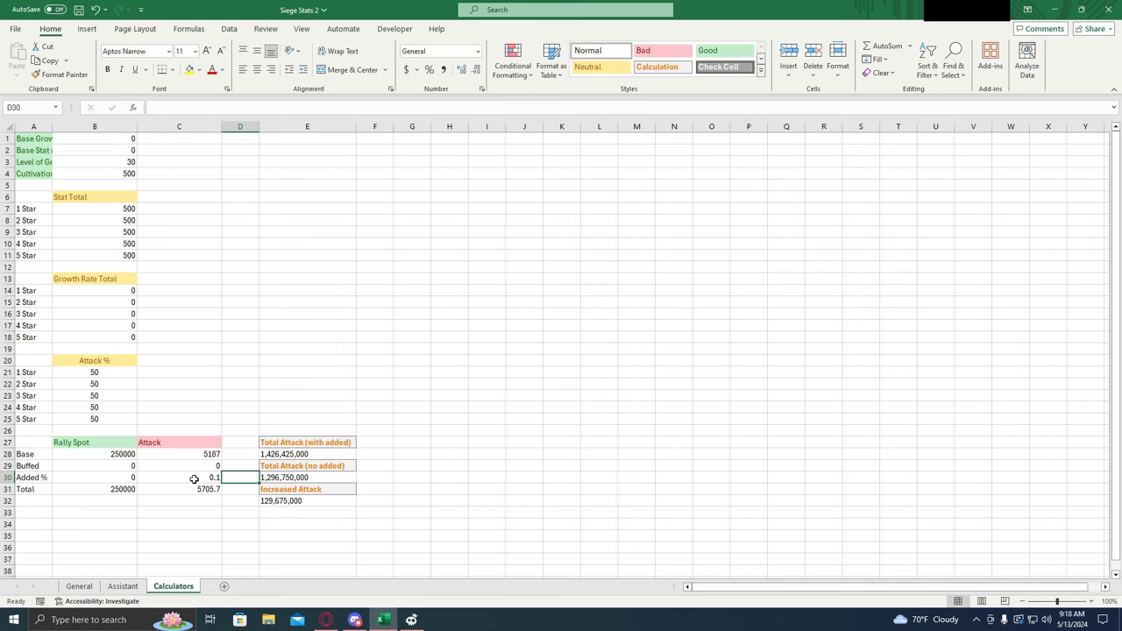
{"action": "left_click", "coordinate": [179, 477]}
{"action": "type", "text": "0"}
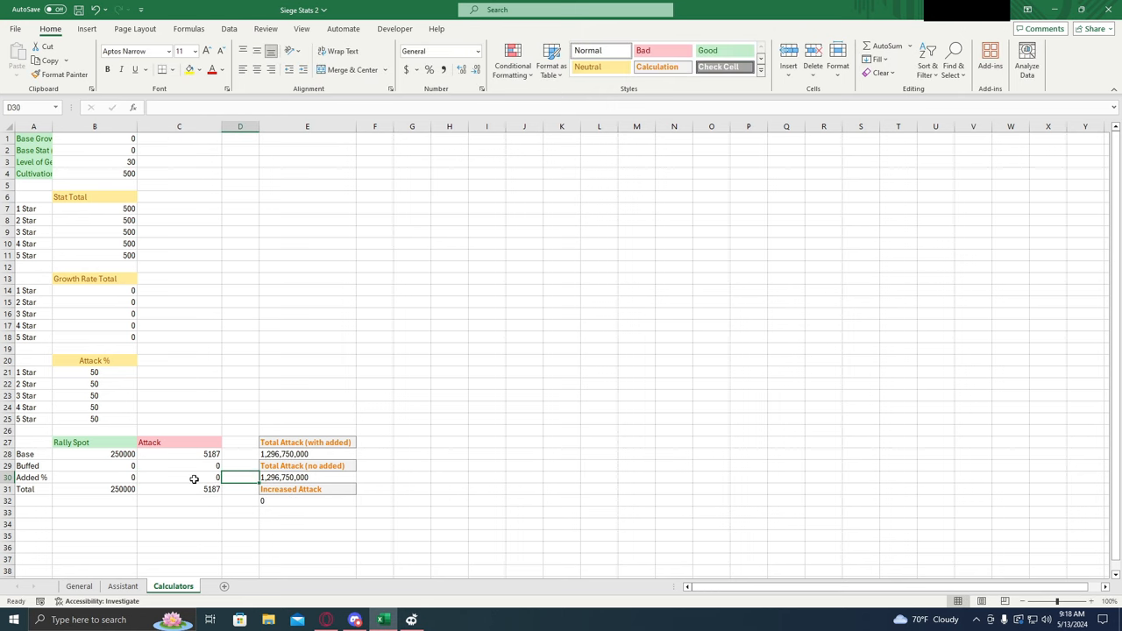
{"action": "left_click", "coordinate": [194, 477]}
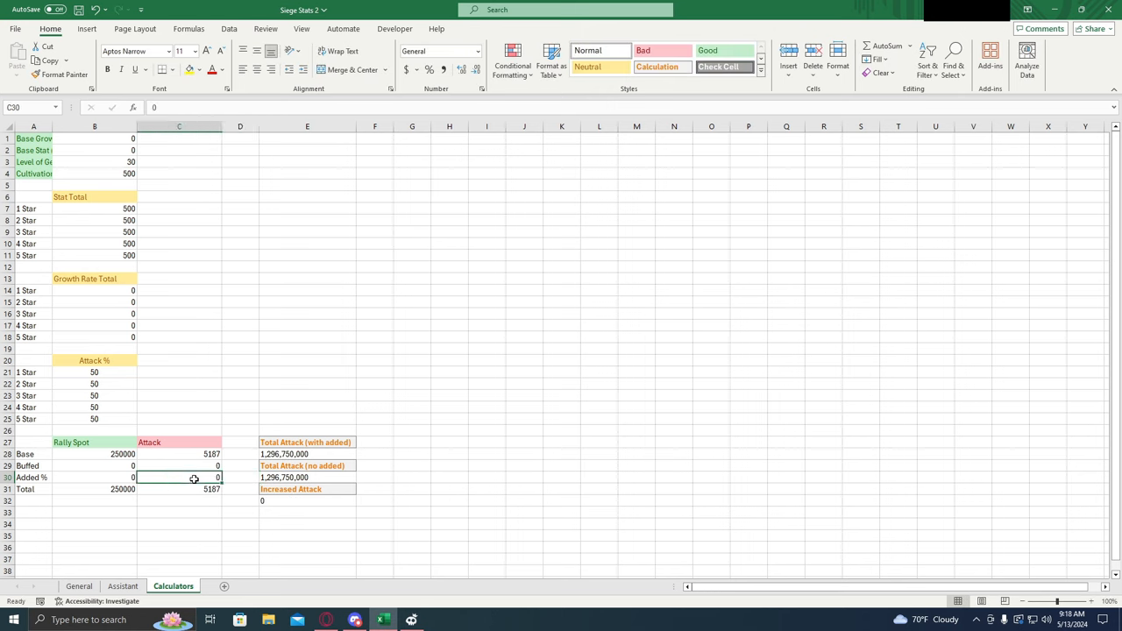
{"action": "type", "text": "3"}
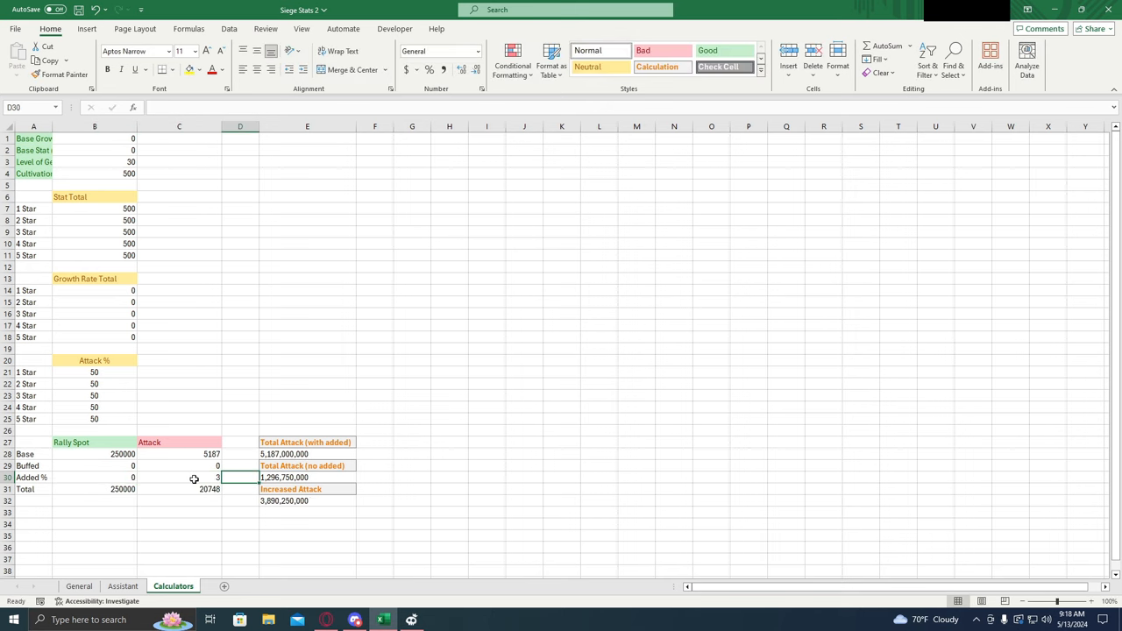
{"action": "left_click", "coordinate": [193, 477]}
{"action": "type", "text": "10"}
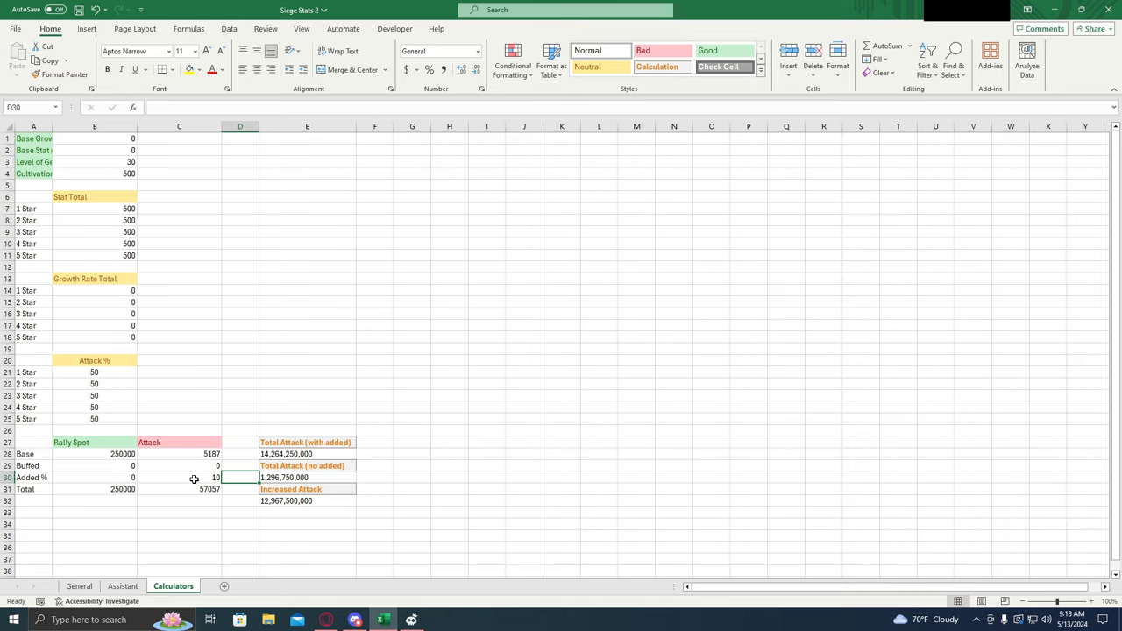
{"action": "left_click", "coordinate": [184, 488]}
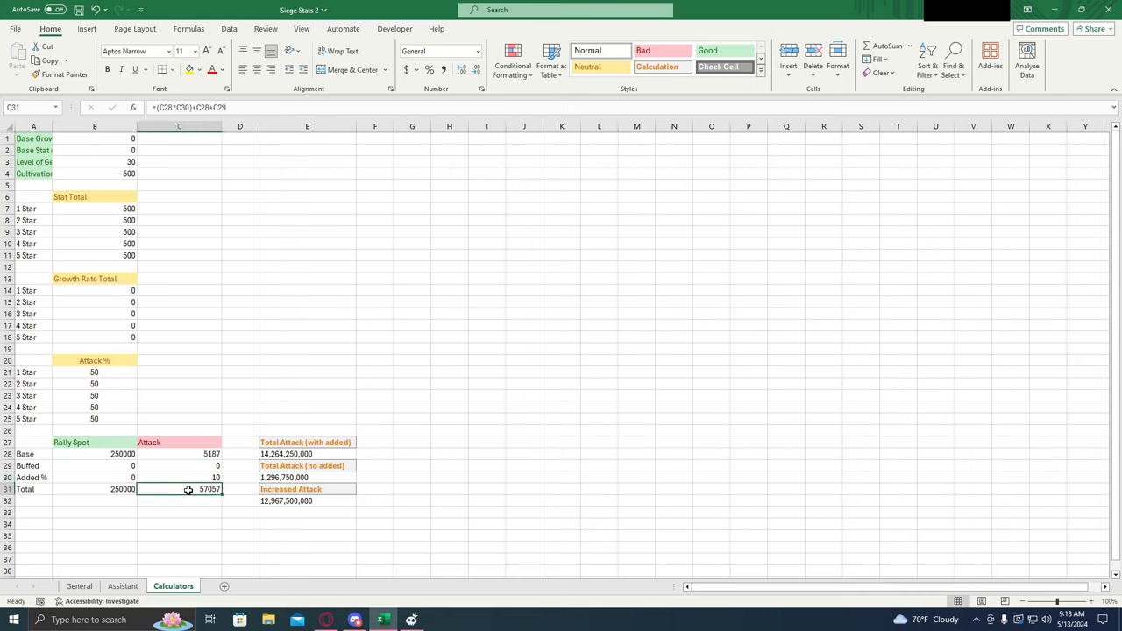
- Reset Added % to 0, enter buffed attack 51870, check Total Attack, and return to General
{"action": "left_click", "coordinate": [180, 454]}
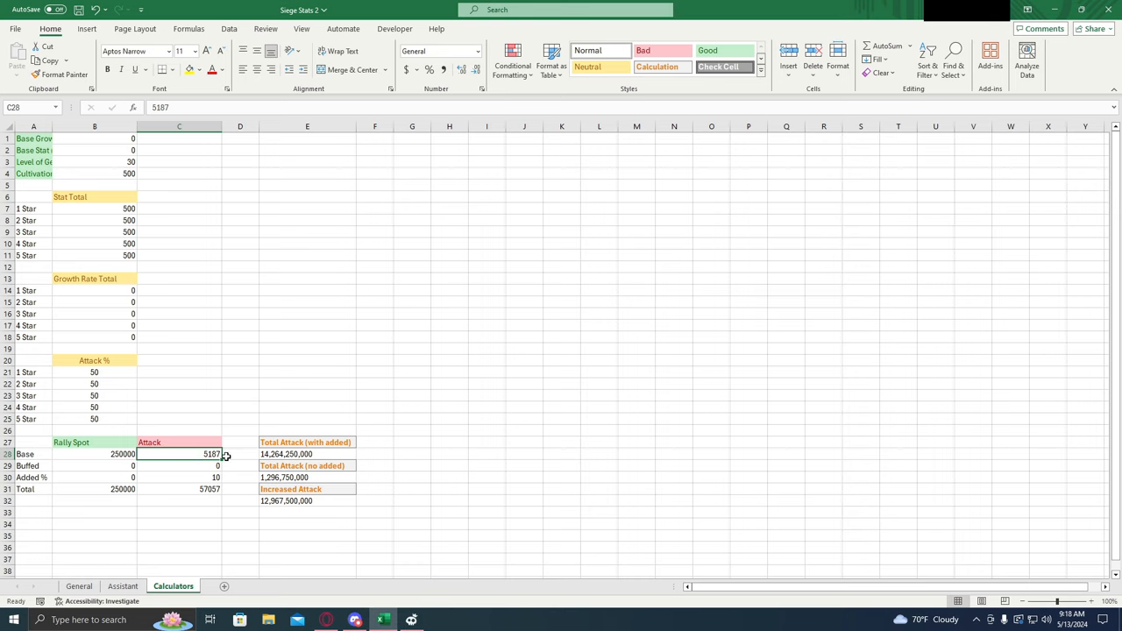
{"action": "left_click", "coordinate": [179, 477]}
{"action": "type", "text": "5"}
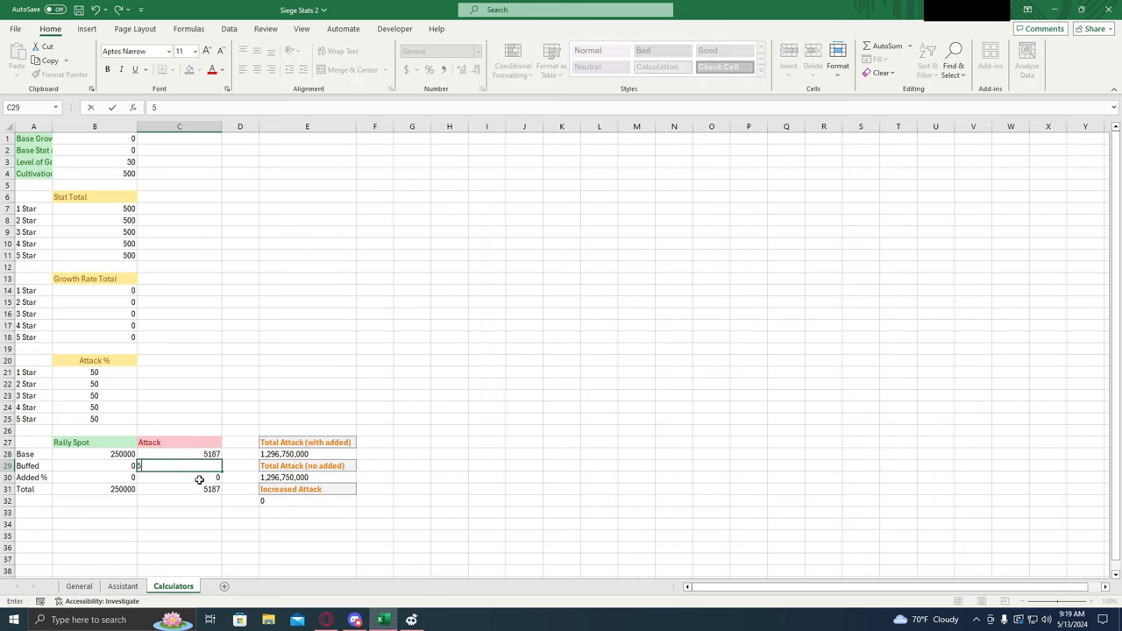
{"action": "type", "text": "1870"}
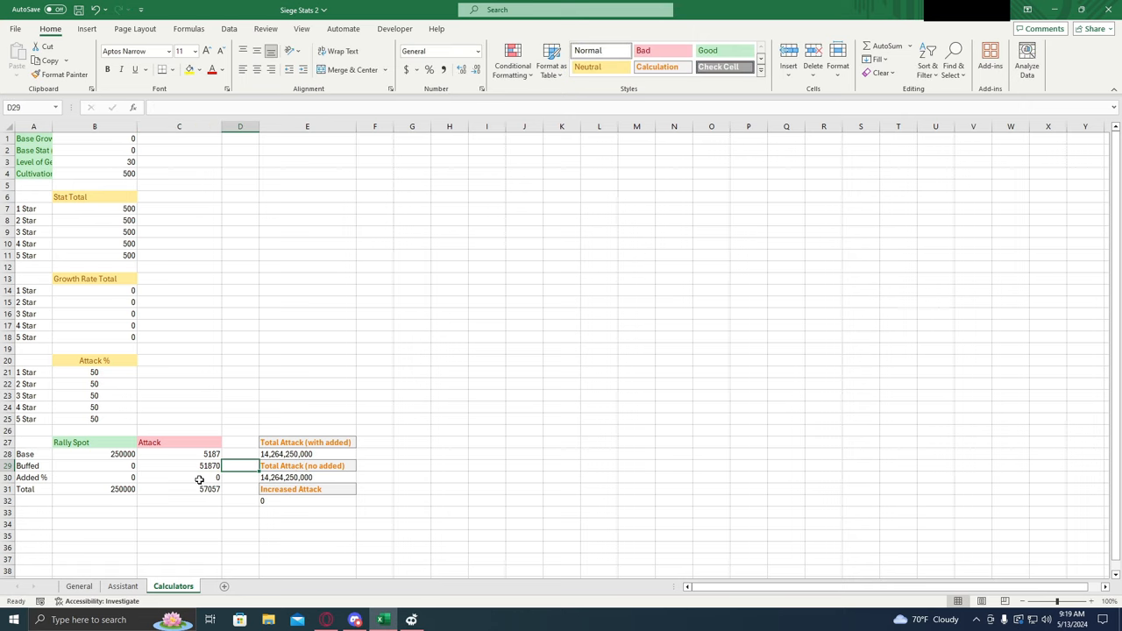
{"action": "mouse_move", "coordinate": [187, 464]}
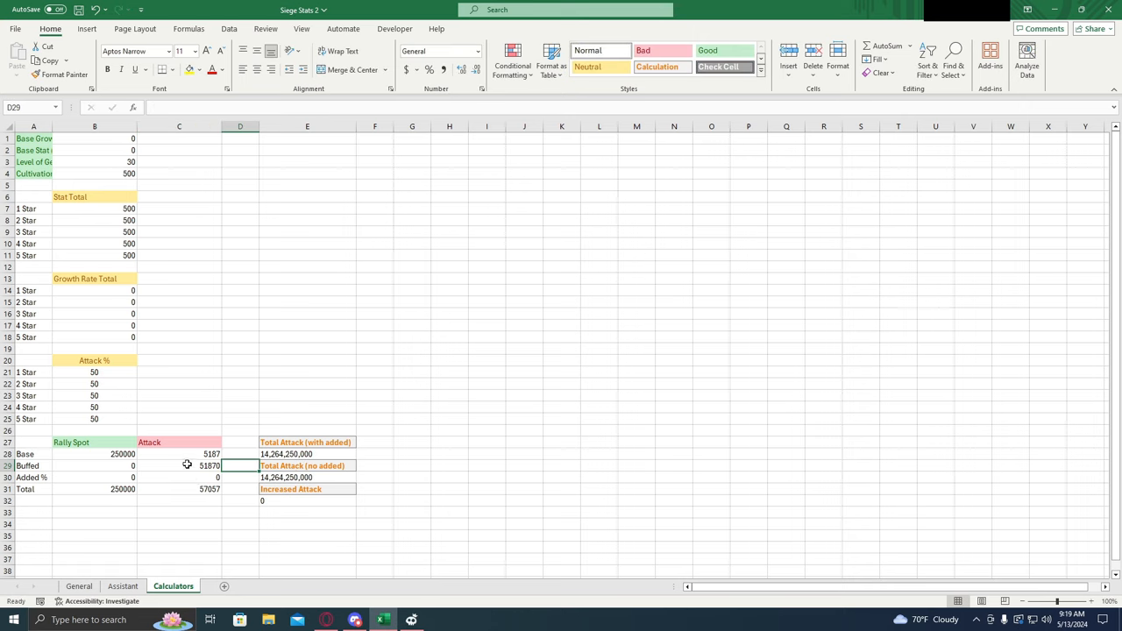
{"action": "left_click", "coordinate": [186, 465]}
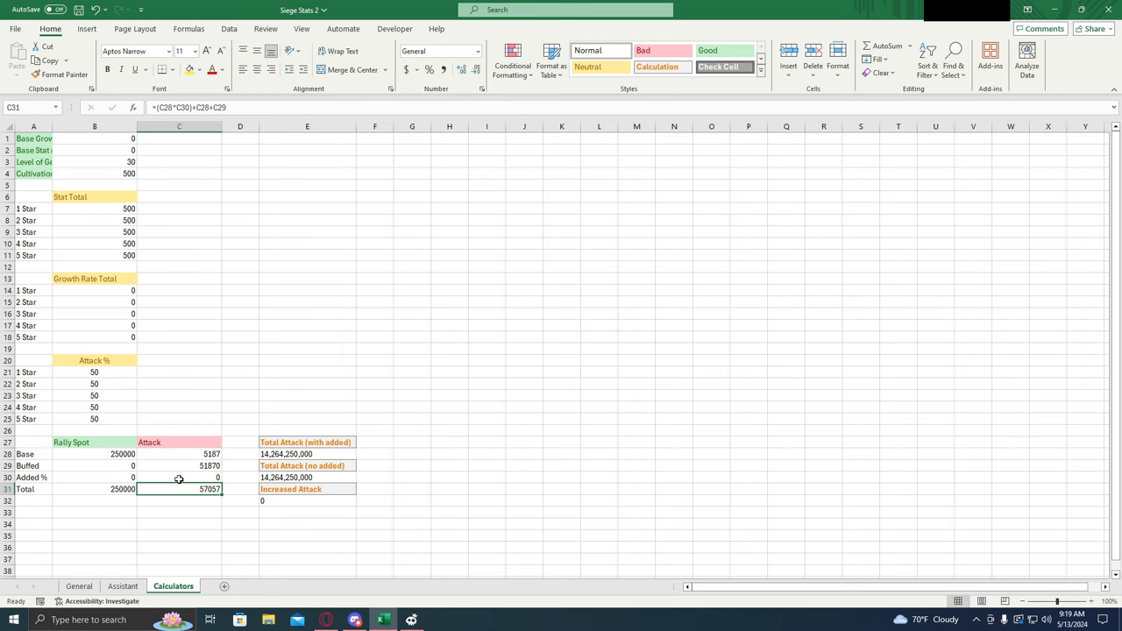
{"action": "left_click", "coordinate": [78, 585]}
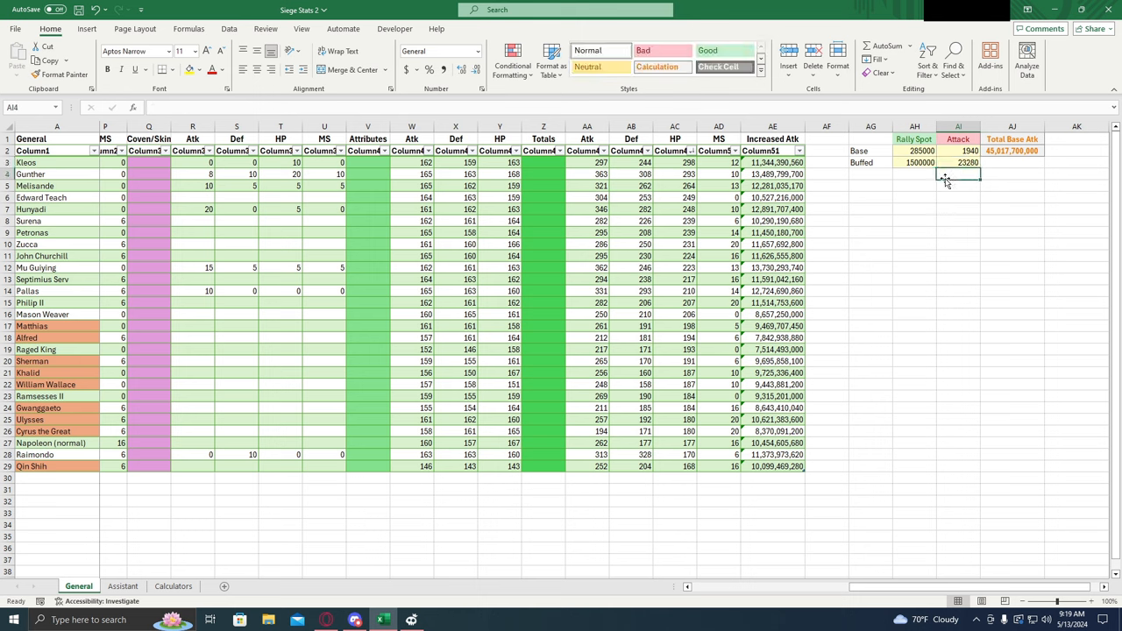
{"action": "left_click", "coordinate": [914, 175]}
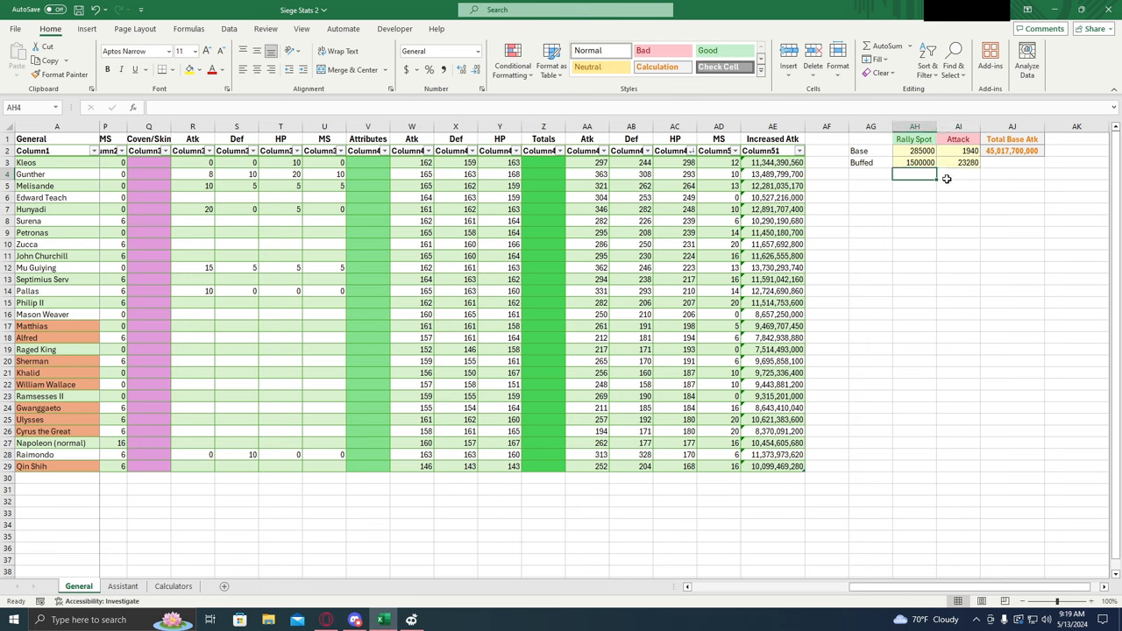
- Sort generals by Increased Atk, largest first, and review Ulysses's, Khalid's and Gunther's values
{"action": "left_click", "coordinate": [949, 174]}
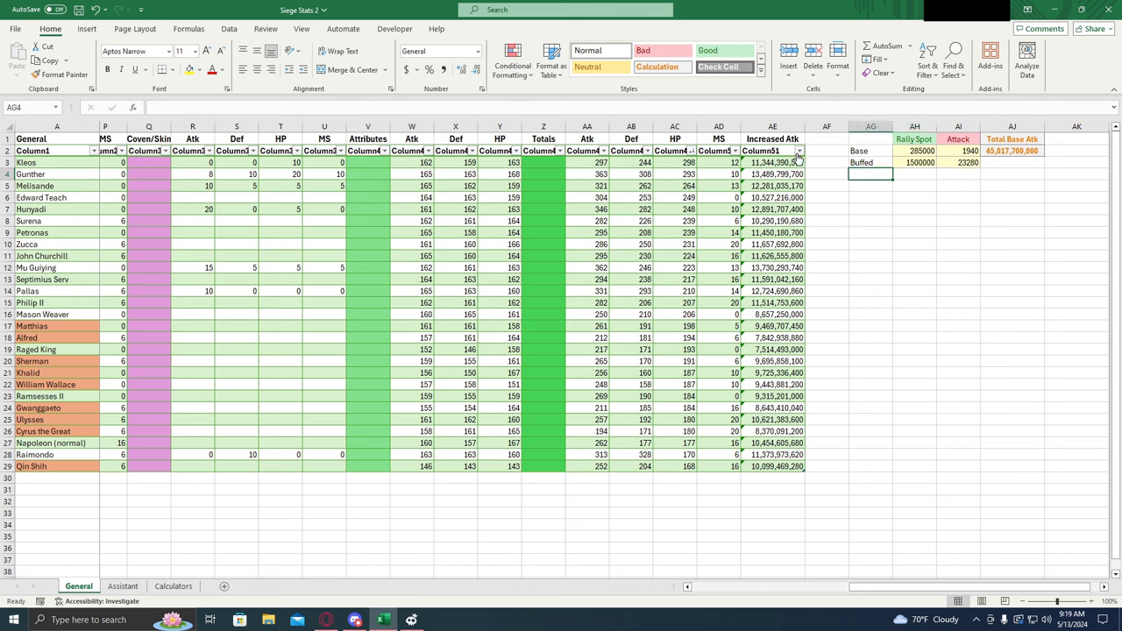
{"action": "left_click", "coordinate": [799, 151]}
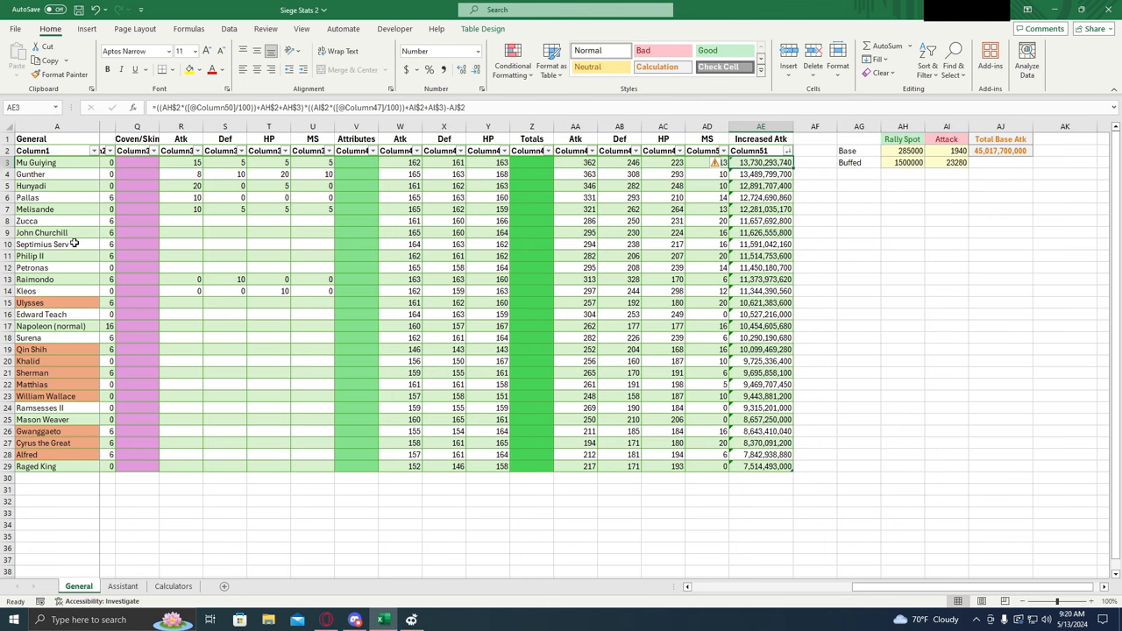
{"action": "mouse_move", "coordinate": [126, 317]}
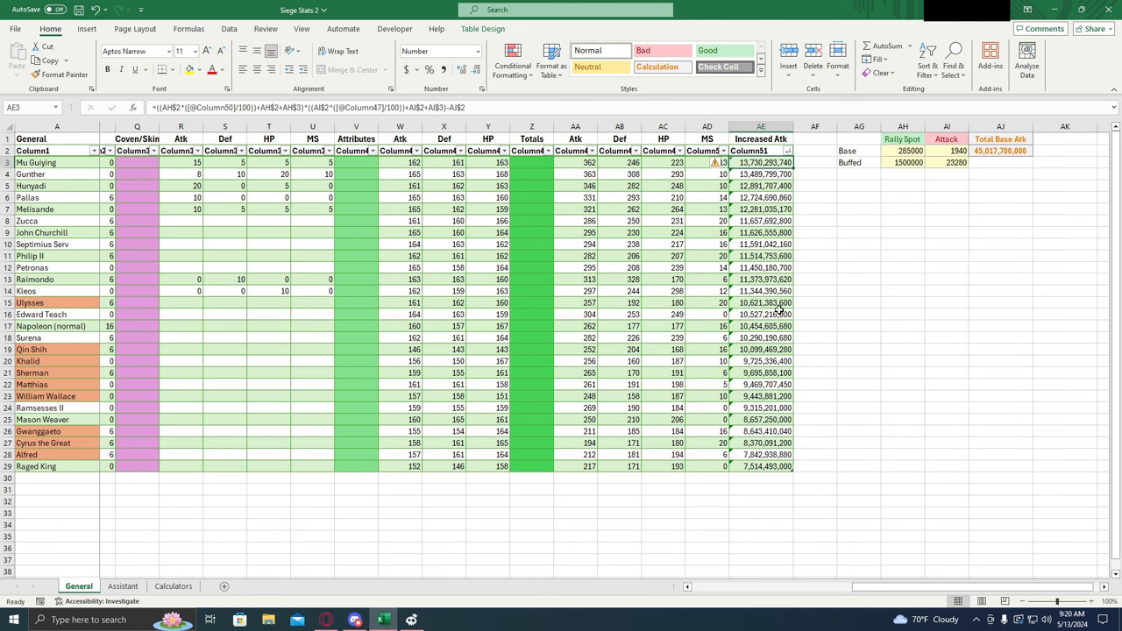
{"action": "left_click", "coordinate": [759, 302]}
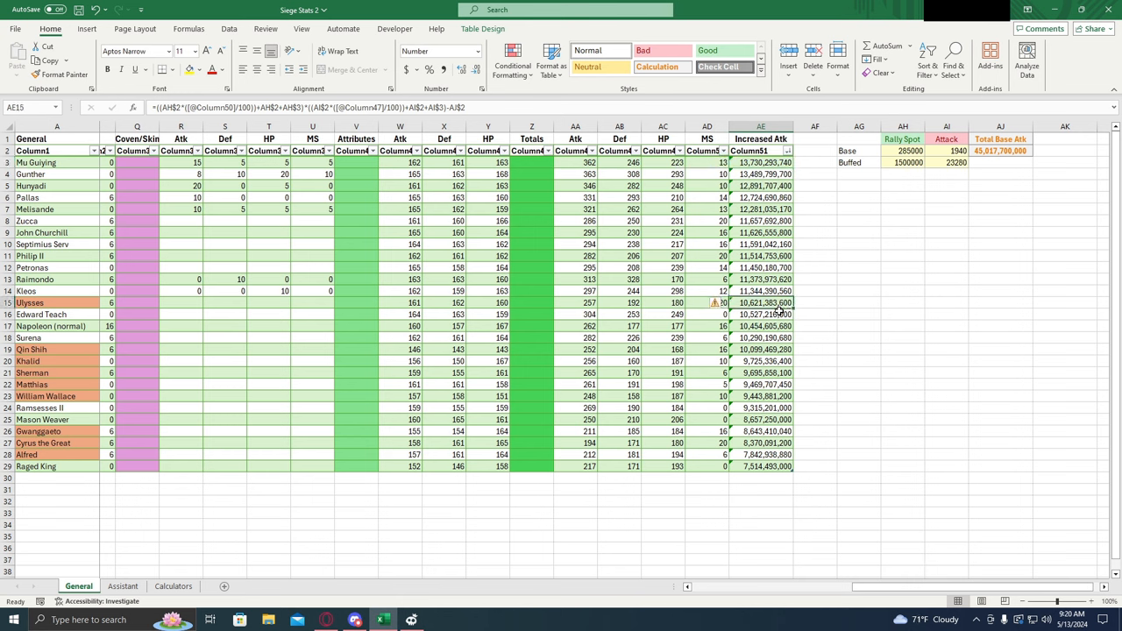
{"action": "left_click", "coordinate": [760, 361]}
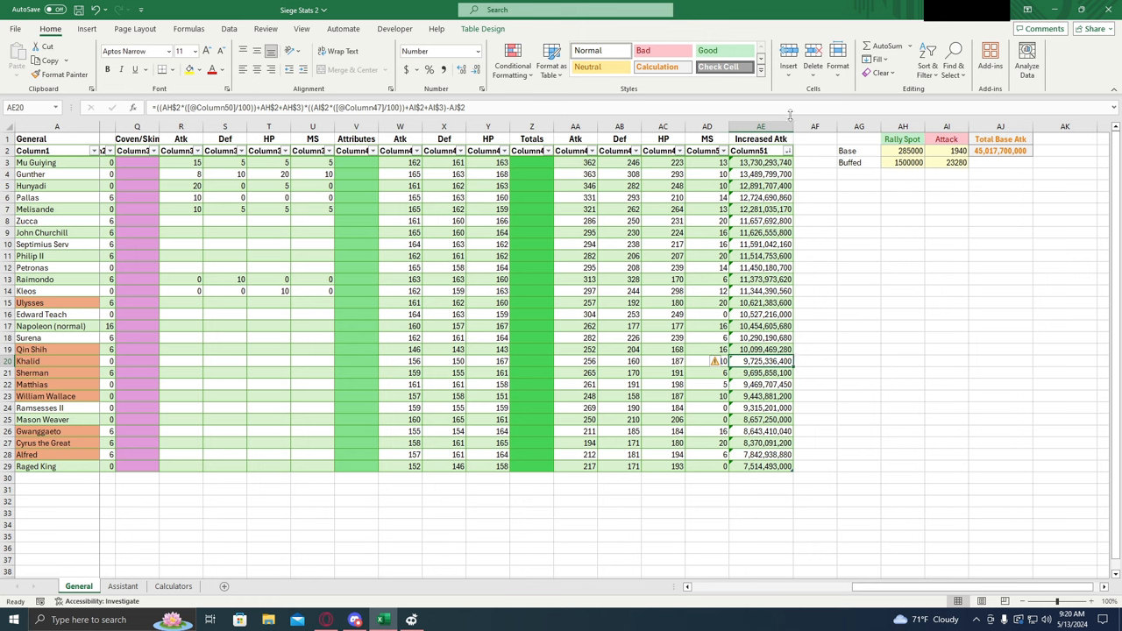
{"action": "mouse_move", "coordinate": [768, 186]}
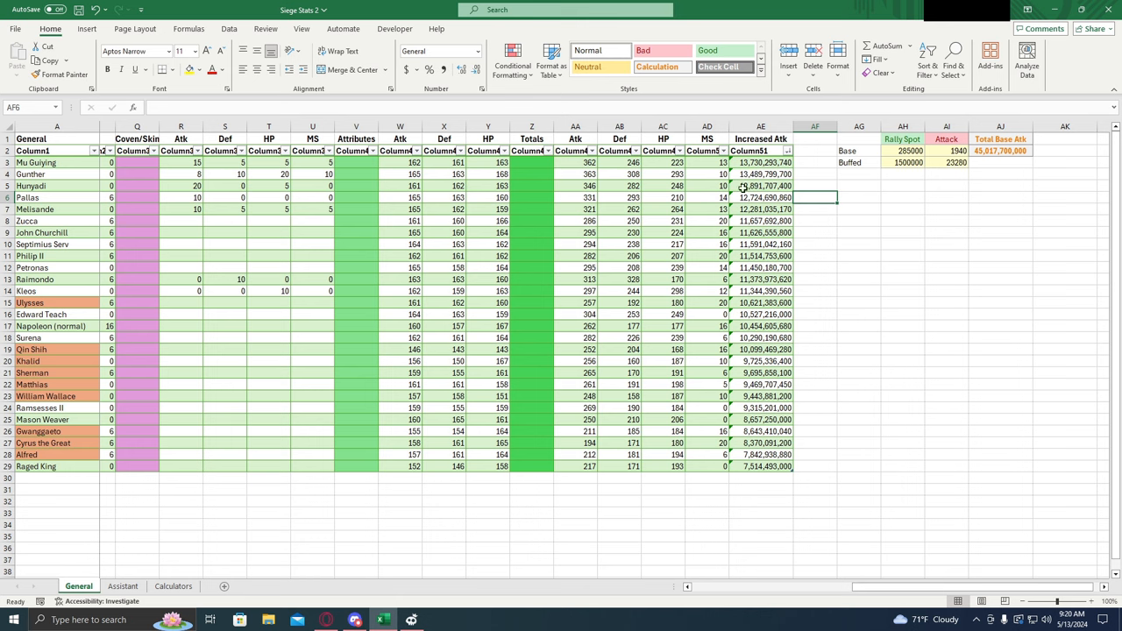
{"action": "left_click", "coordinate": [761, 162]}
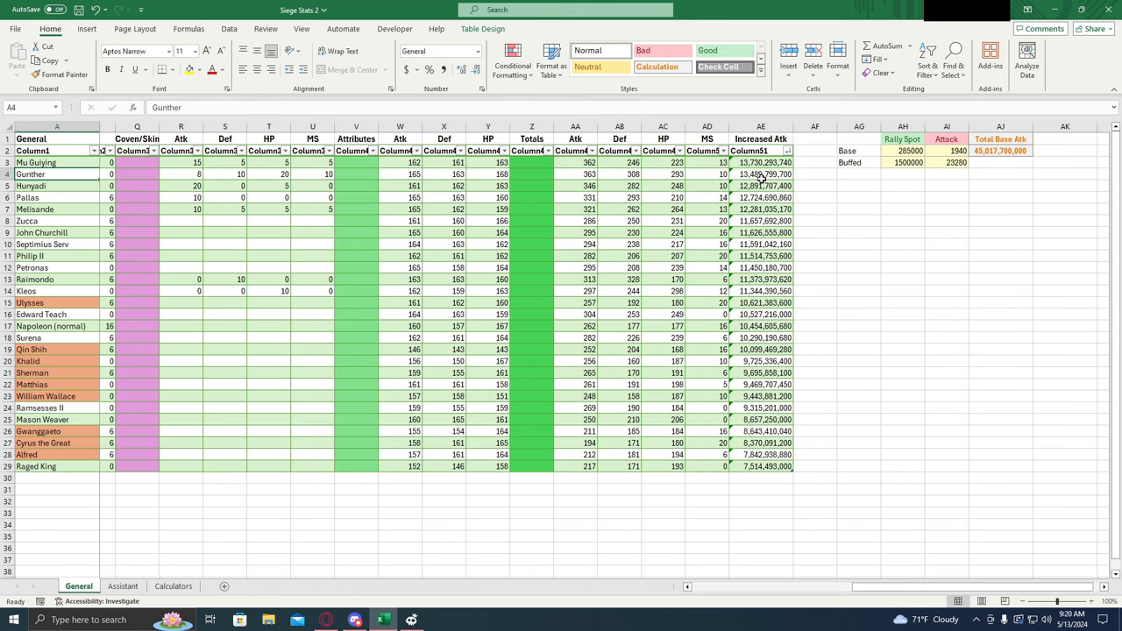
{"action": "left_click", "coordinate": [35, 209]}
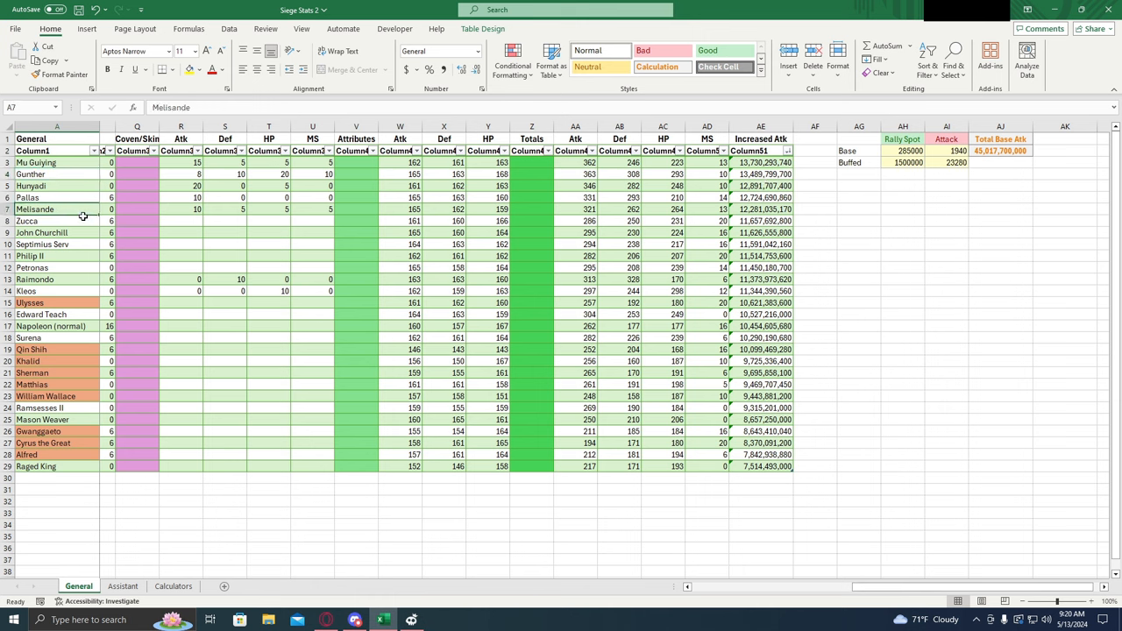
{"action": "mouse_move", "coordinate": [733, 208]}
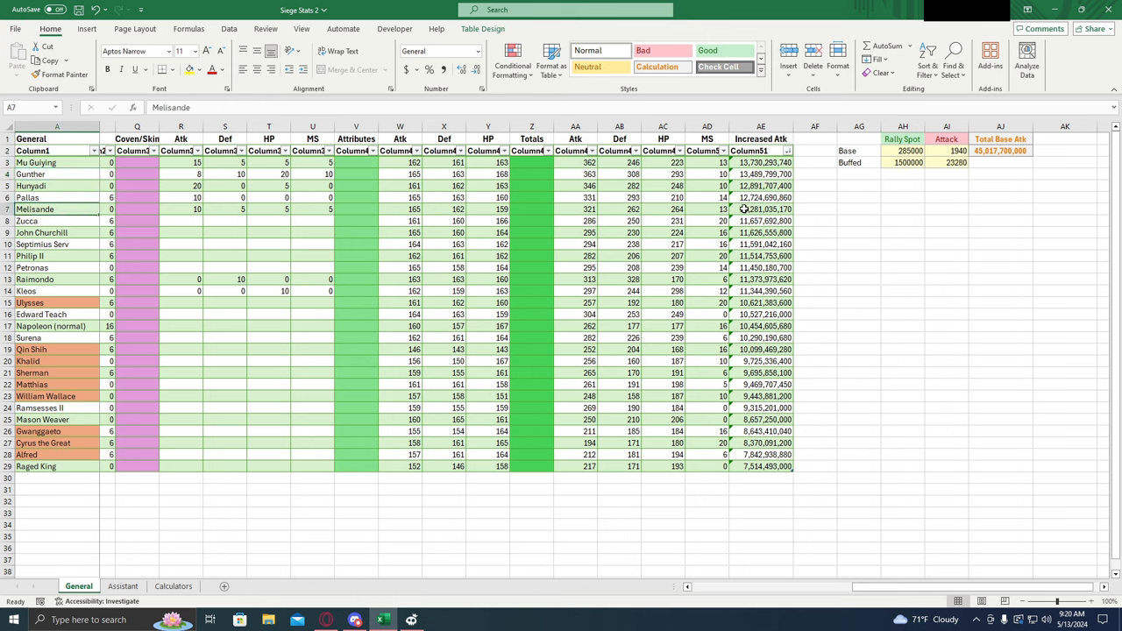
{"action": "scroll", "scroll_direction": "left", "scroll_amount": 3}
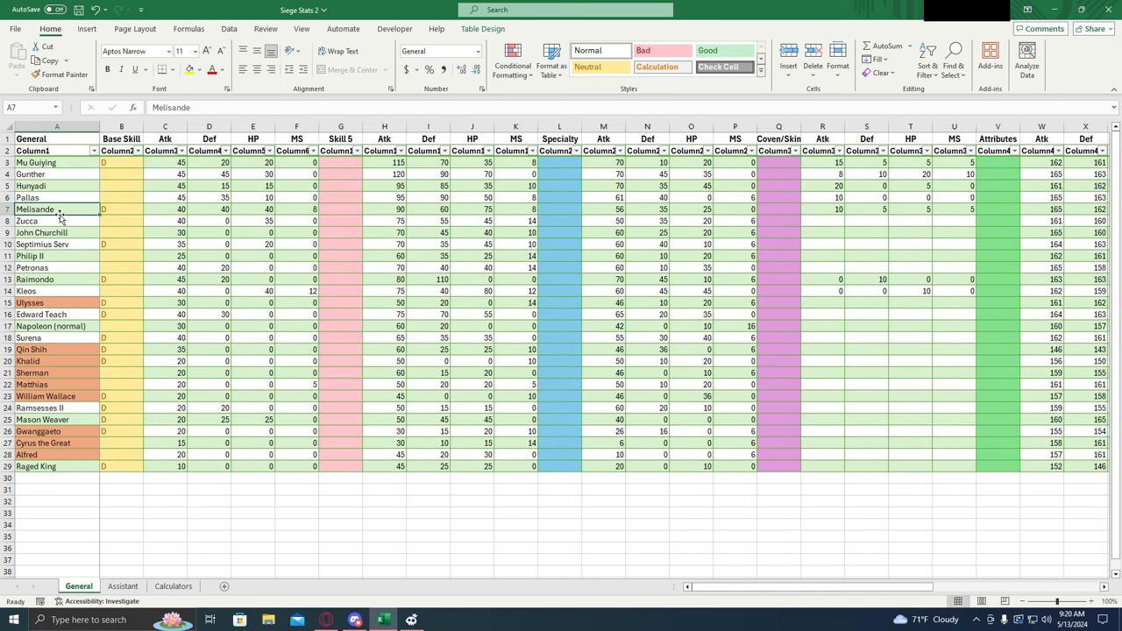
{"action": "left_click", "coordinate": [118, 208]}
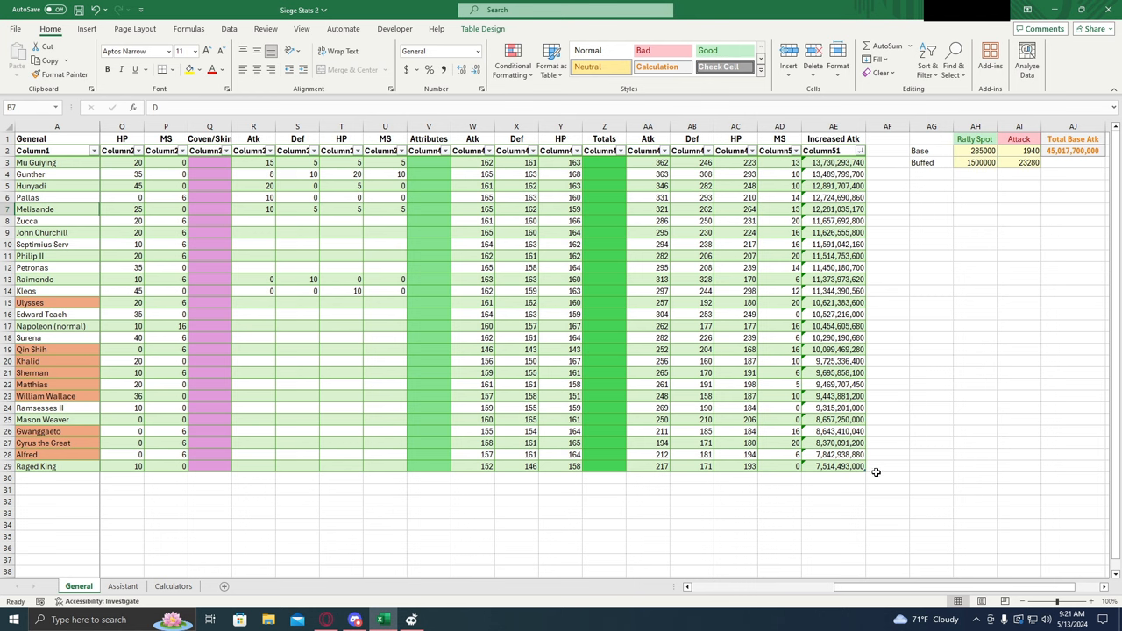
{"action": "mouse_move", "coordinate": [793, 243]}
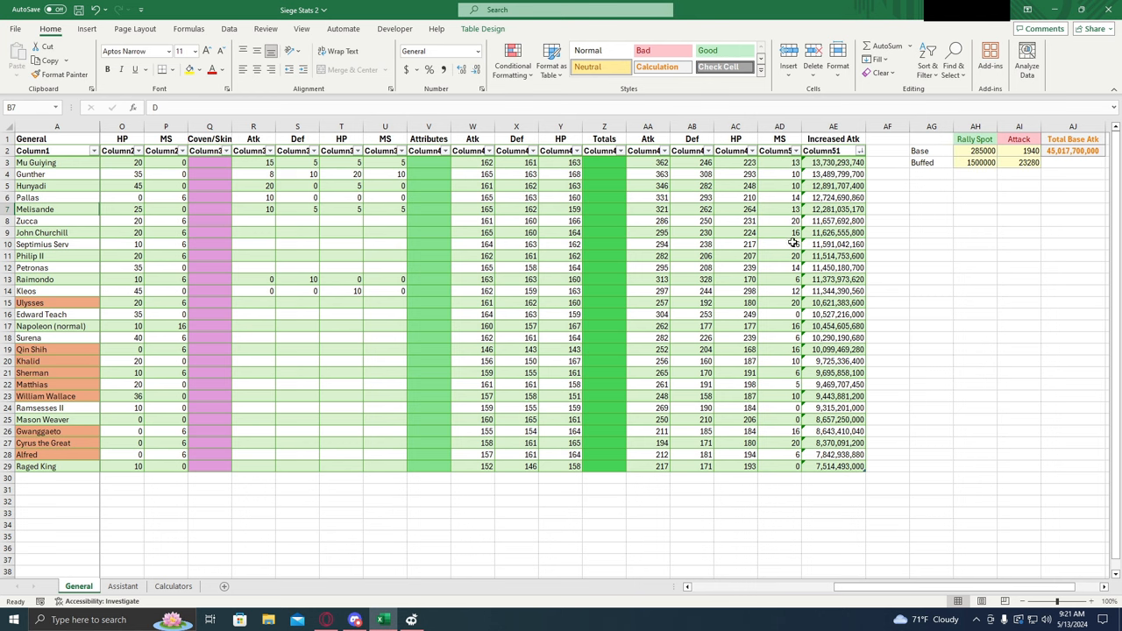
{"action": "mouse_move", "coordinate": [776, 505]}
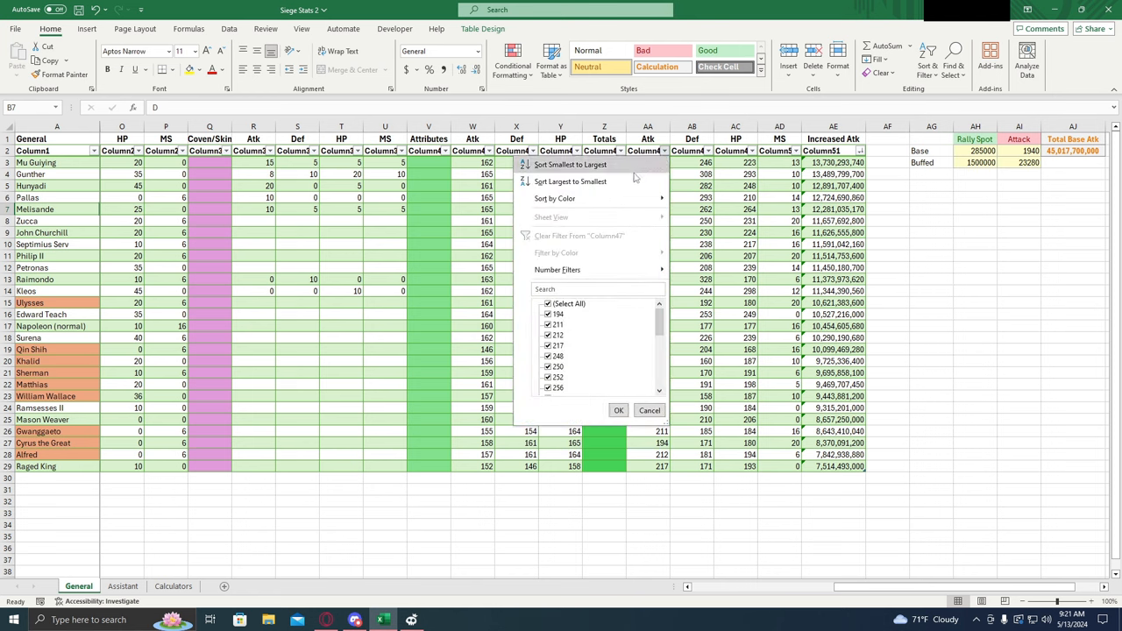
- Sort generals by total Atk, largest first, and check Mu Guiying's and Melisande's Base Skill
{"action": "left_click", "coordinate": [571, 181]}
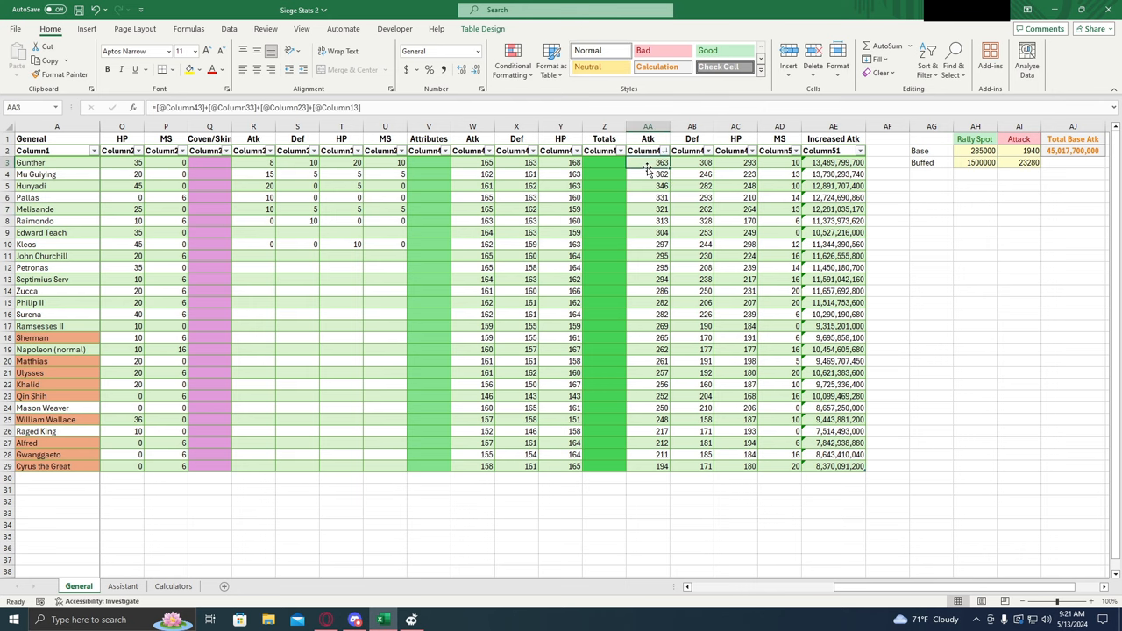
{"action": "left_click", "coordinate": [735, 163]}
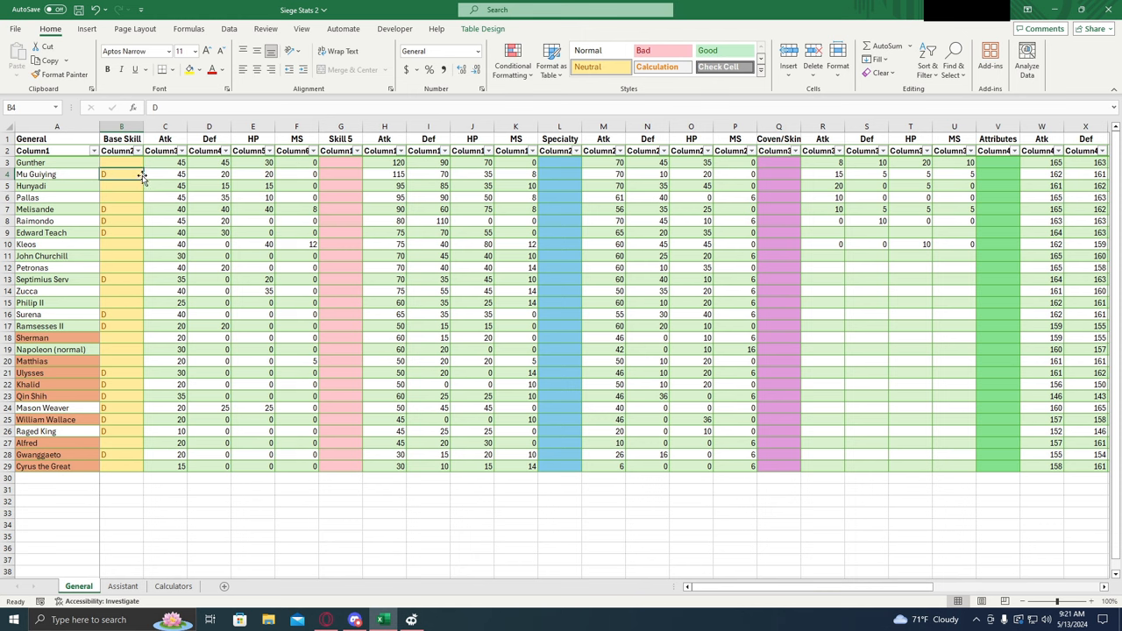
{"action": "left_click", "coordinate": [121, 209]}
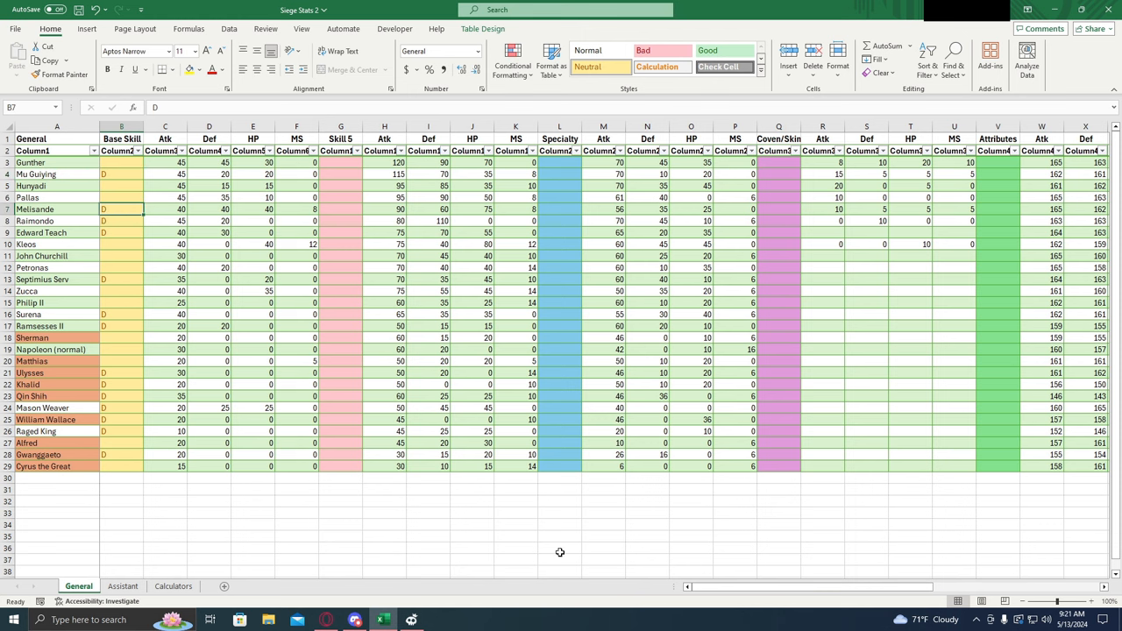
- Review total Atk, Def and HP formulas for Raimondo, Melisande and Mu Guiying
{"action": "scroll", "scroll_direction": "right", "scroll_amount": 3}
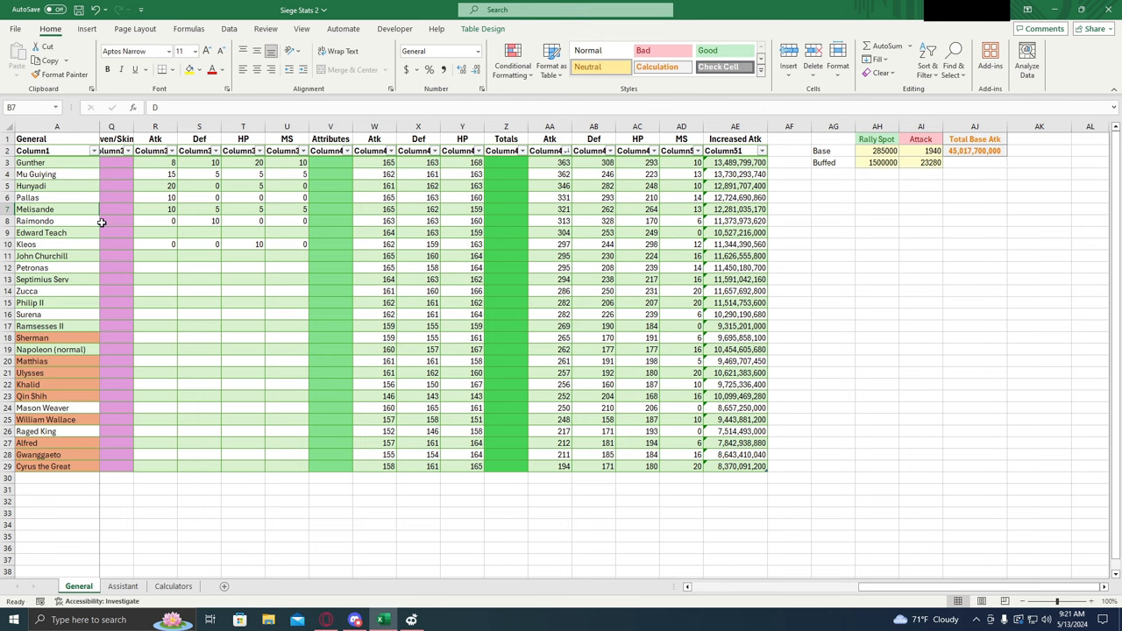
{"action": "mouse_move", "coordinate": [239, 209]}
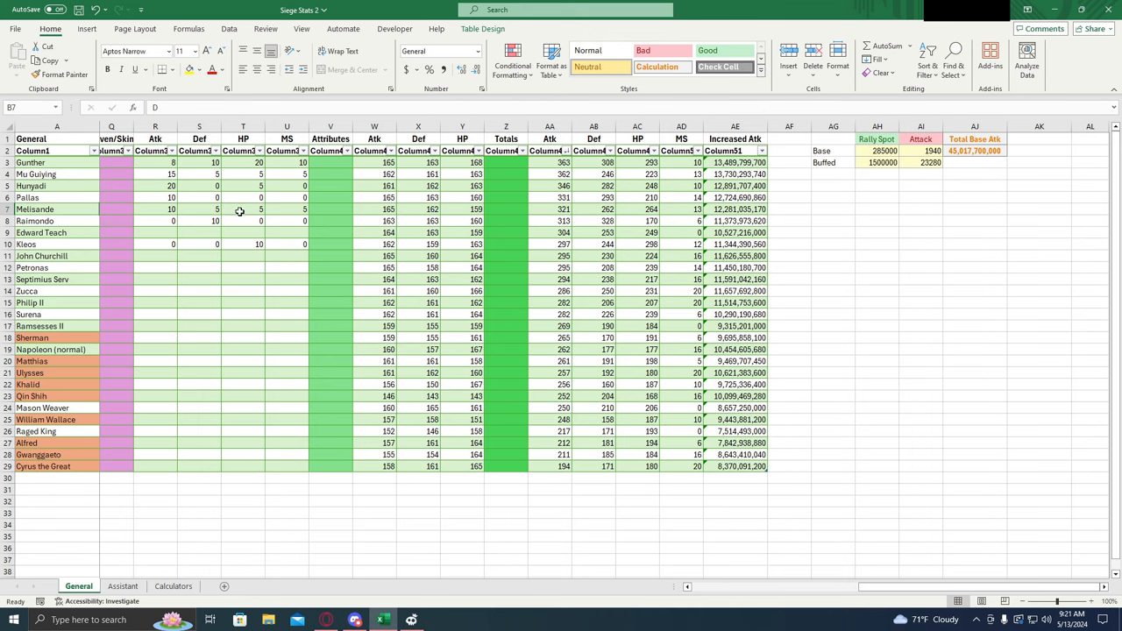
{"action": "left_click", "coordinate": [594, 221]}
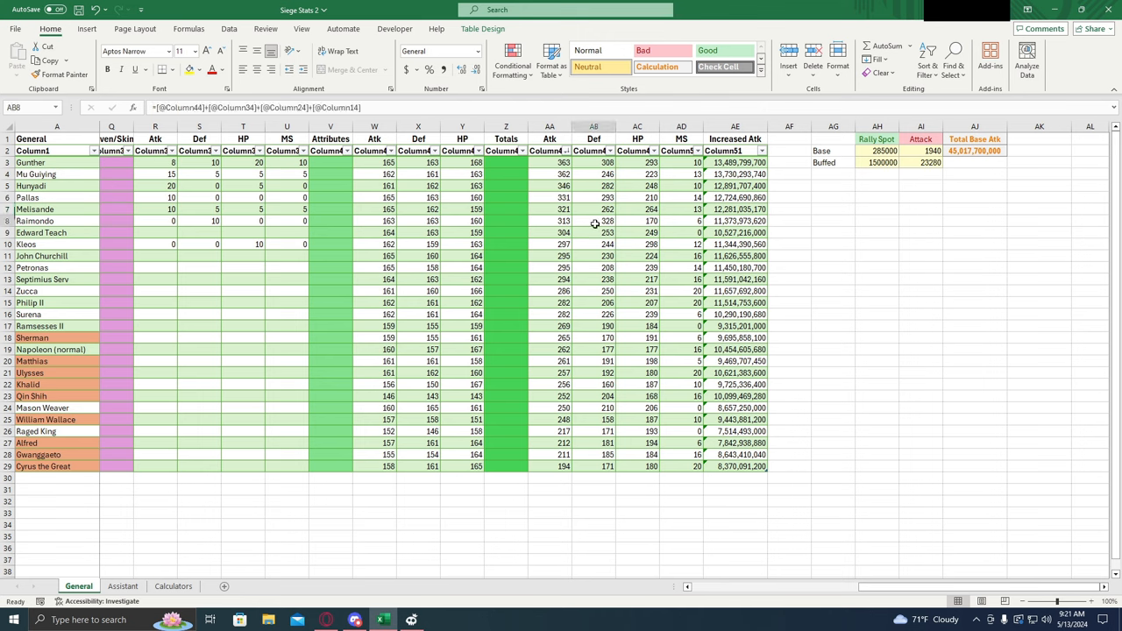
{"action": "left_click", "coordinate": [637, 208]}
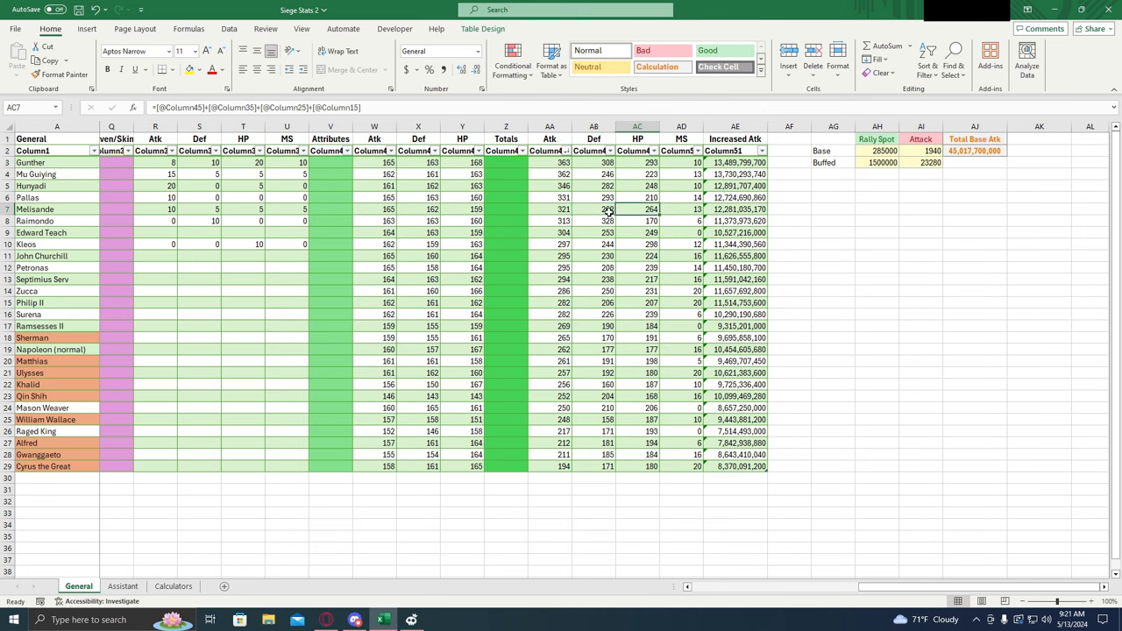
{"action": "left_click", "coordinate": [593, 198]}
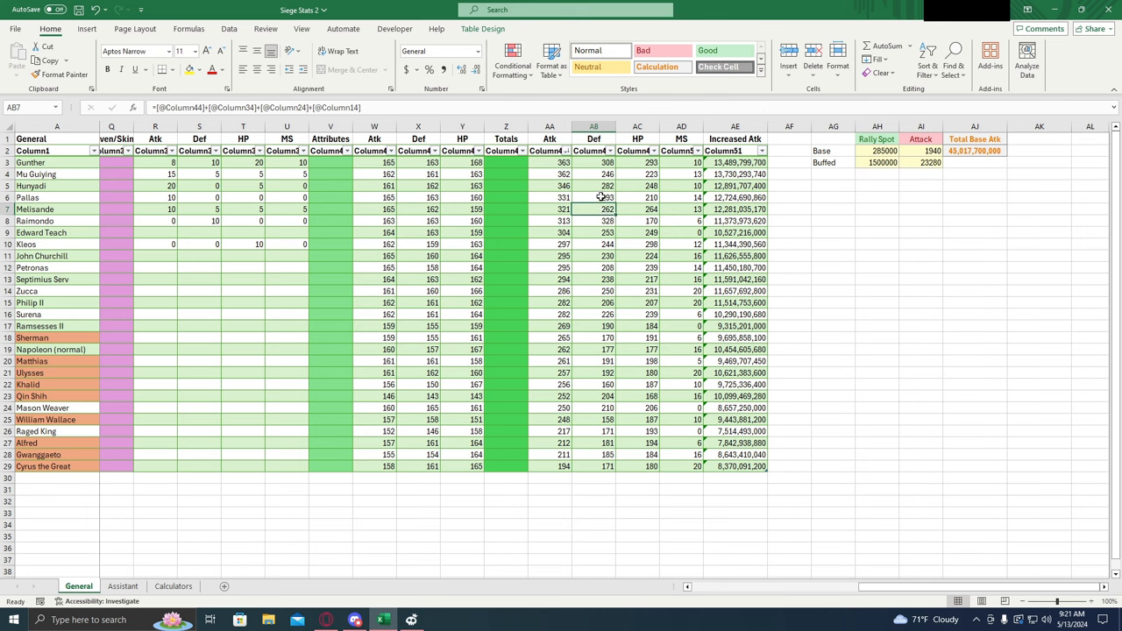
{"action": "left_click", "coordinate": [637, 173]}
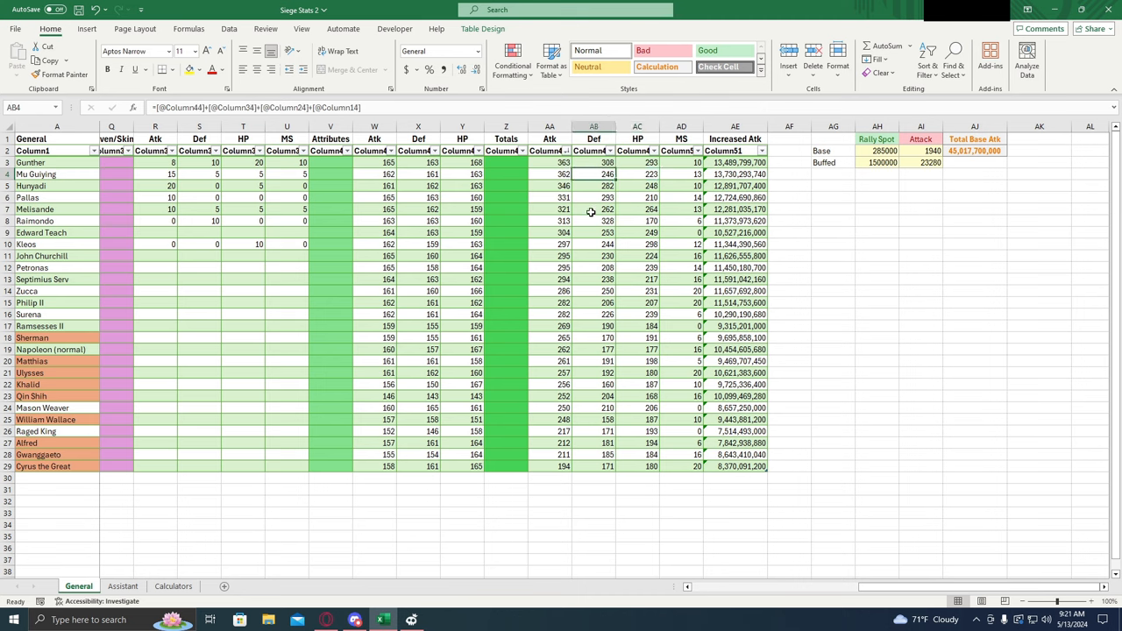
{"action": "left_click", "coordinate": [637, 173]}
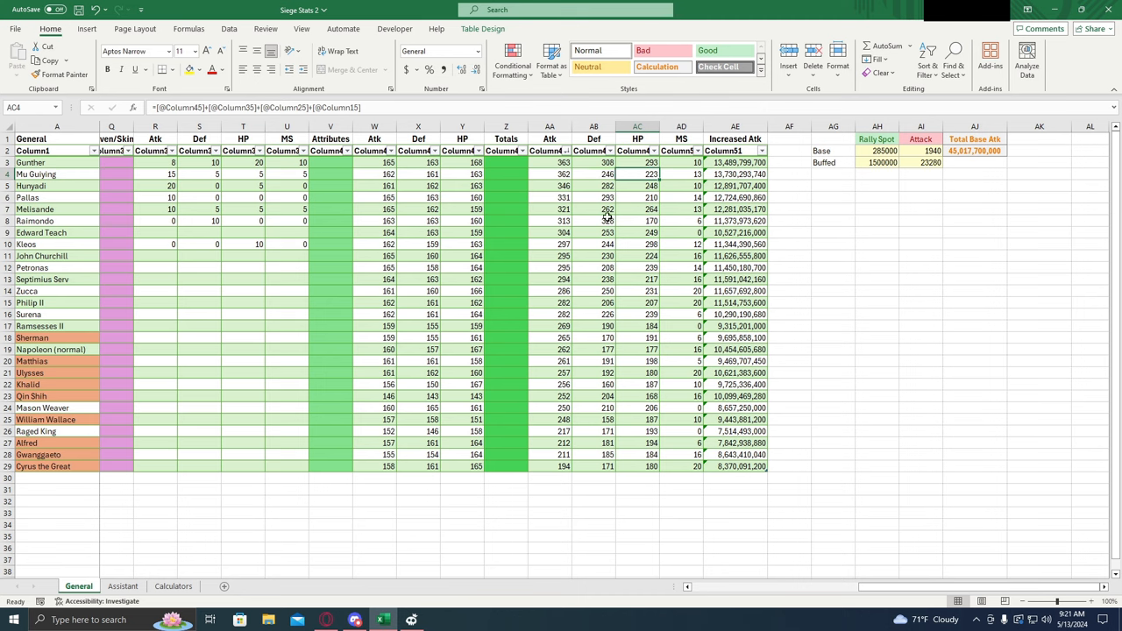
{"action": "left_click", "coordinate": [593, 208]}
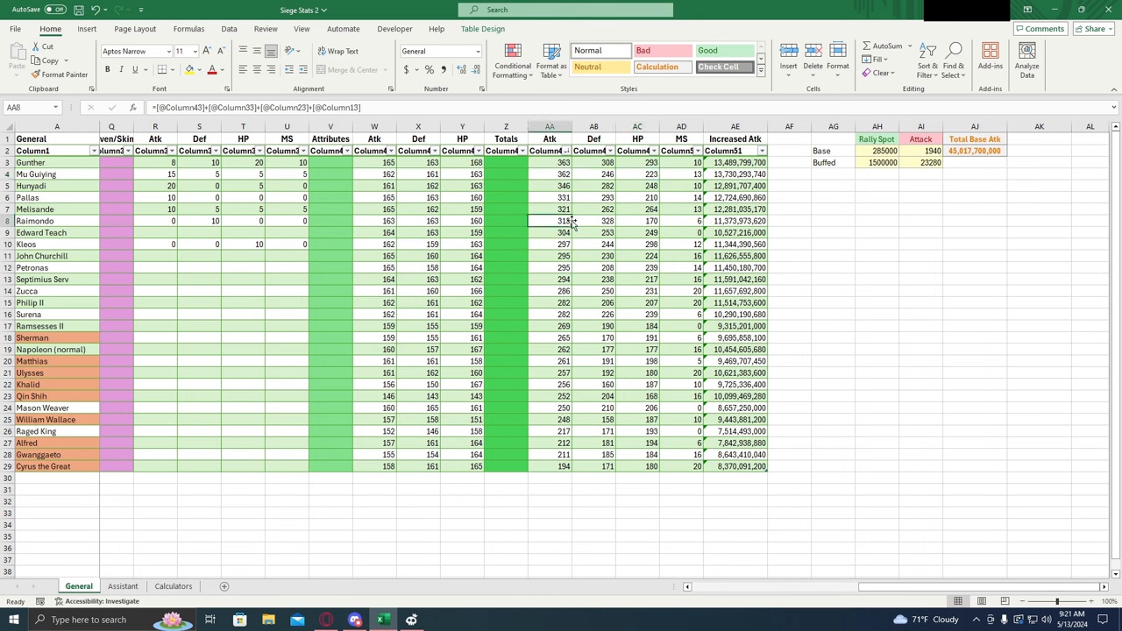
{"action": "left_click", "coordinate": [550, 221]}
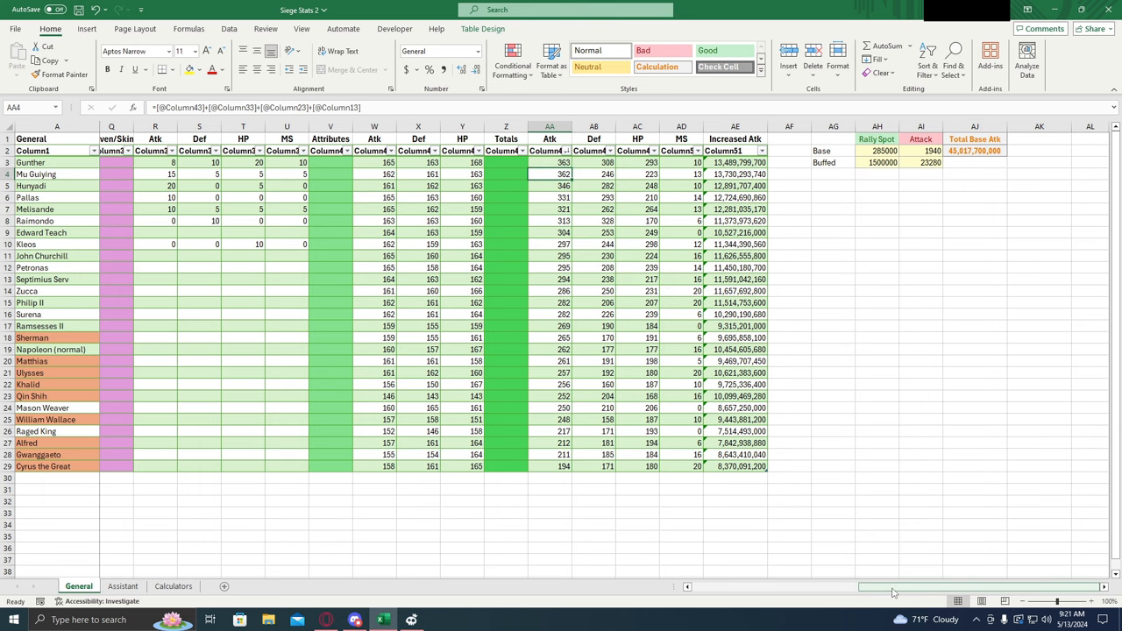
- Scroll the Assistant sheet to column AE to view Increased Atk and the Rally Spot/Attack table
{"action": "scroll", "scroll_direction": "left", "scroll_amount": 3}
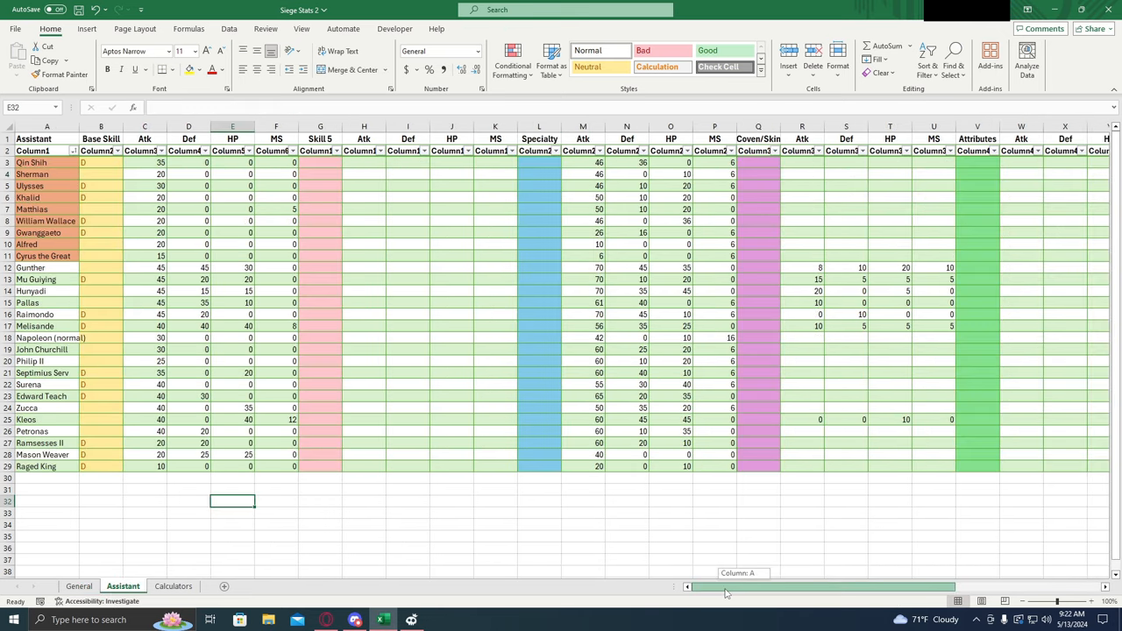
{"action": "scroll", "scroll_direction": "right", "scroll_amount": 3}
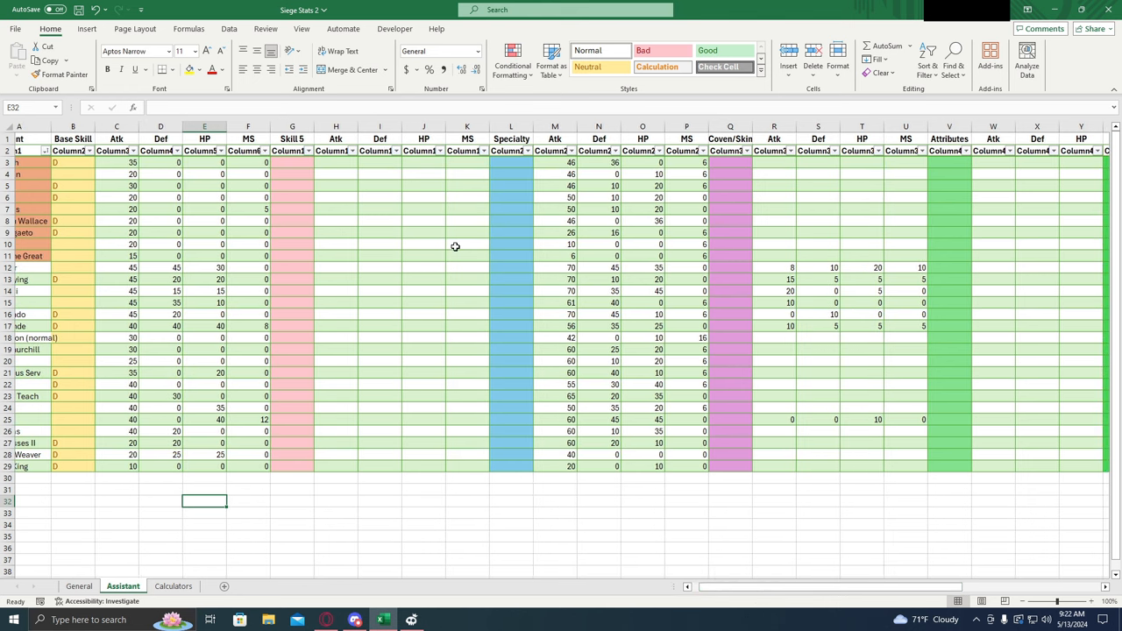
{"action": "mouse_move", "coordinate": [786, 602]}
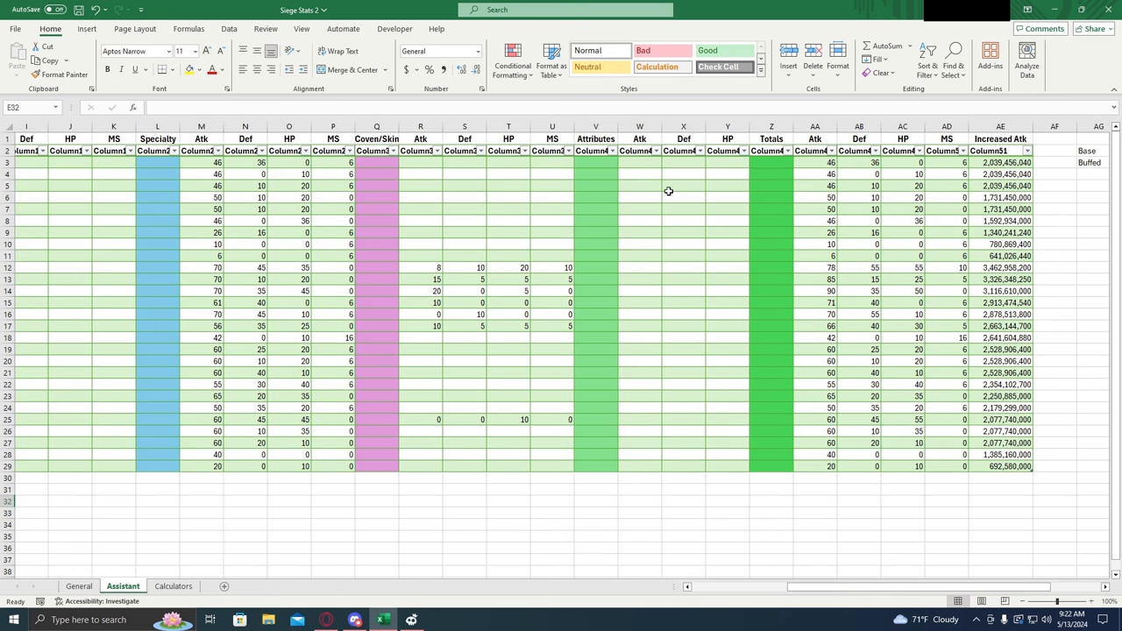
{"action": "mouse_move", "coordinate": [812, 603]}
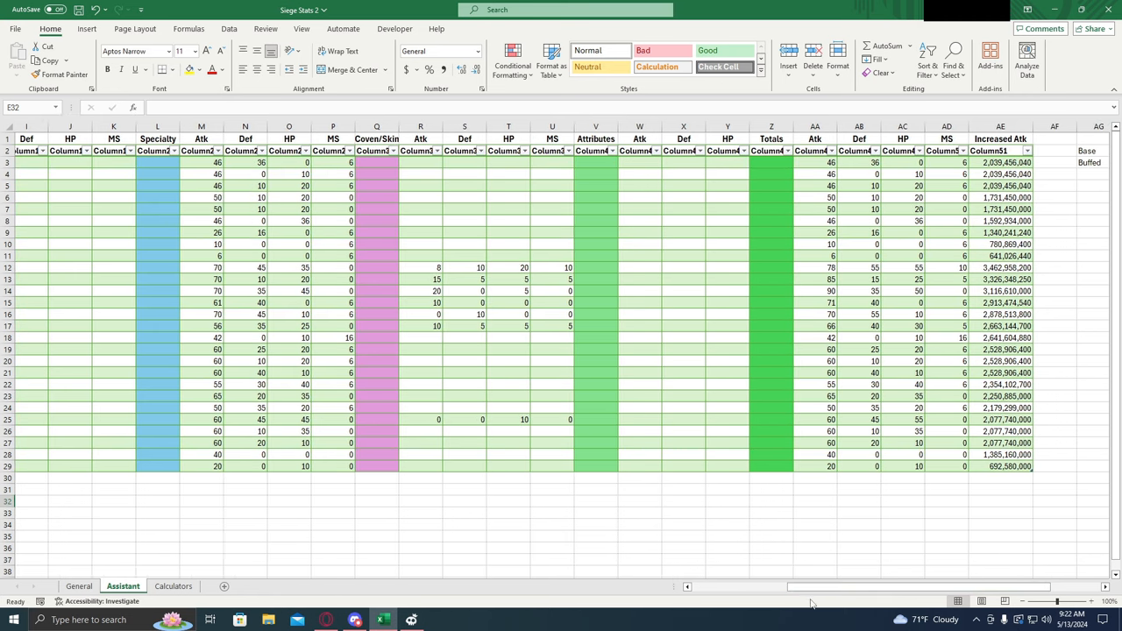
{"action": "scroll", "scroll_direction": "right", "scroll_amount": 3}
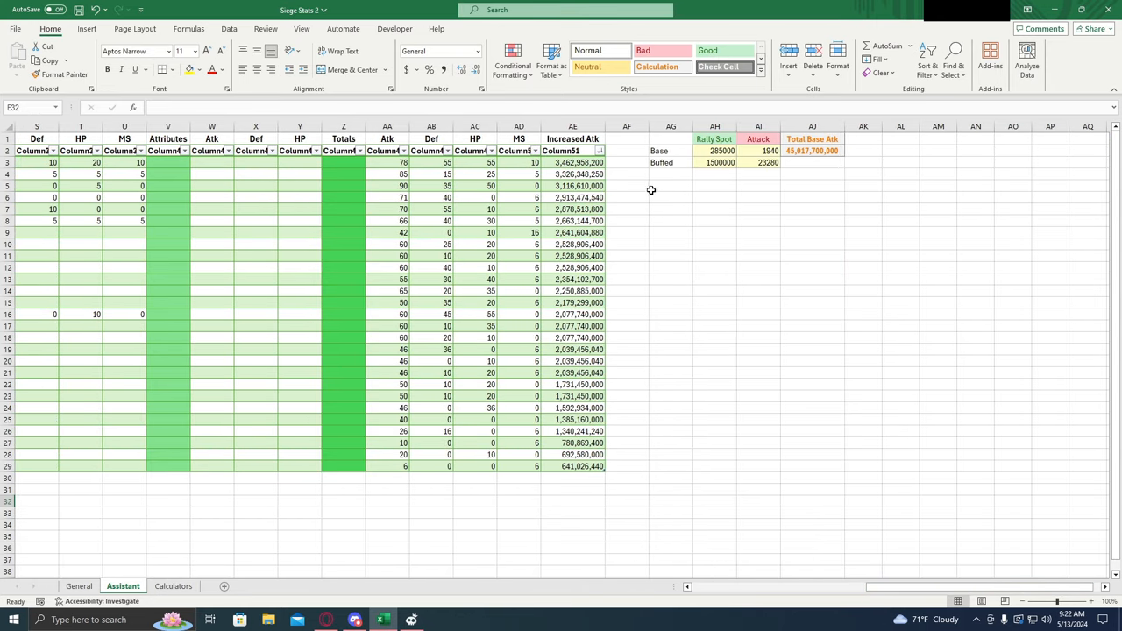
{"action": "left_click", "coordinate": [626, 175]}
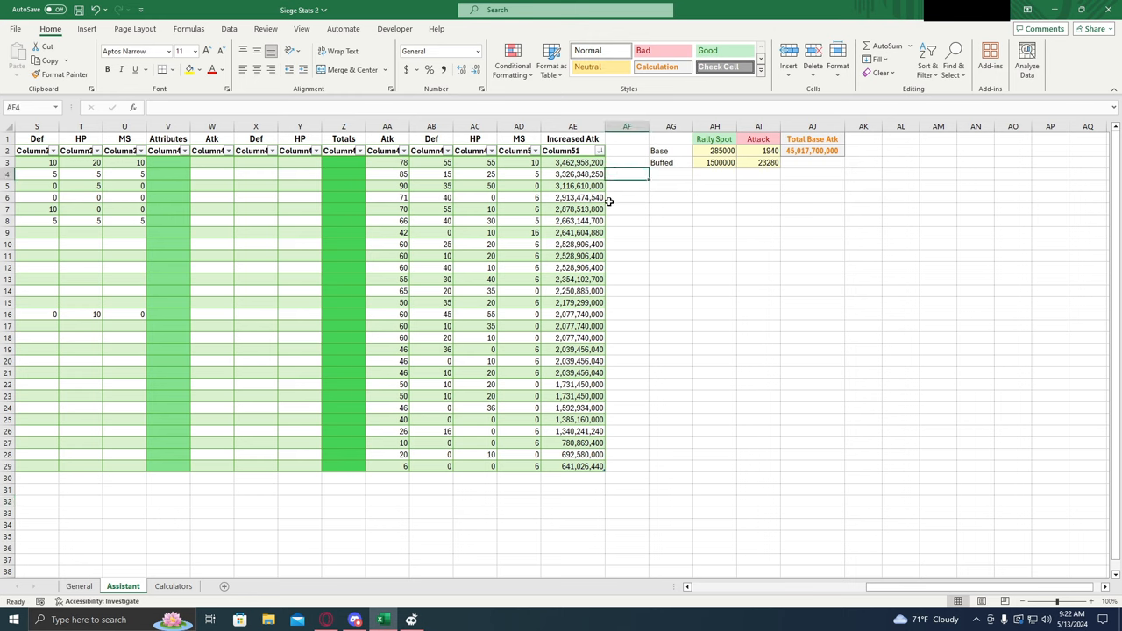
{"action": "mouse_move", "coordinate": [653, 190]}
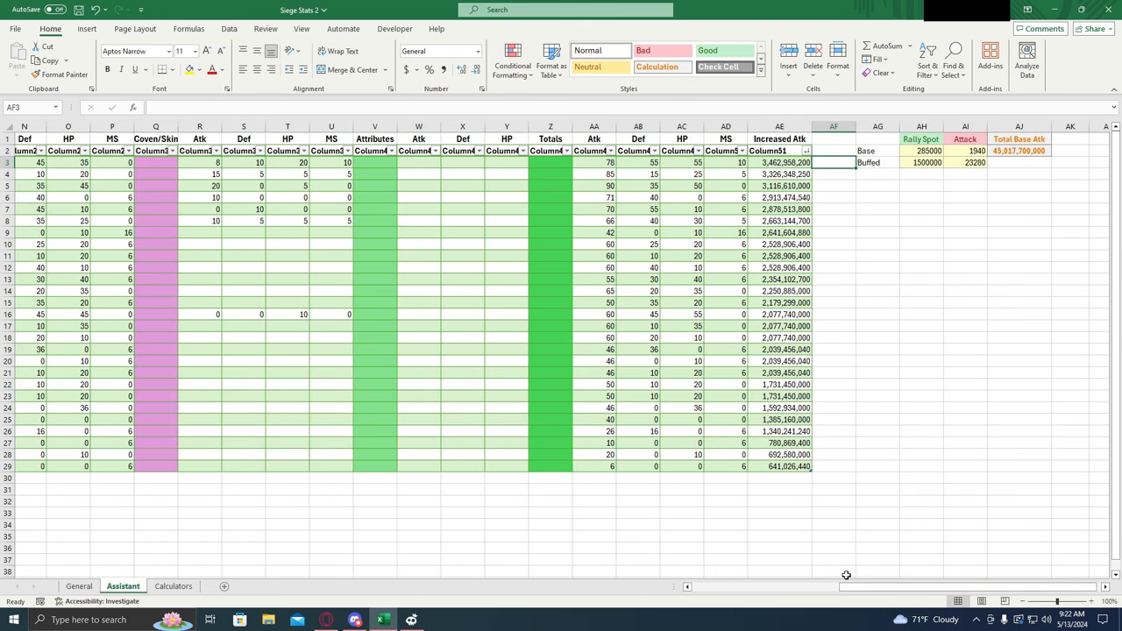
{"action": "scroll", "scroll_direction": "left", "scroll_amount": 3}
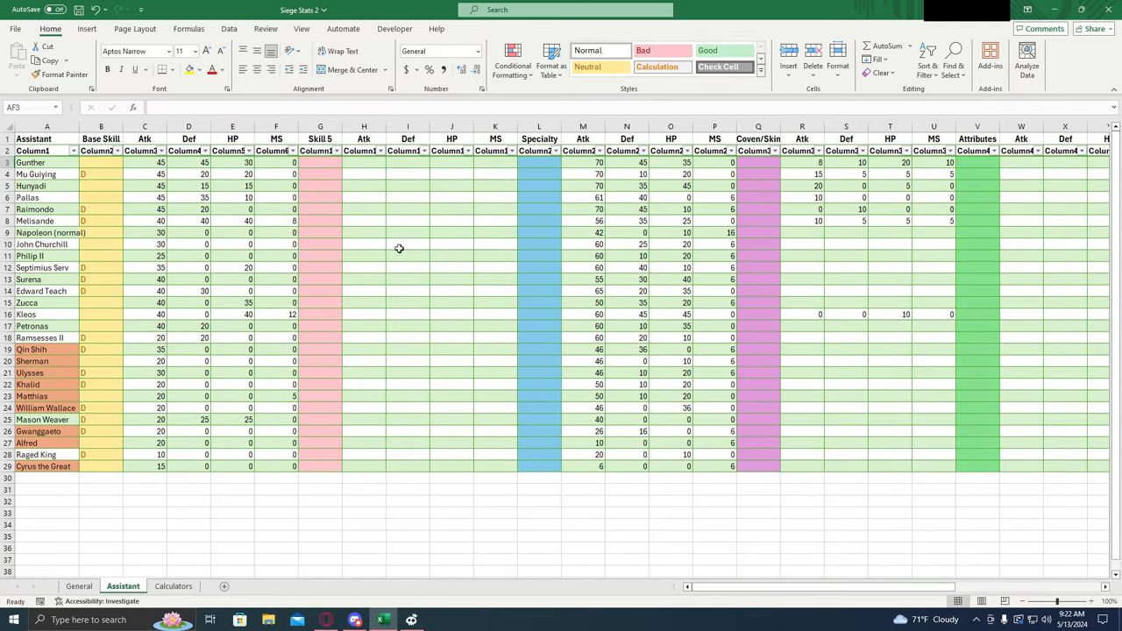
{"action": "left_click", "coordinate": [43, 163]}
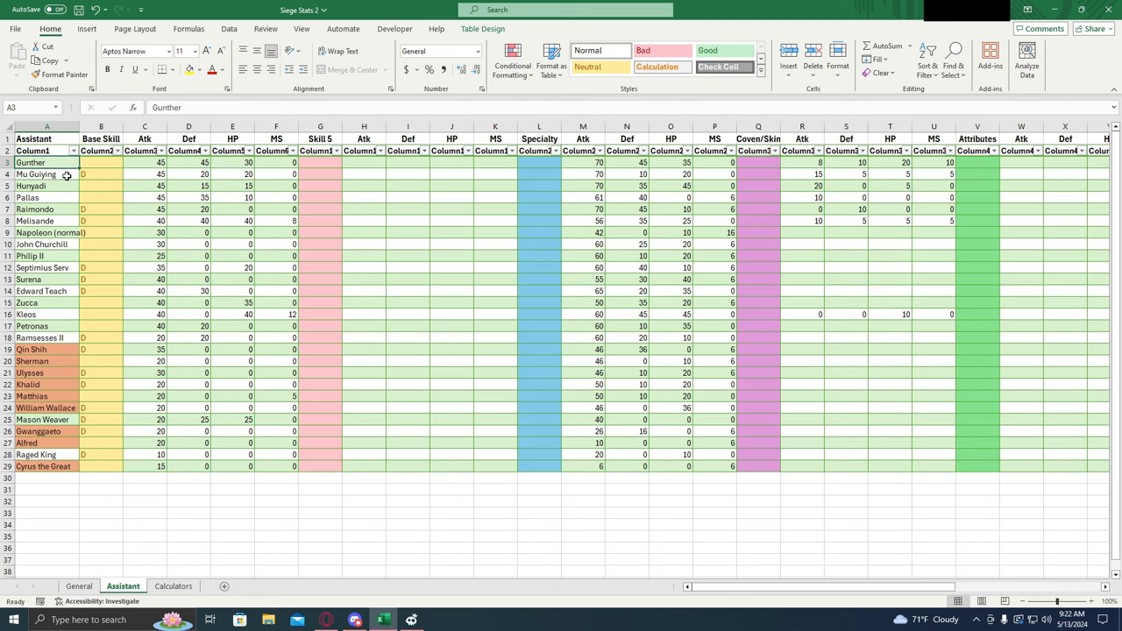
{"action": "left_click", "coordinate": [35, 176]}
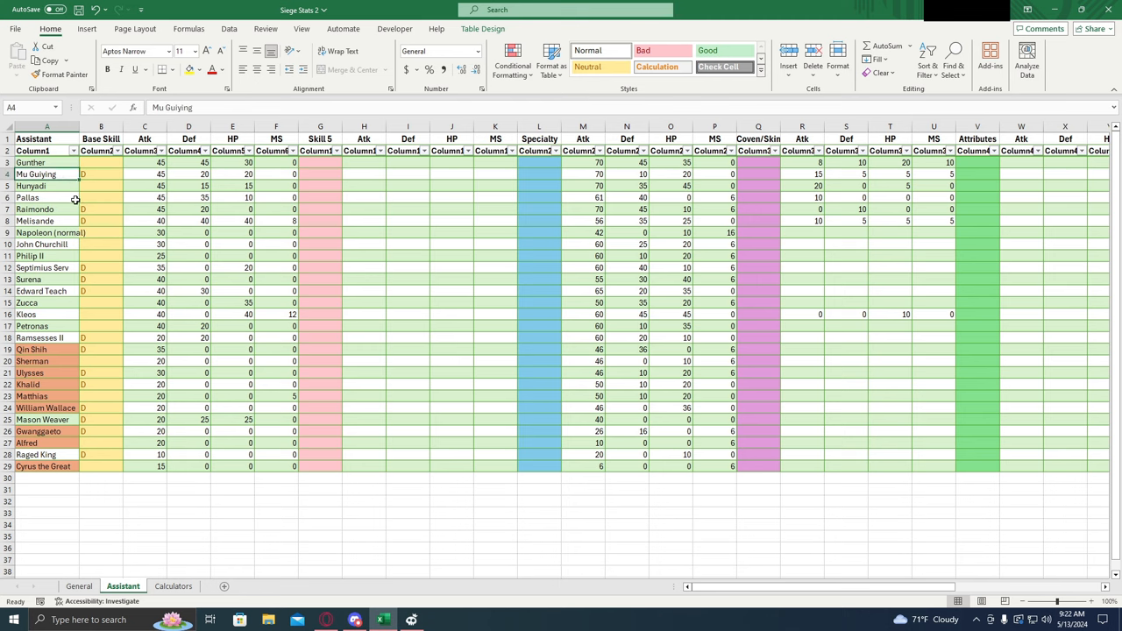
{"action": "left_click", "coordinate": [35, 197]}
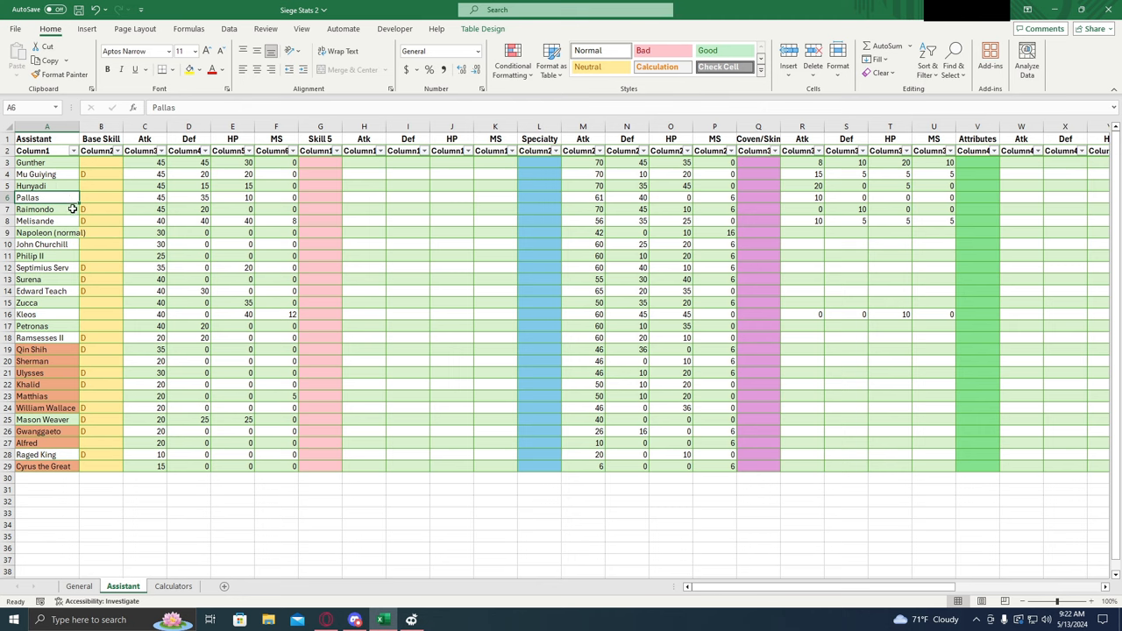
{"action": "left_click", "coordinate": [35, 220]}
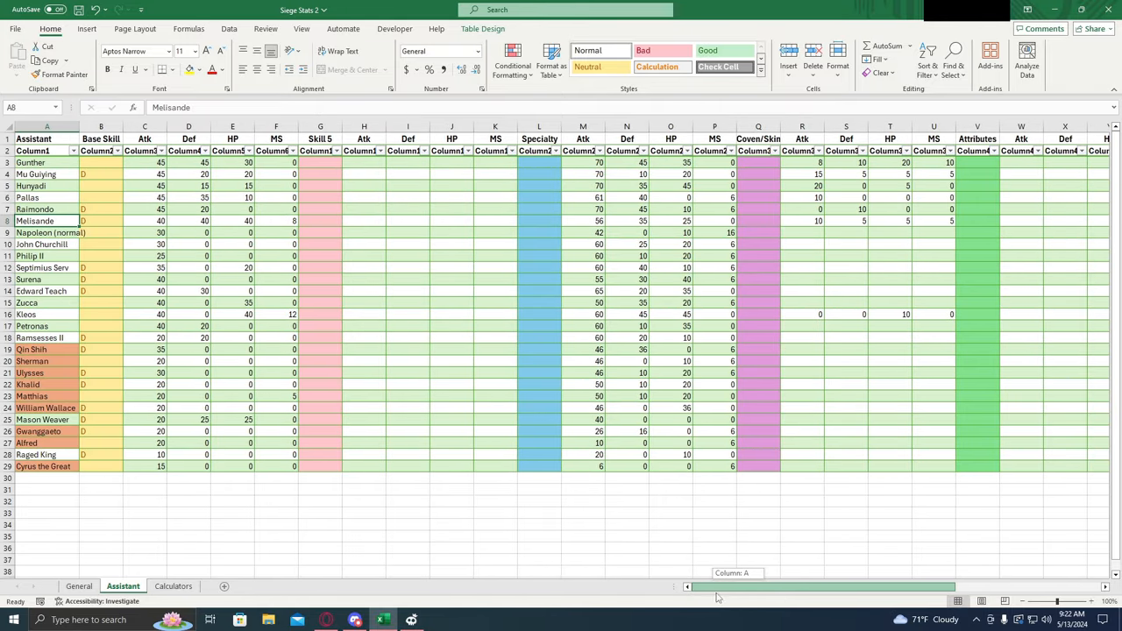
{"action": "scroll", "scroll_direction": "right", "scroll_amount": 3}
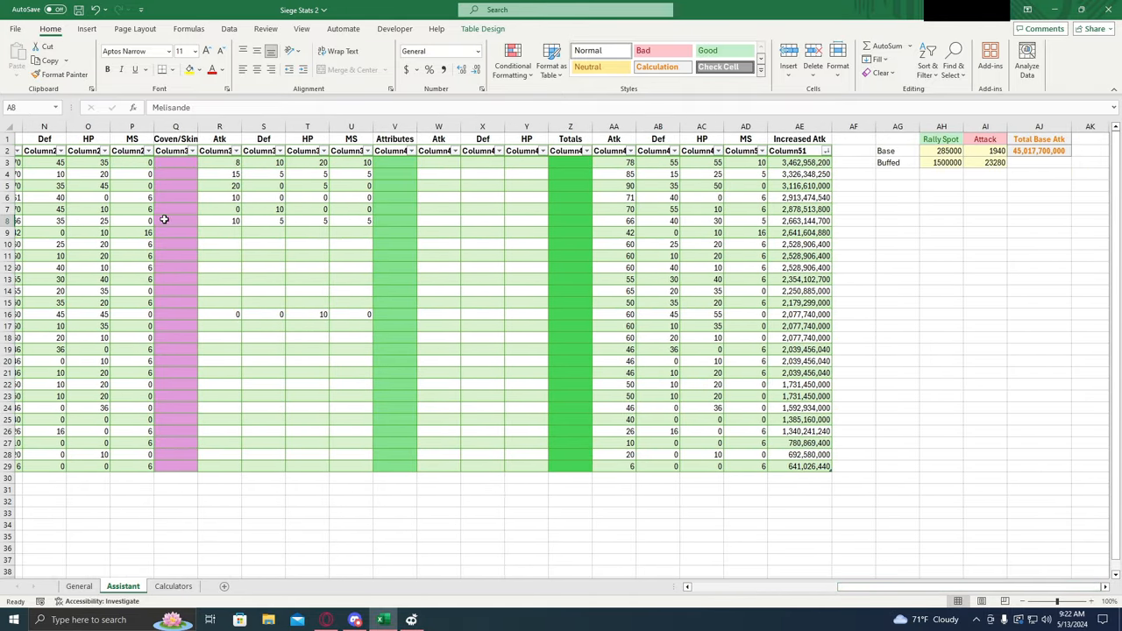
{"action": "left_click", "coordinate": [800, 244]}
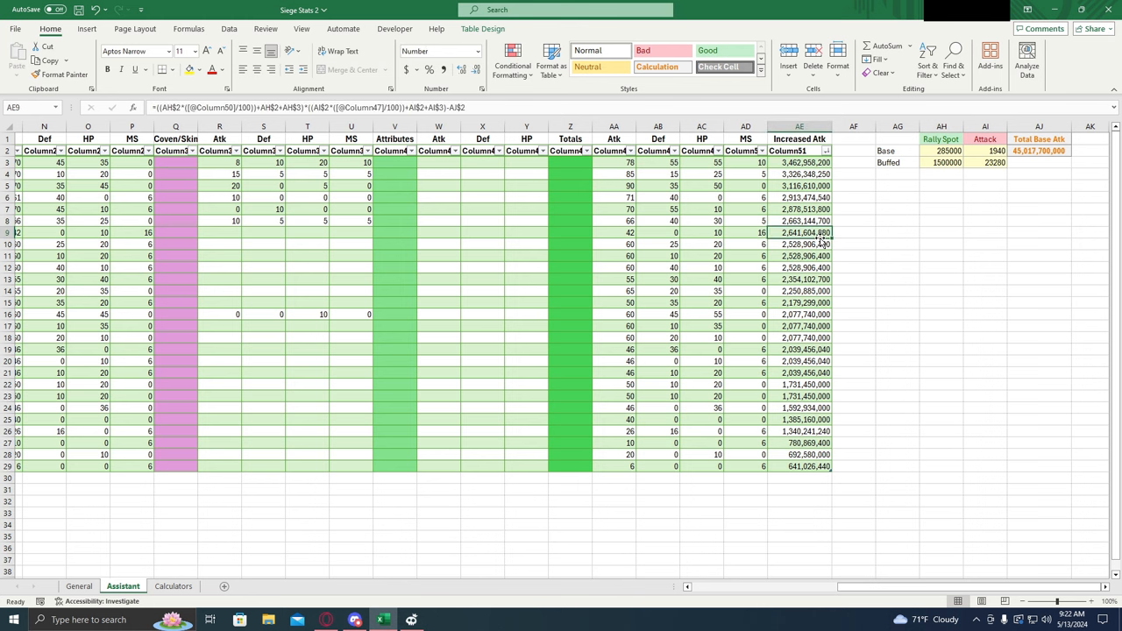
{"action": "mouse_move", "coordinate": [808, 231]}
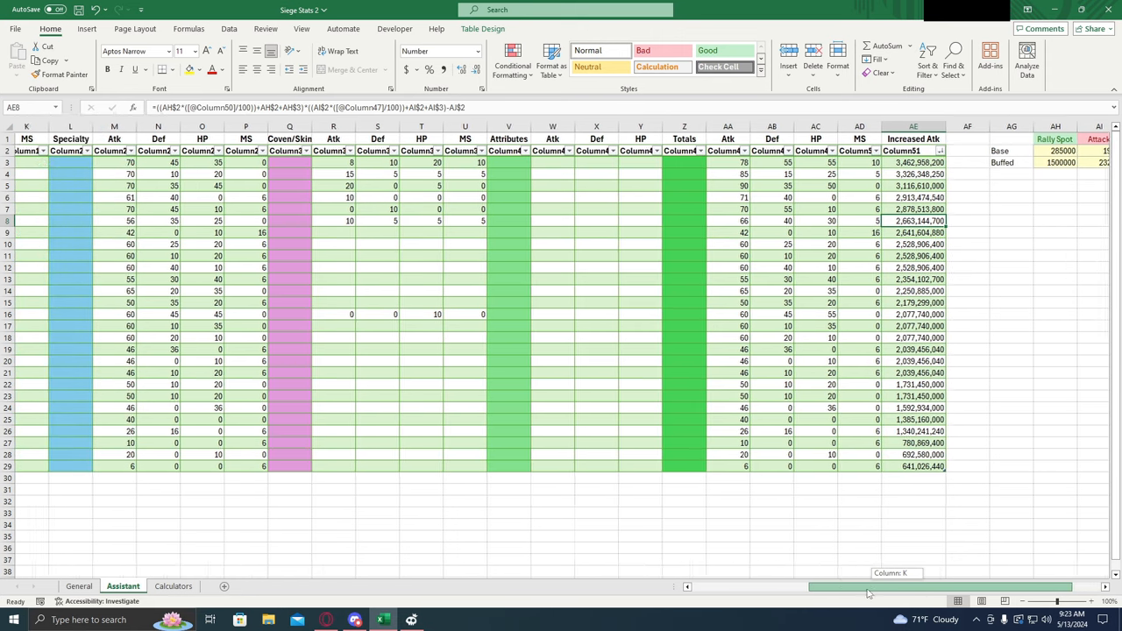
- Return to the General sheet and view Gunther's Increased Atk formula
{"action": "left_click", "coordinate": [79, 585]}
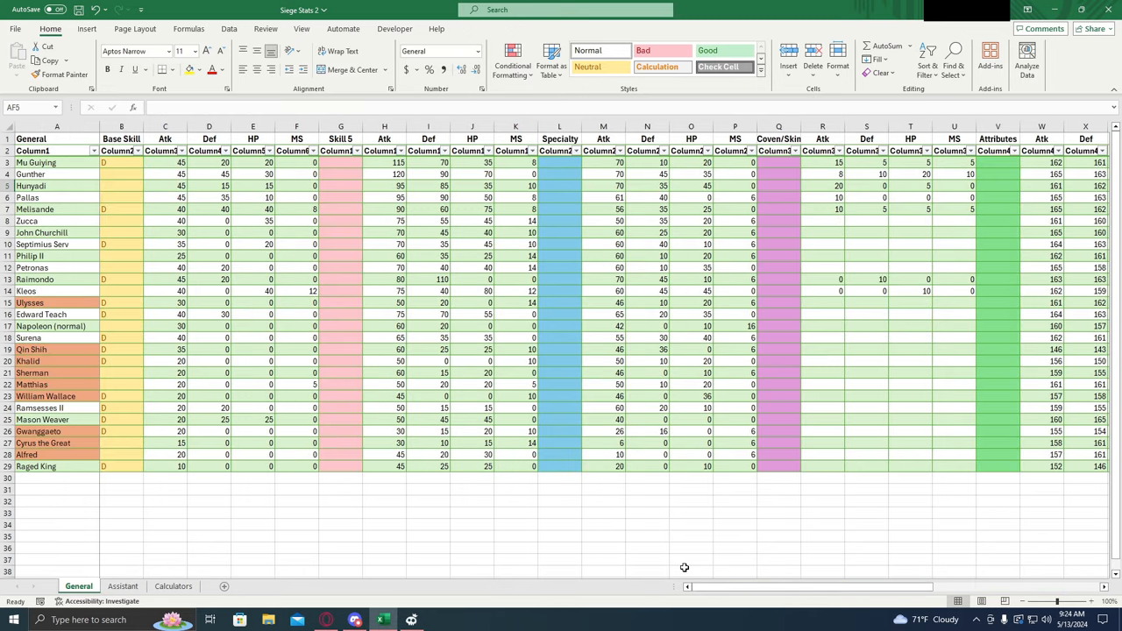
{"action": "mouse_move", "coordinate": [679, 545]}
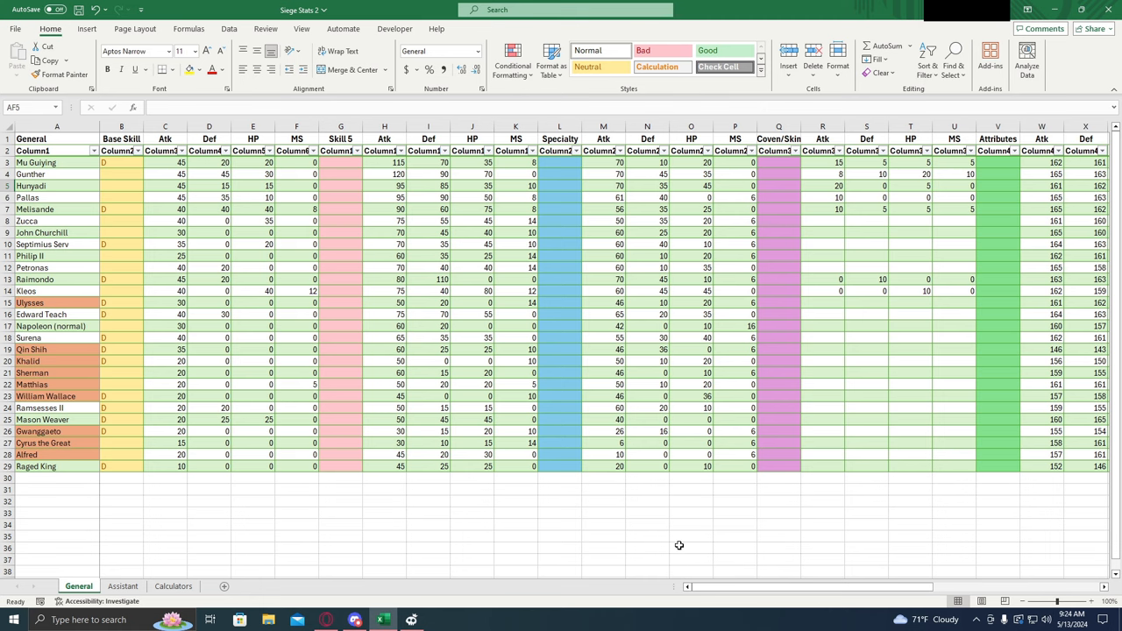
{"action": "mouse_move", "coordinate": [916, 599]}
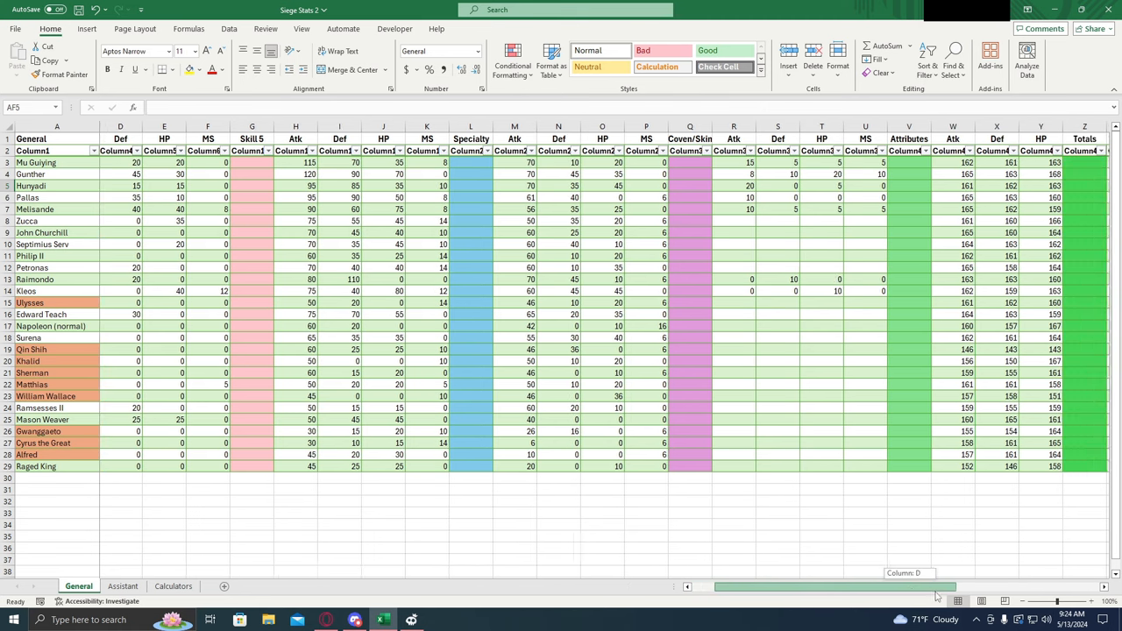
{"action": "scroll", "scroll_direction": "right", "scroll_amount": 3}
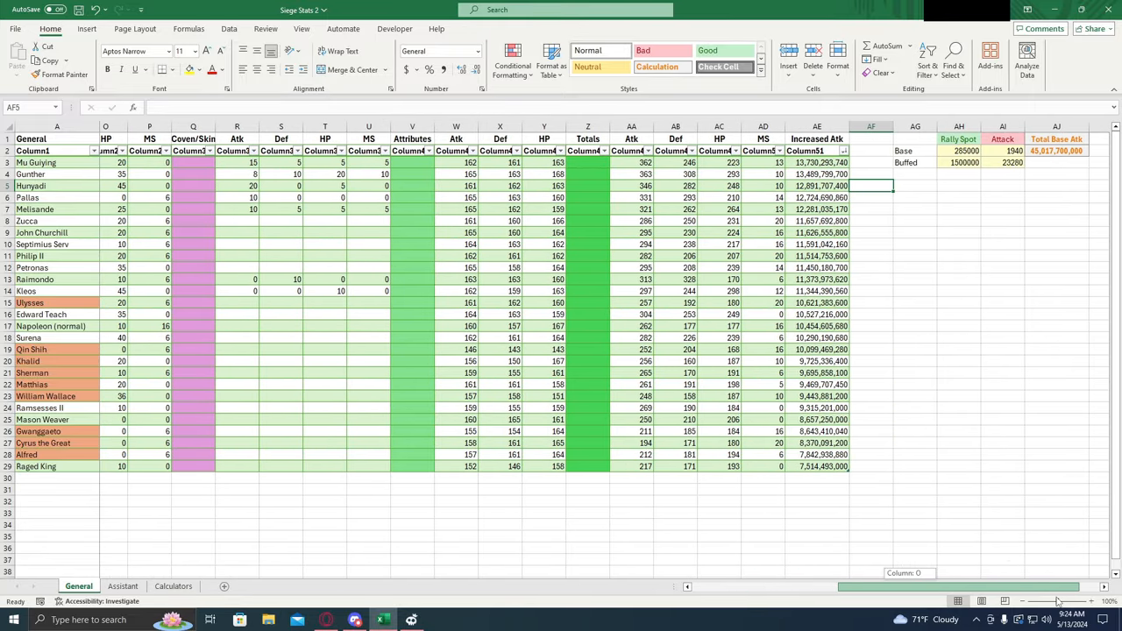
{"action": "left_click", "coordinate": [816, 173]}
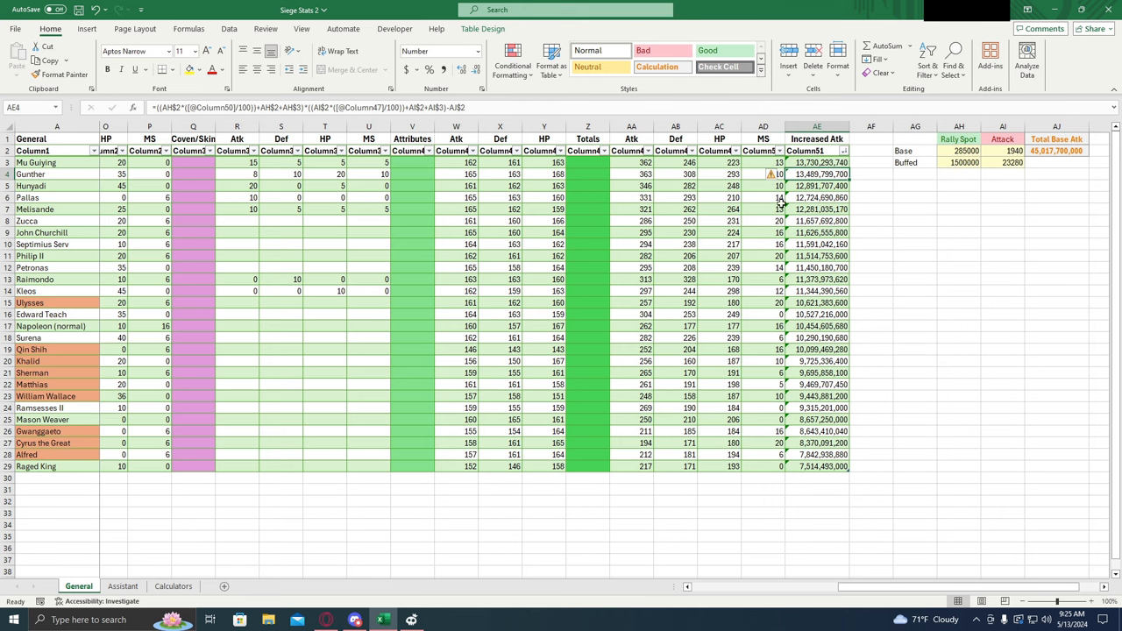
{"action": "mouse_move", "coordinate": [768, 222]}
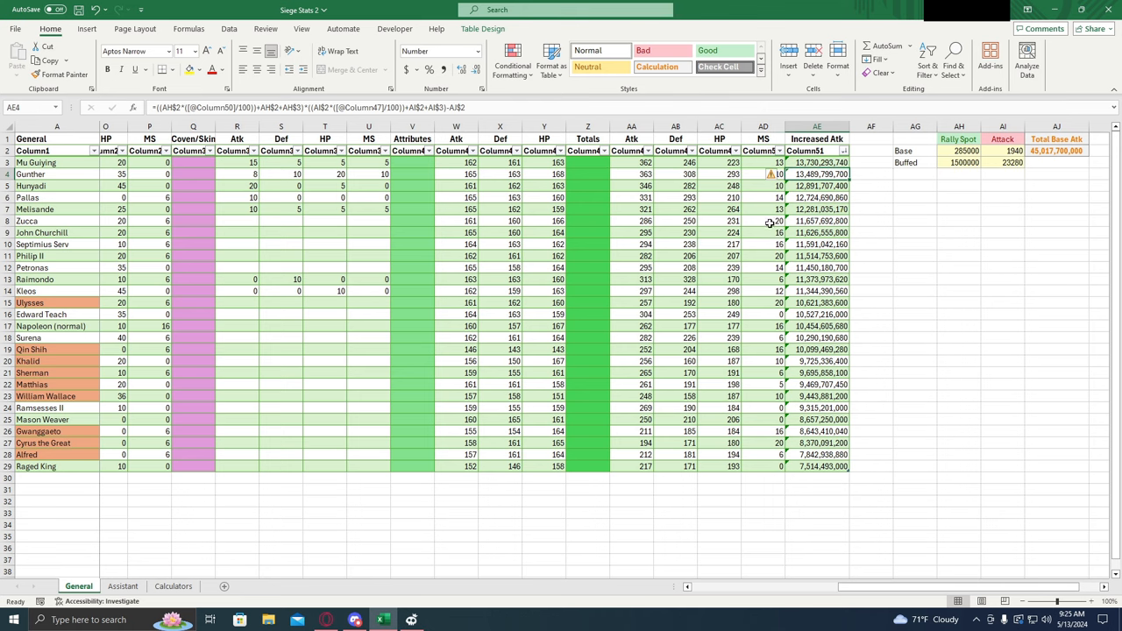
{"action": "mouse_move", "coordinate": [766, 227]}
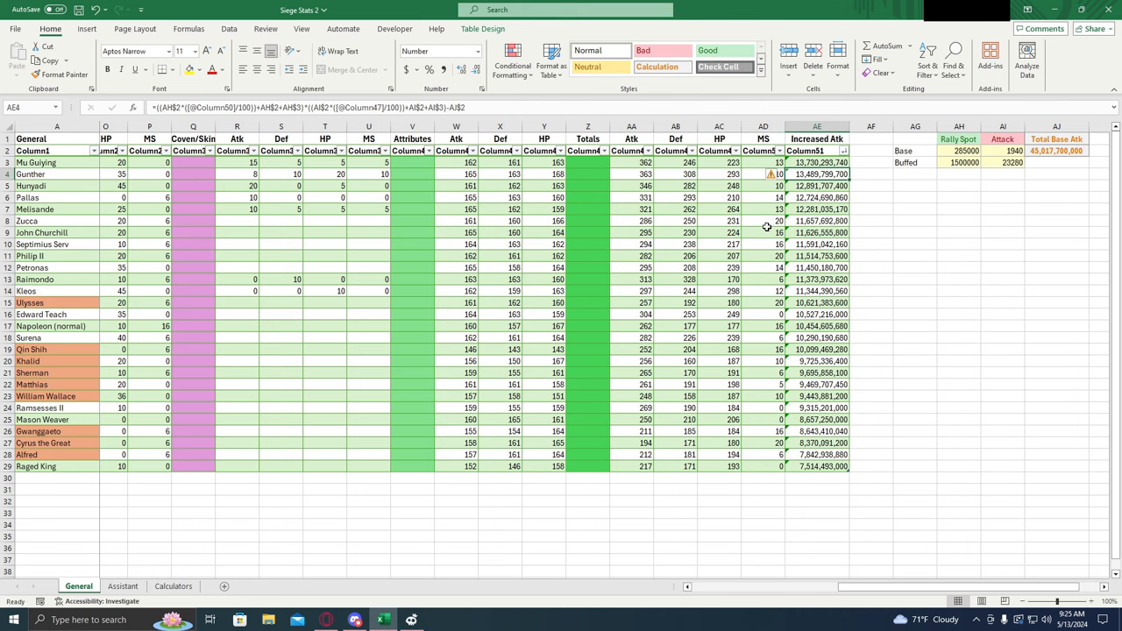
{"action": "mouse_move", "coordinate": [769, 244]}
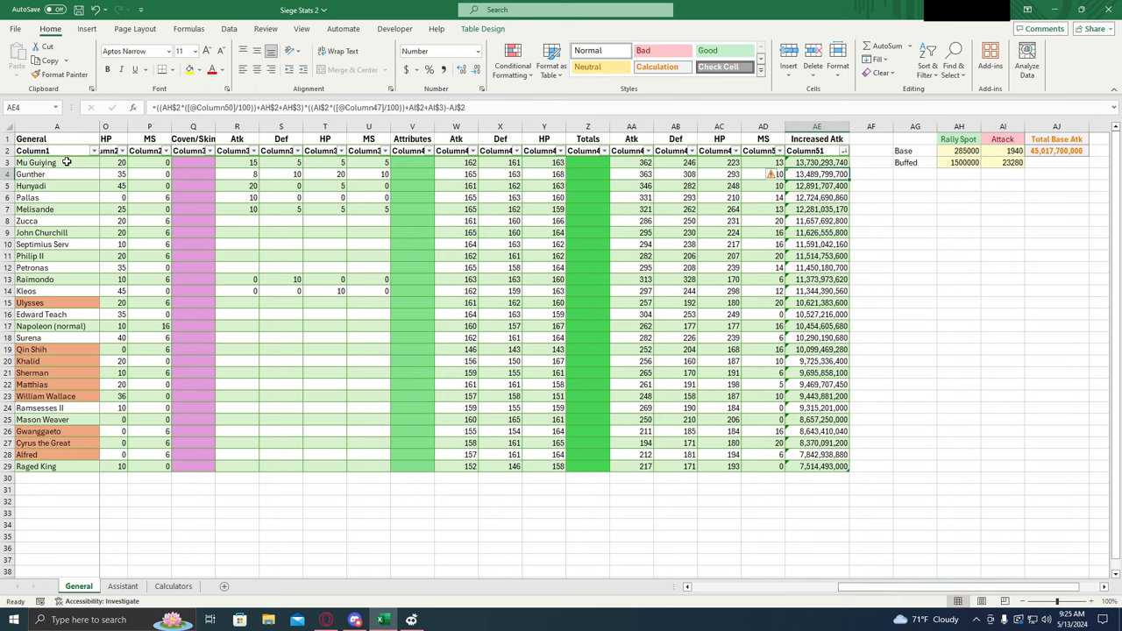
{"action": "mouse_move", "coordinate": [83, 212]}
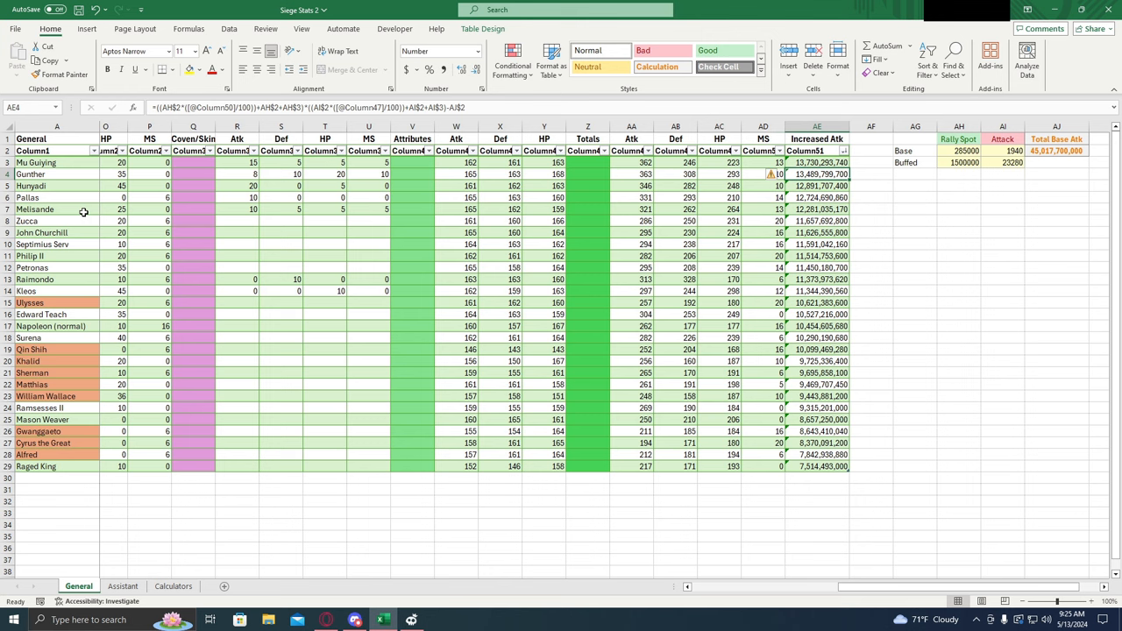
{"action": "mouse_move", "coordinate": [204, 421]}
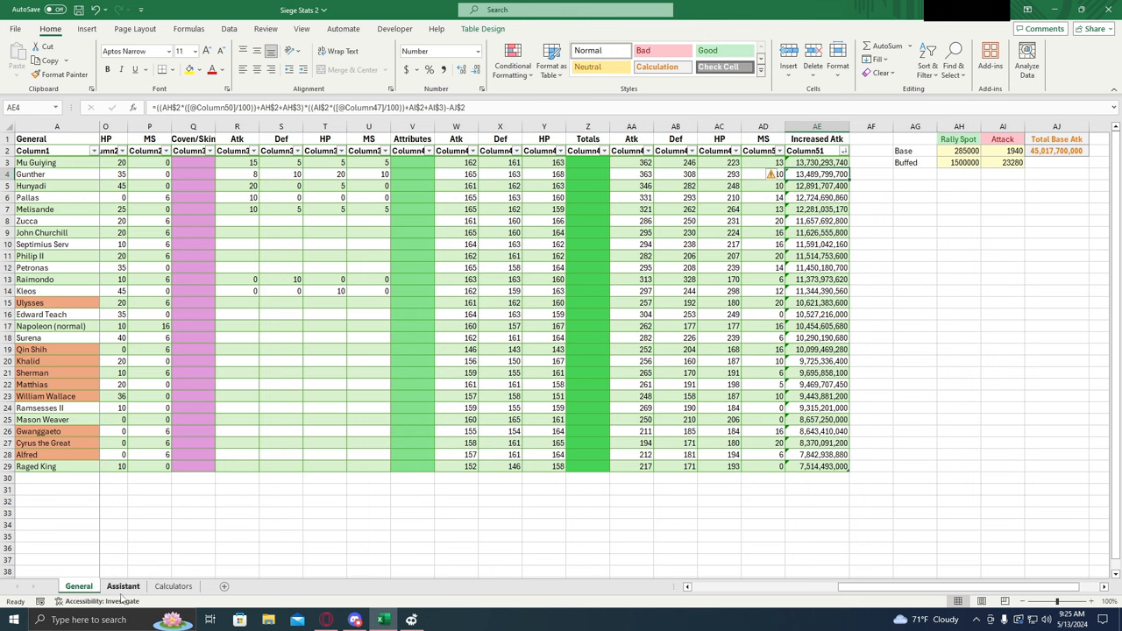
- Switch to the Assistant sheet and check the HP totals header and Def total formula
{"action": "left_click", "coordinate": [123, 587]}
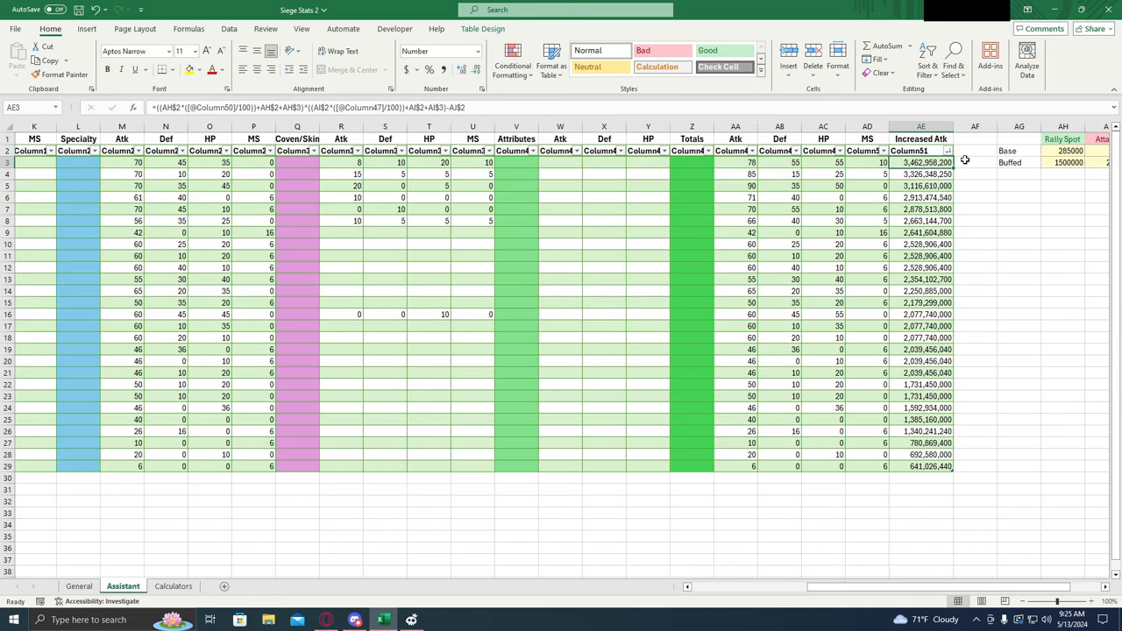
{"action": "left_click", "coordinate": [823, 150]}
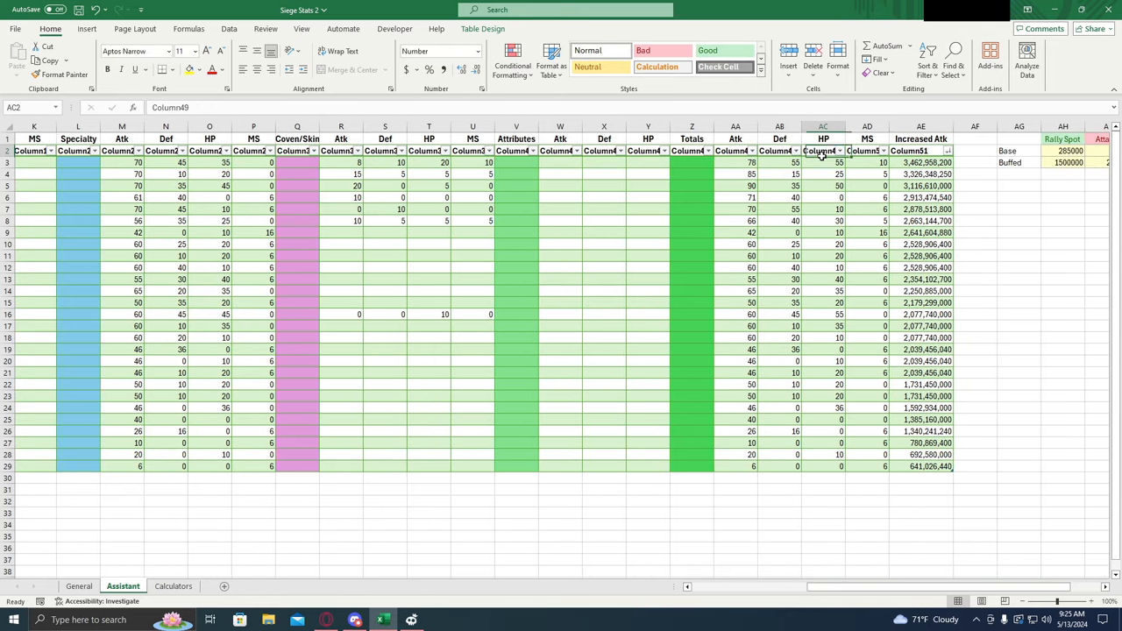
{"action": "left_click", "coordinate": [780, 163]}
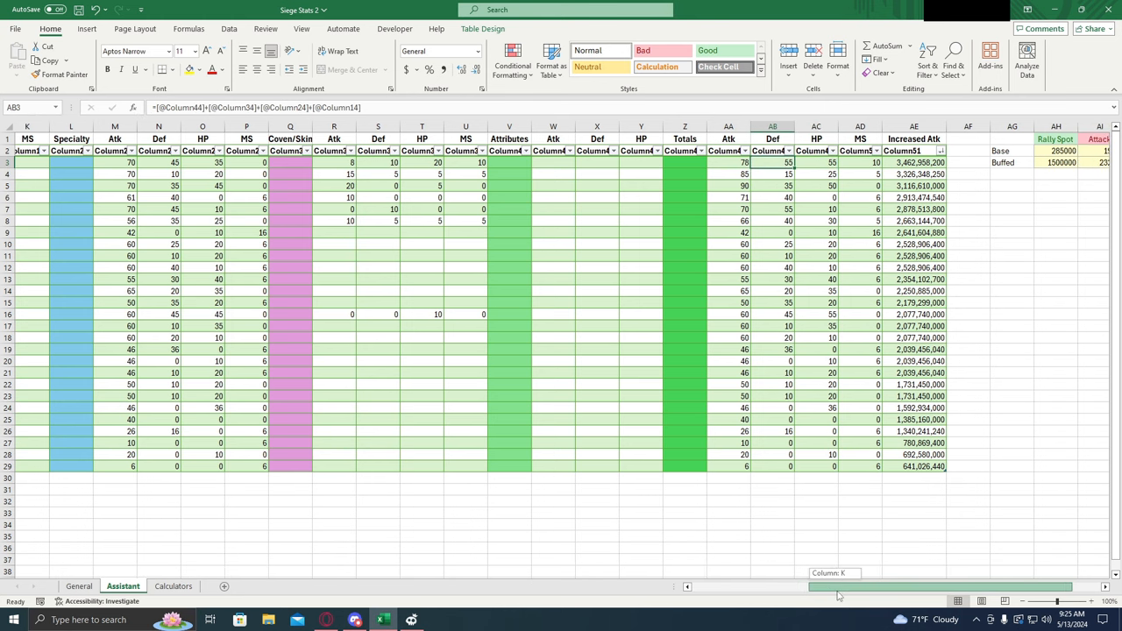
- Scroll left and right across the Assistant stats table
{"action": "scroll", "scroll_direction": "left", "scroll_amount": 3}
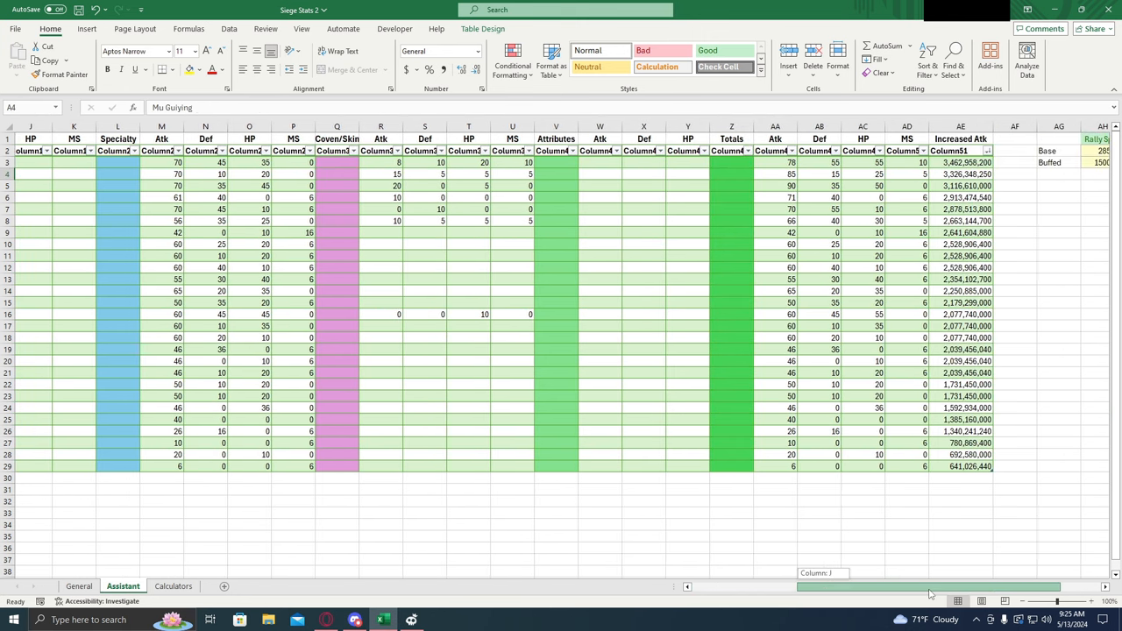
{"action": "scroll", "scroll_direction": "left", "scroll_amount": 3}
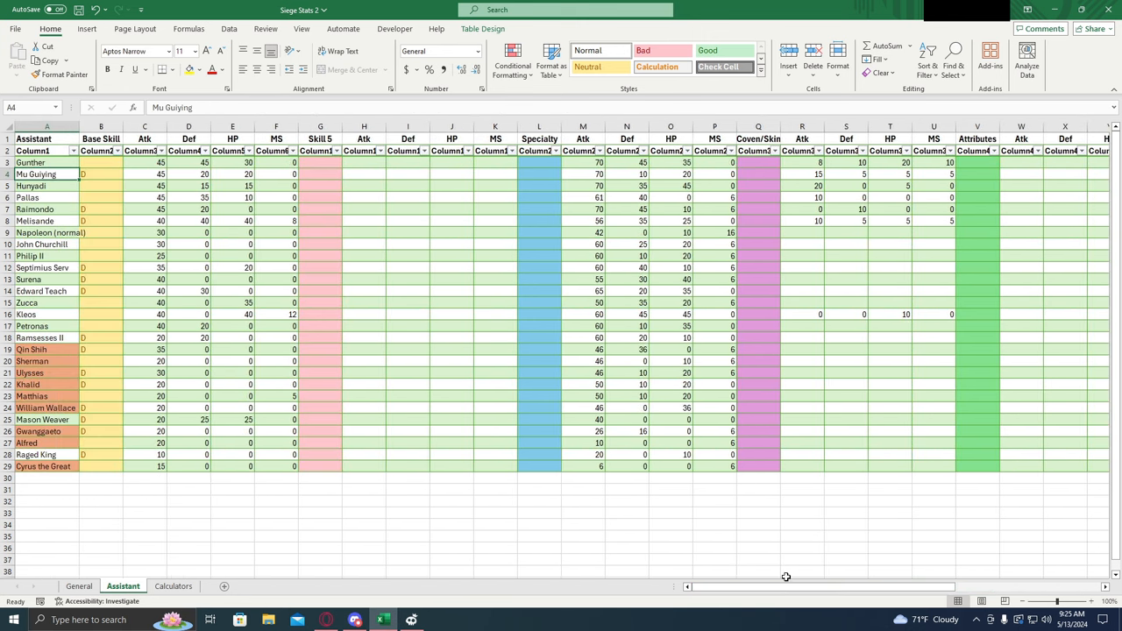
{"action": "mouse_move", "coordinate": [769, 573]}
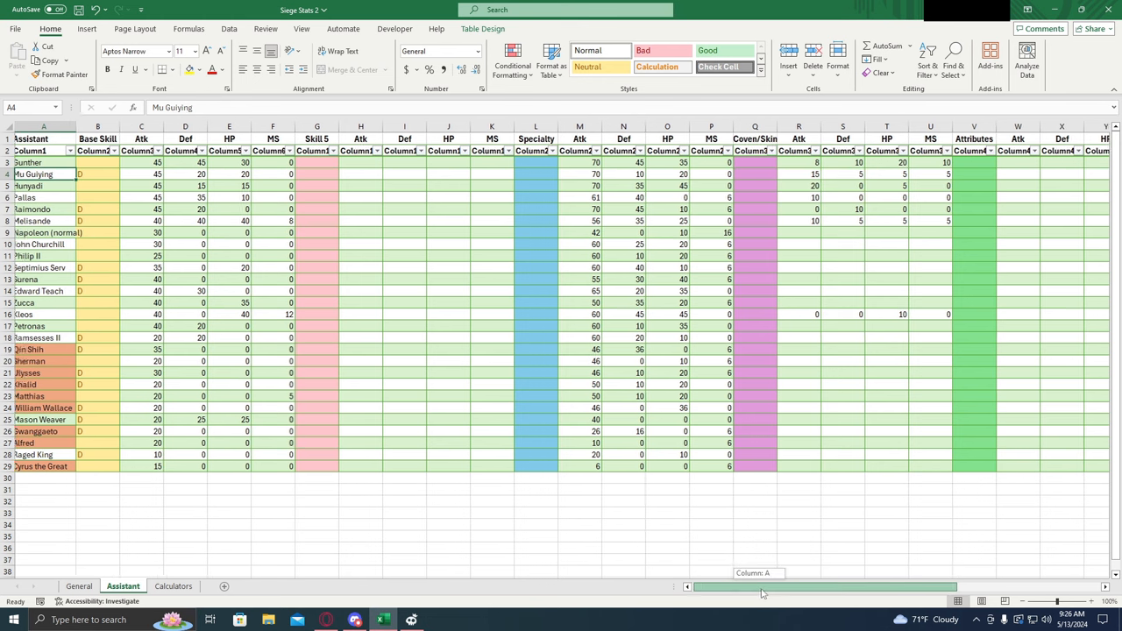
{"action": "scroll", "scroll_direction": "right", "scroll_amount": 3}
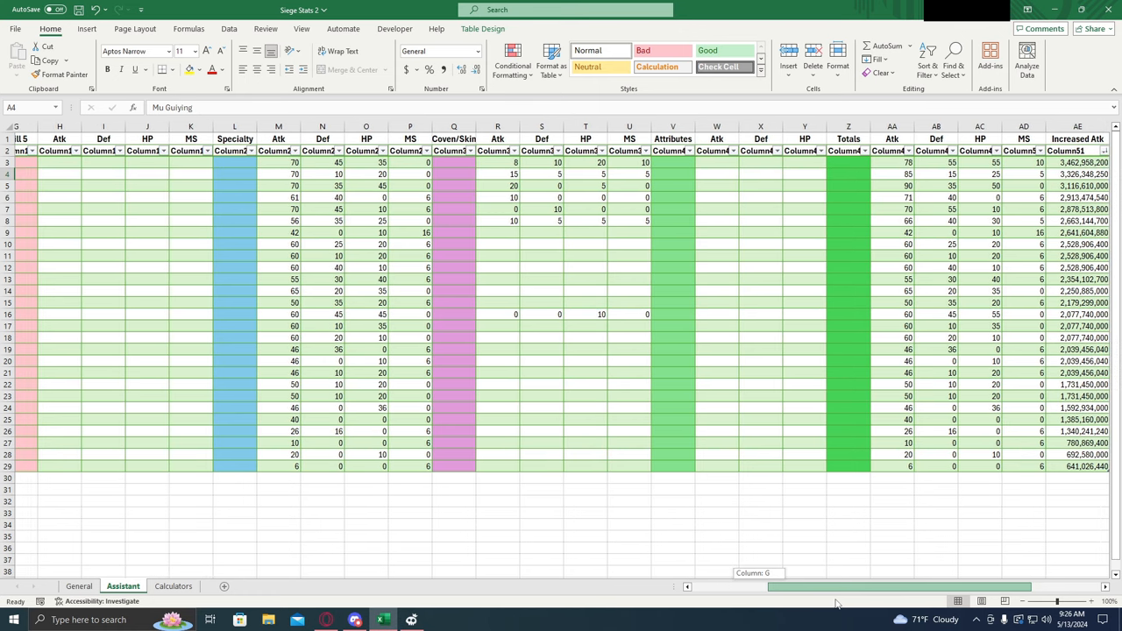
{"action": "scroll", "scroll_direction": "right", "scroll_amount": 3}
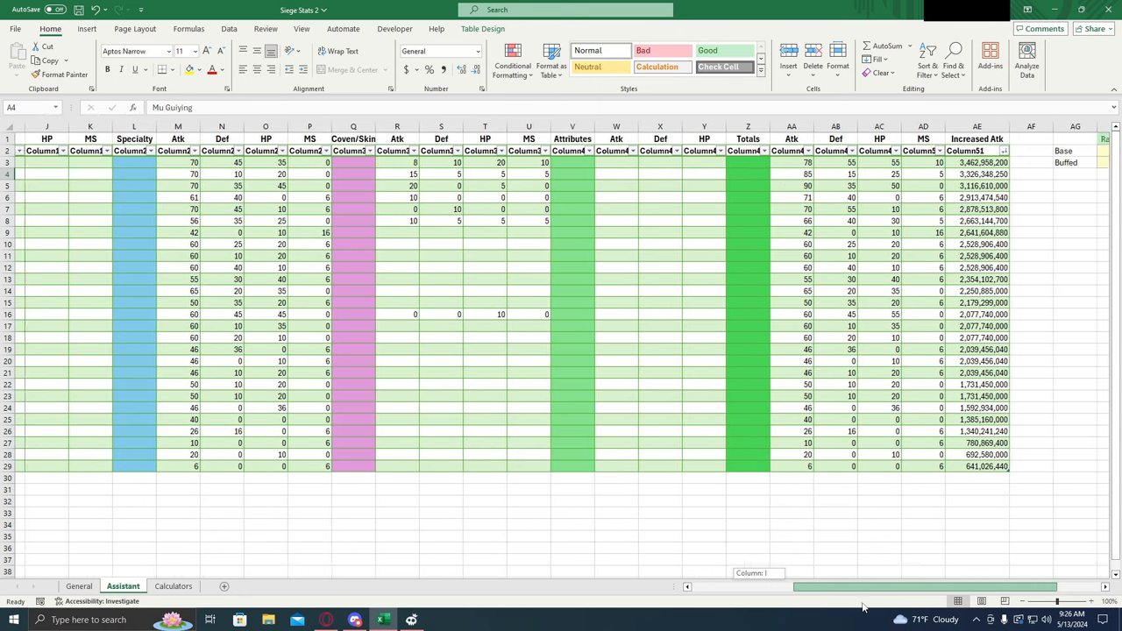
{"action": "scroll", "scroll_direction": "left", "scroll_amount": 3}
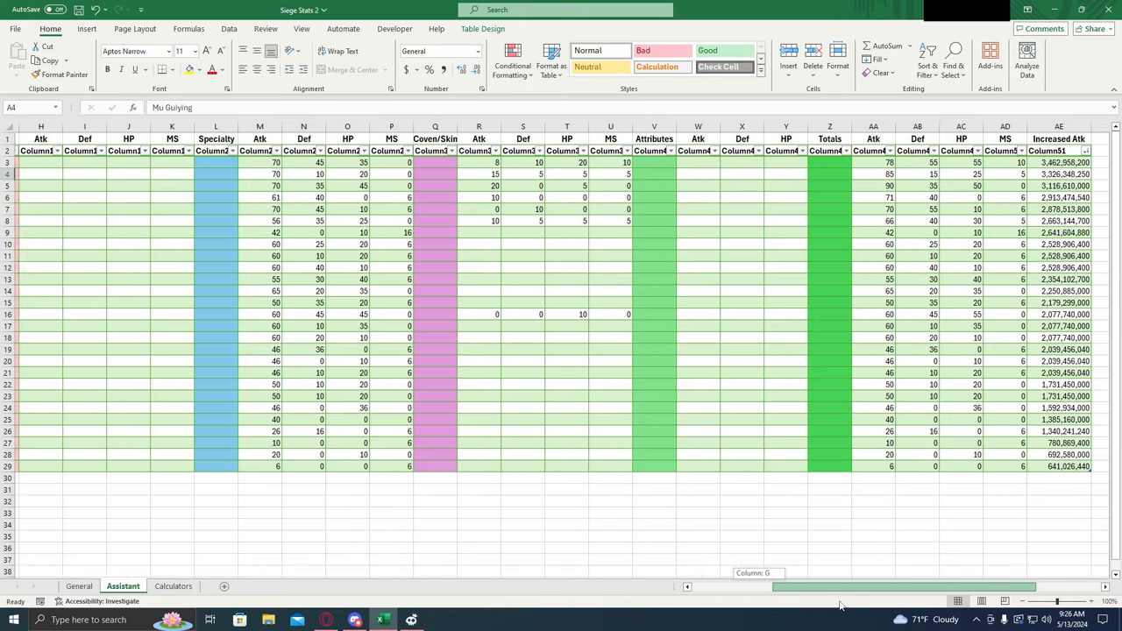